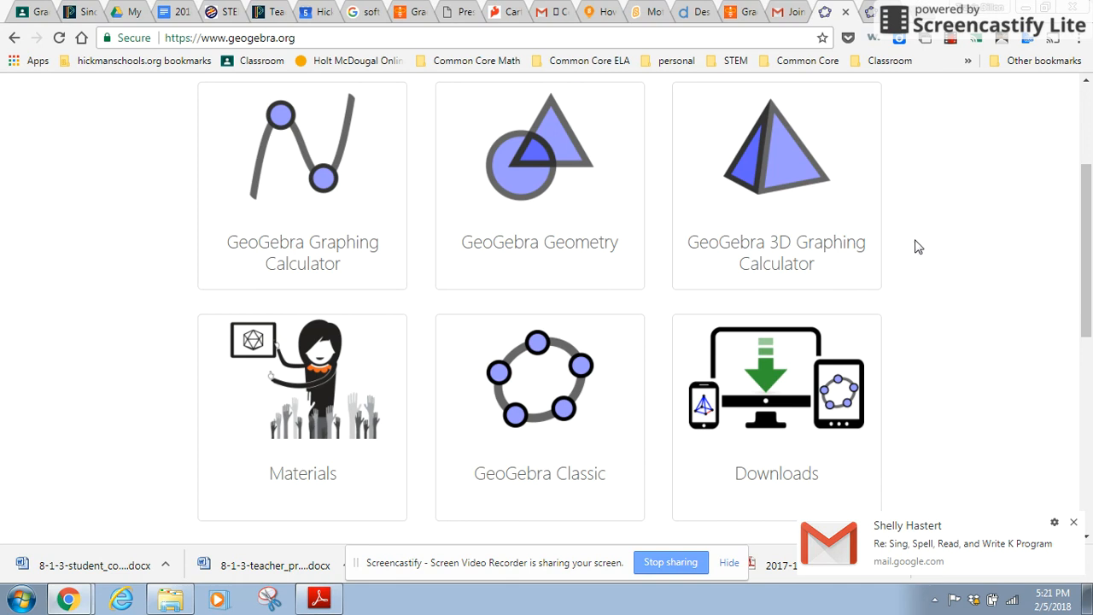
mouse_move(559, 418)
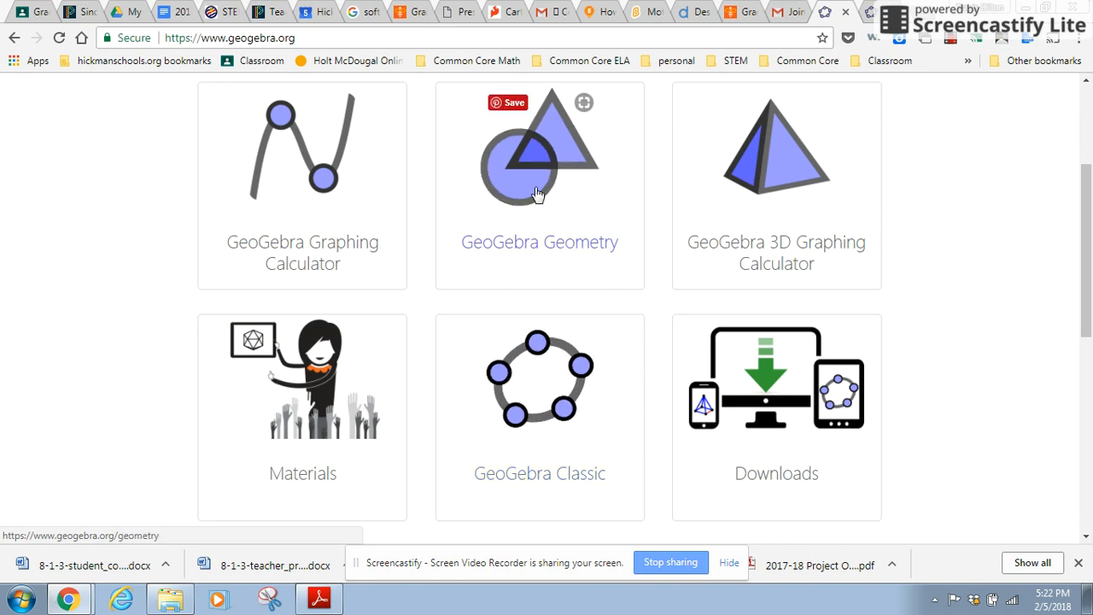
mouse_move(539, 196)
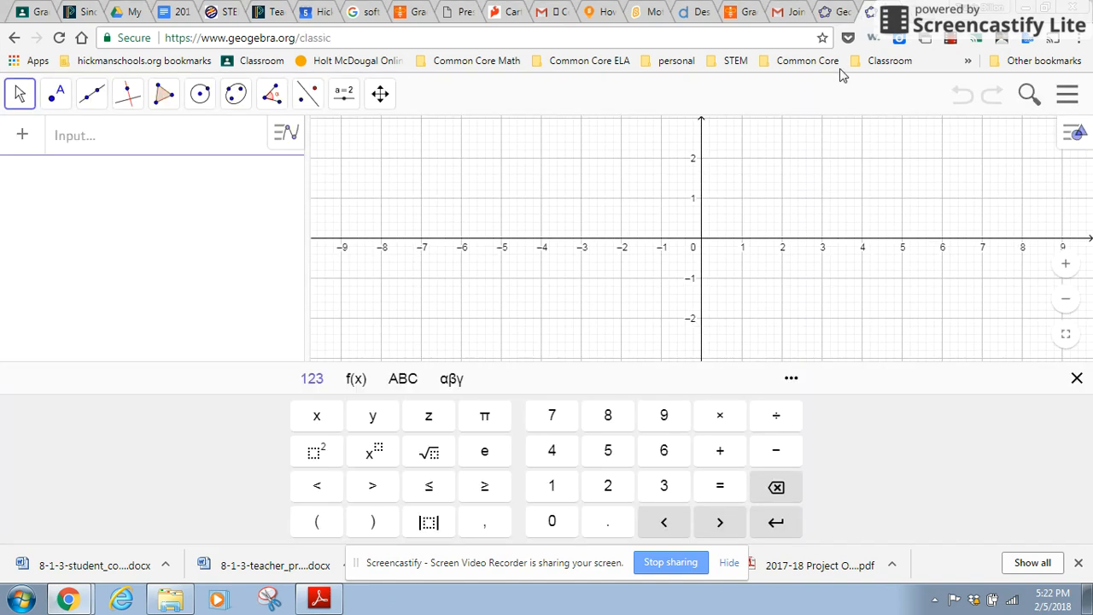
mouse_move(740, 211)
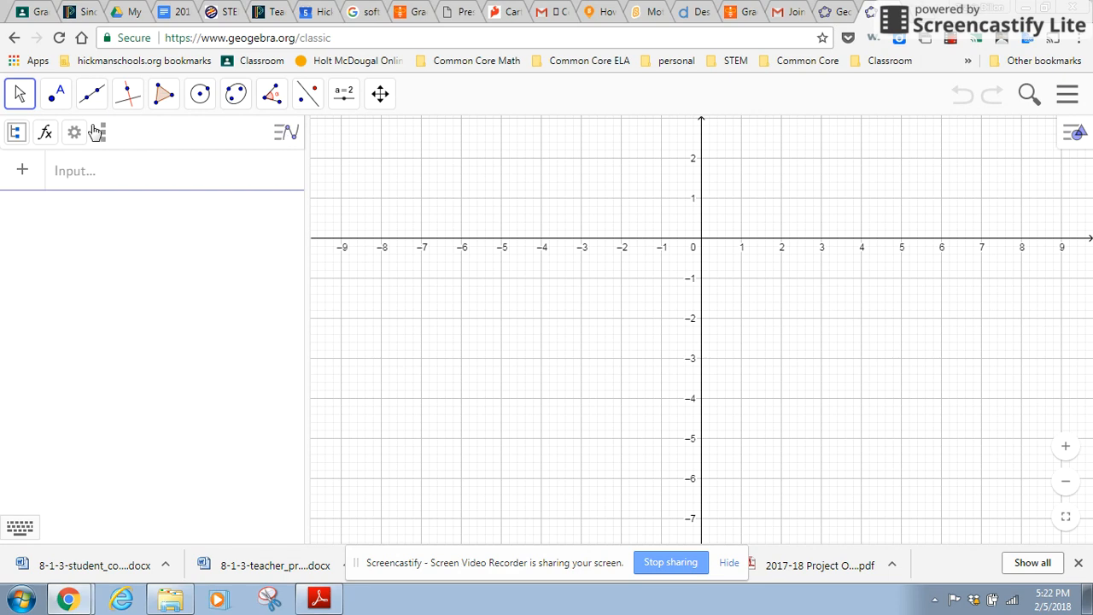
- Close the Algebra view and drag the grid to show more of the upper-left quadrant
left_click(101, 132)
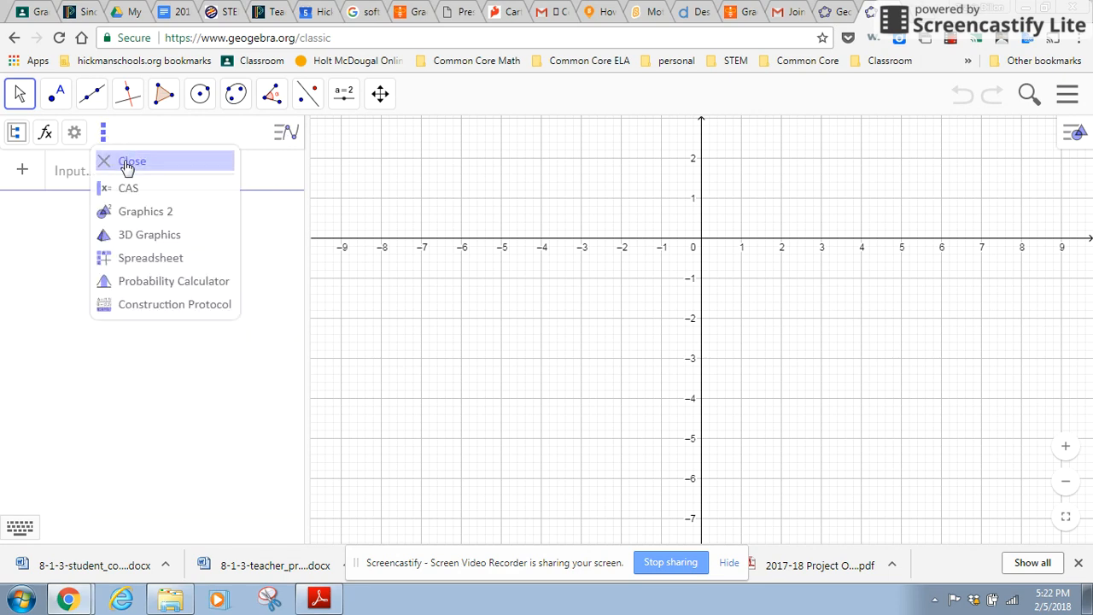
left_click(132, 162)
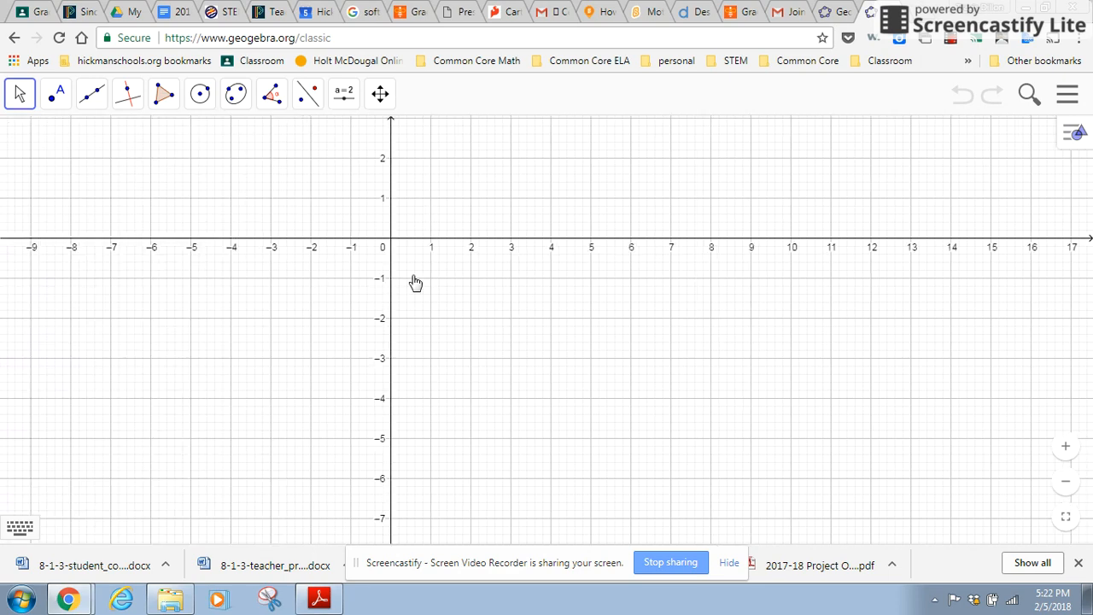
left_click_drag(416, 282, 239, 169)
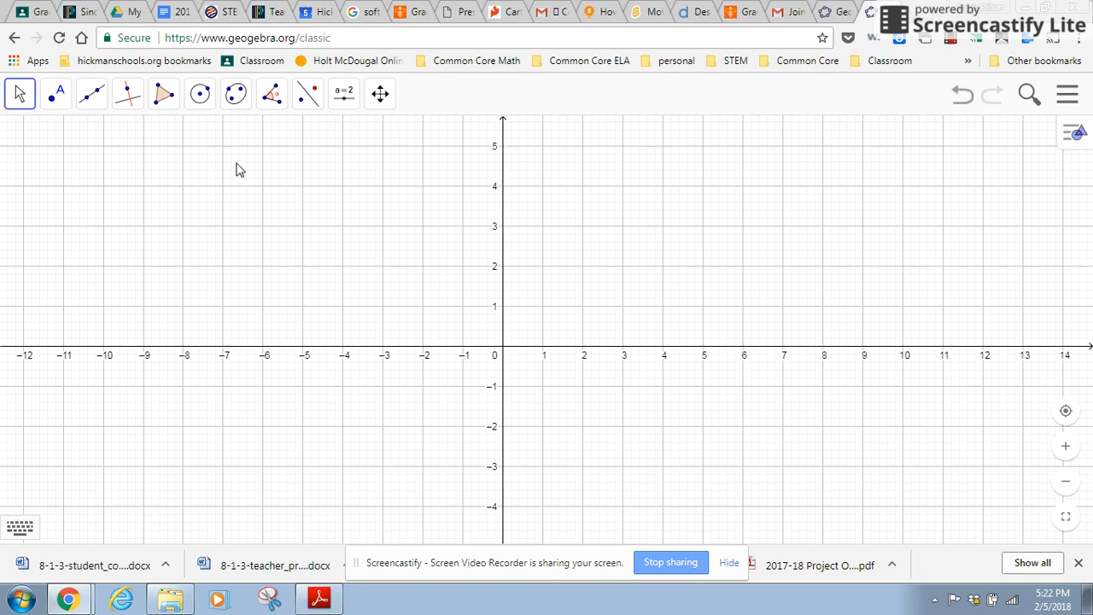
- Undo a first polygon attempt and restart the pentagon with its first vertex at (-9, 4)
left_click(164, 94)
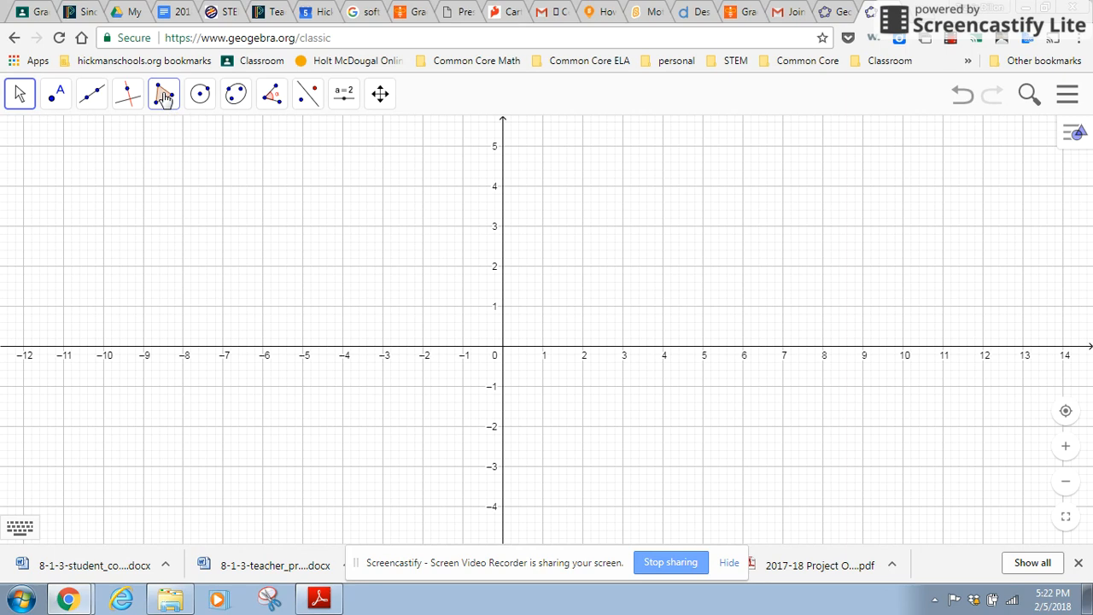
left_click(163, 93)
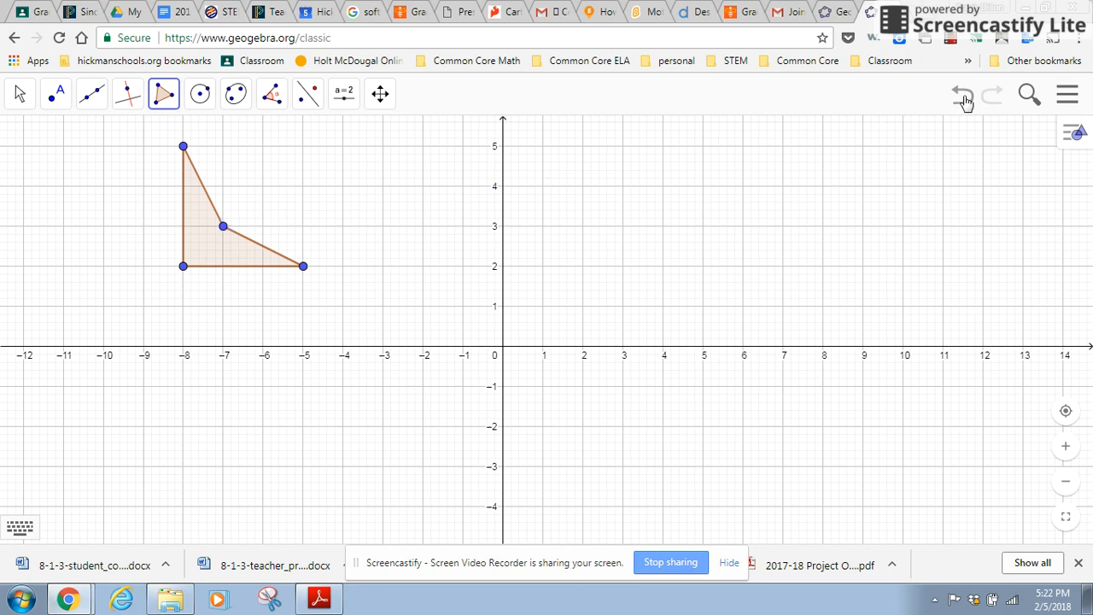
left_click(962, 94)
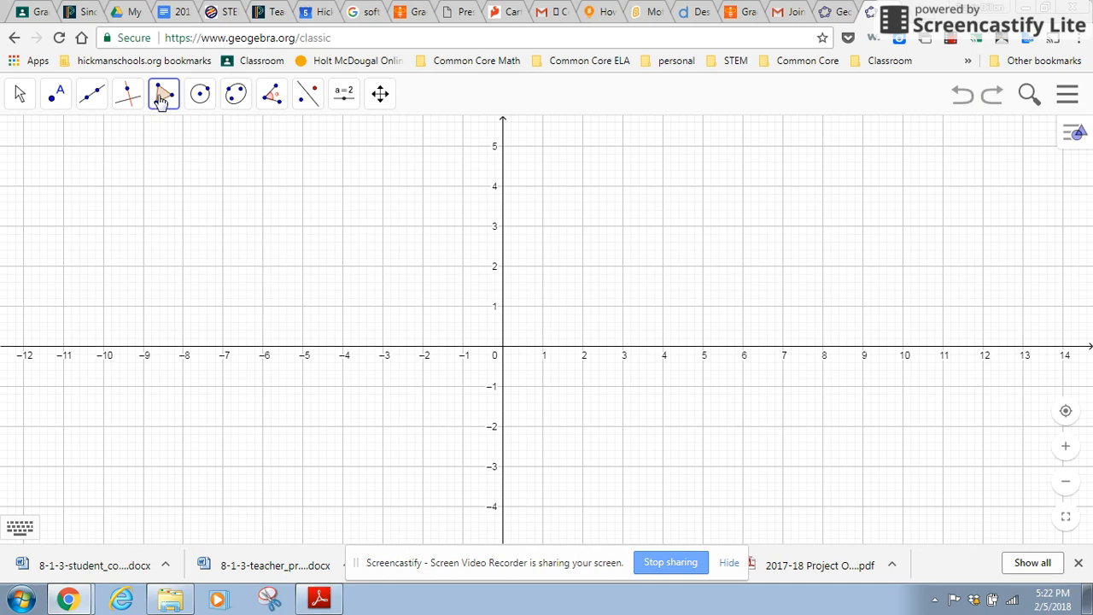
left_click(164, 94)
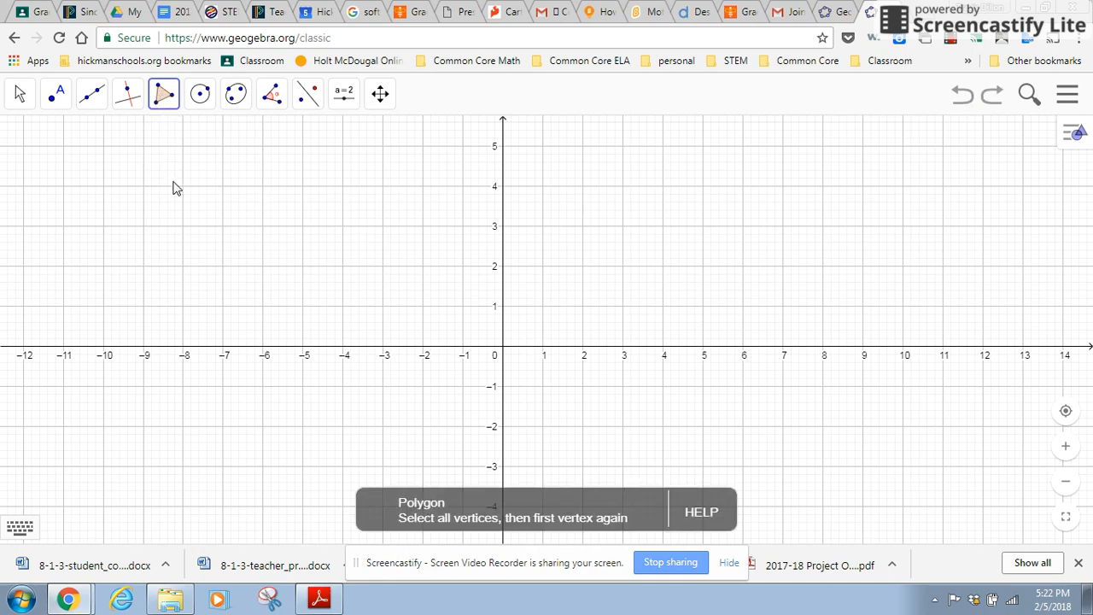
mouse_move(145, 192)
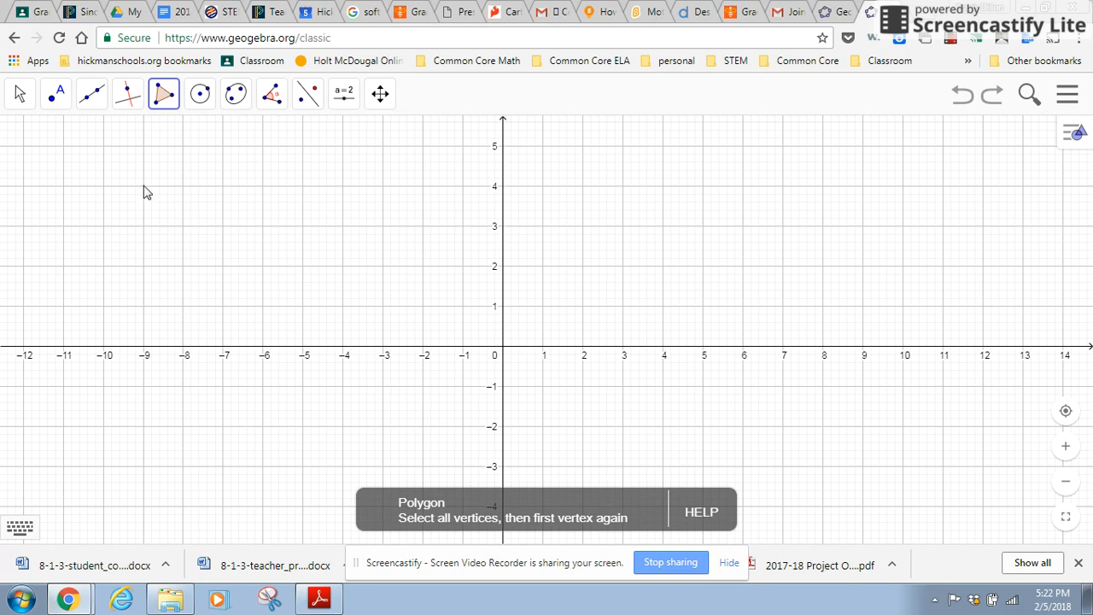
left_click(143, 185)
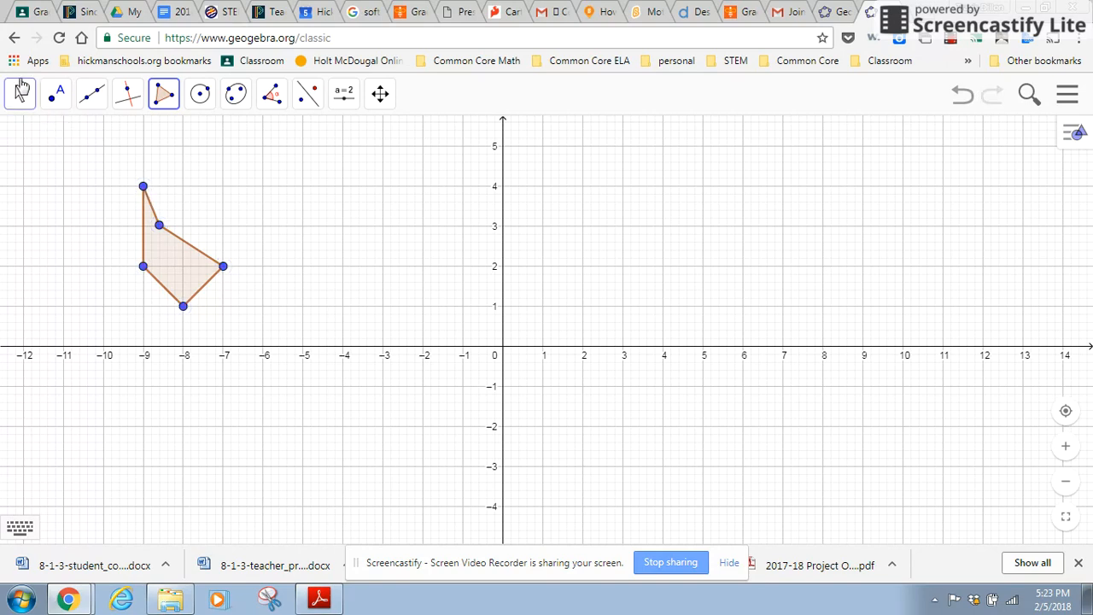
left_click(19, 93)
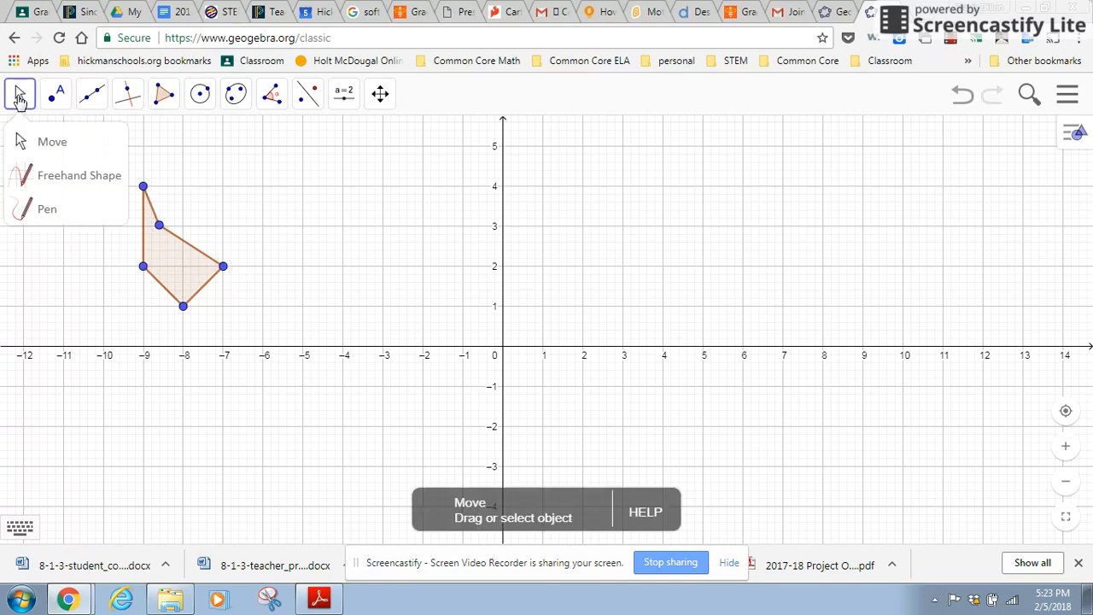
left_click(52, 141)
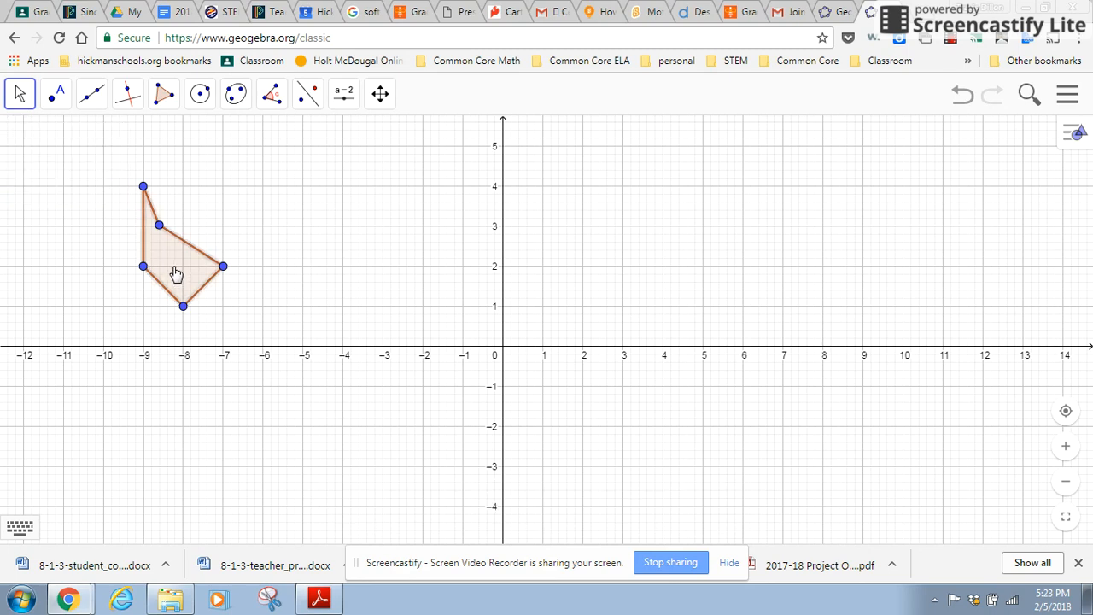
left_click_drag(175, 274, 194, 262)
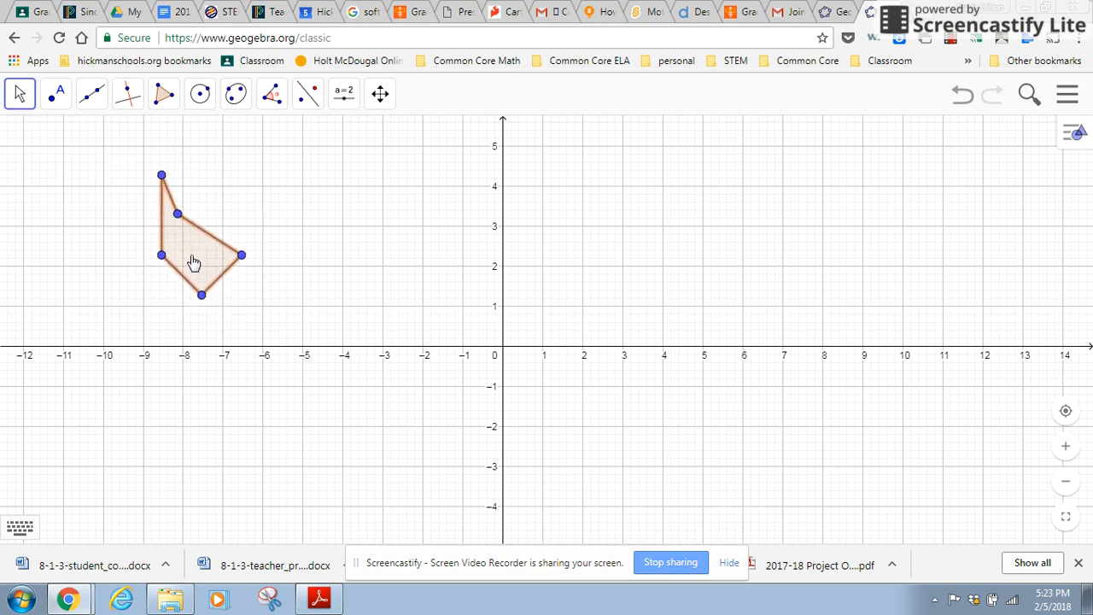
left_click_drag(194, 260, 179, 272)
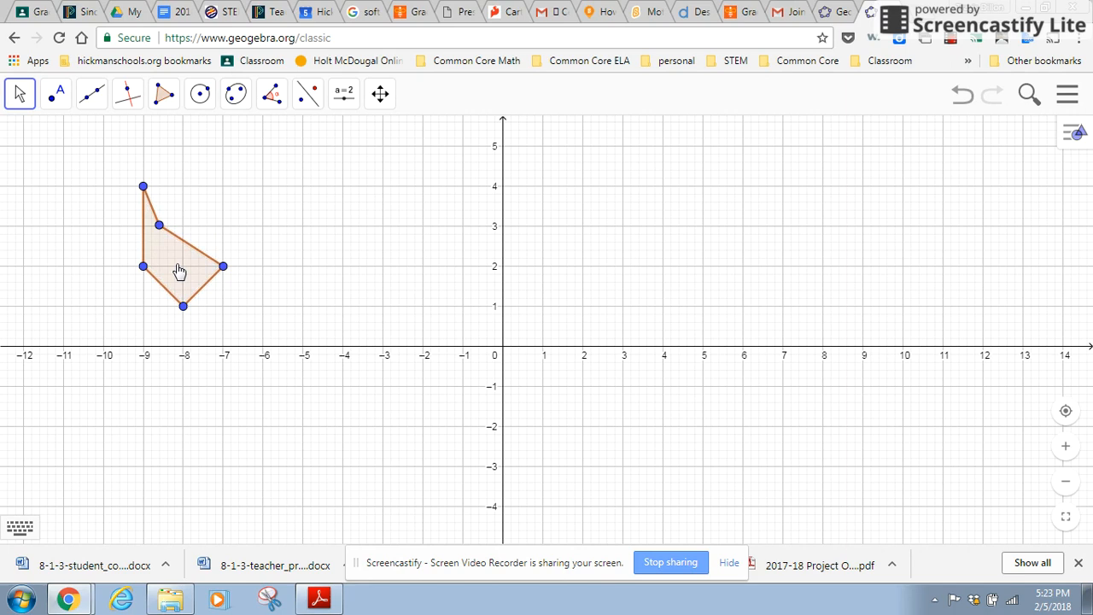
mouse_move(67, 179)
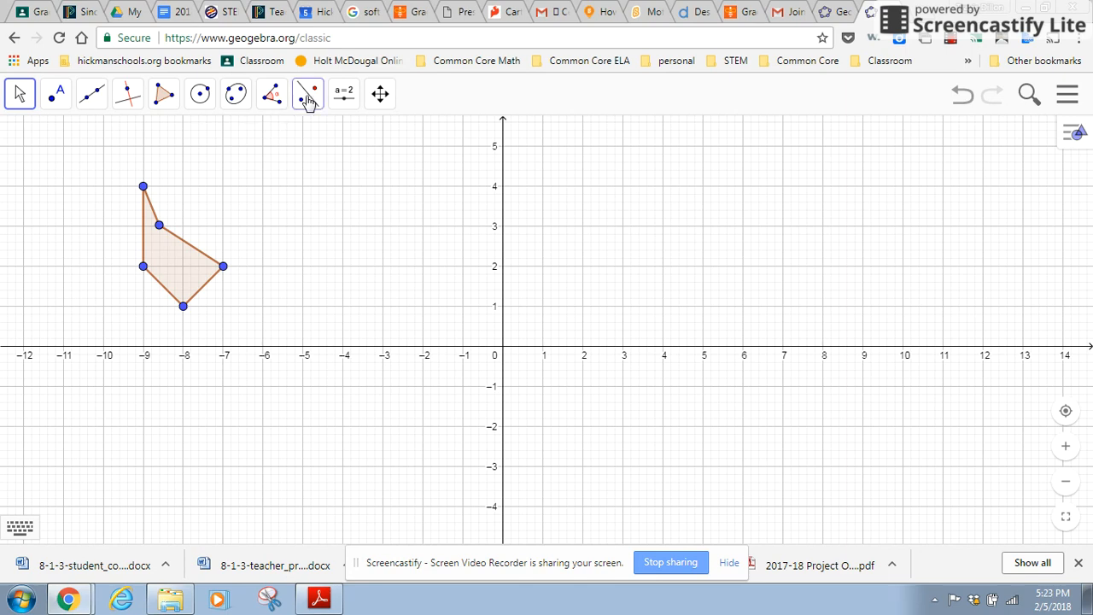
- Pick Translate by Vector, then draw a vector from (-4, 3) to (-2, 5)
left_click(307, 94)
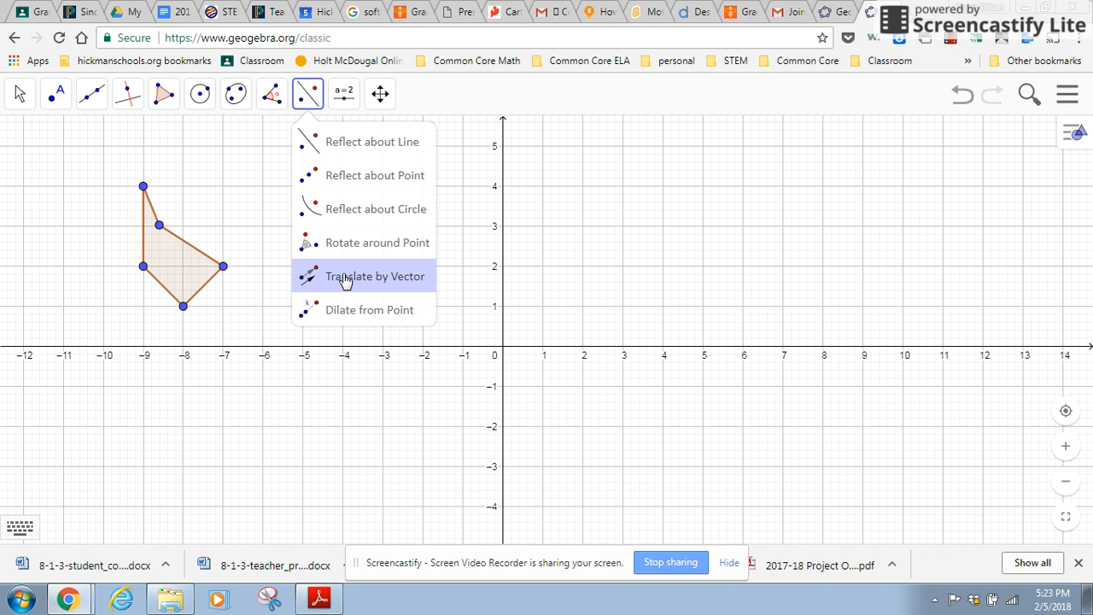
left_click(374, 276)
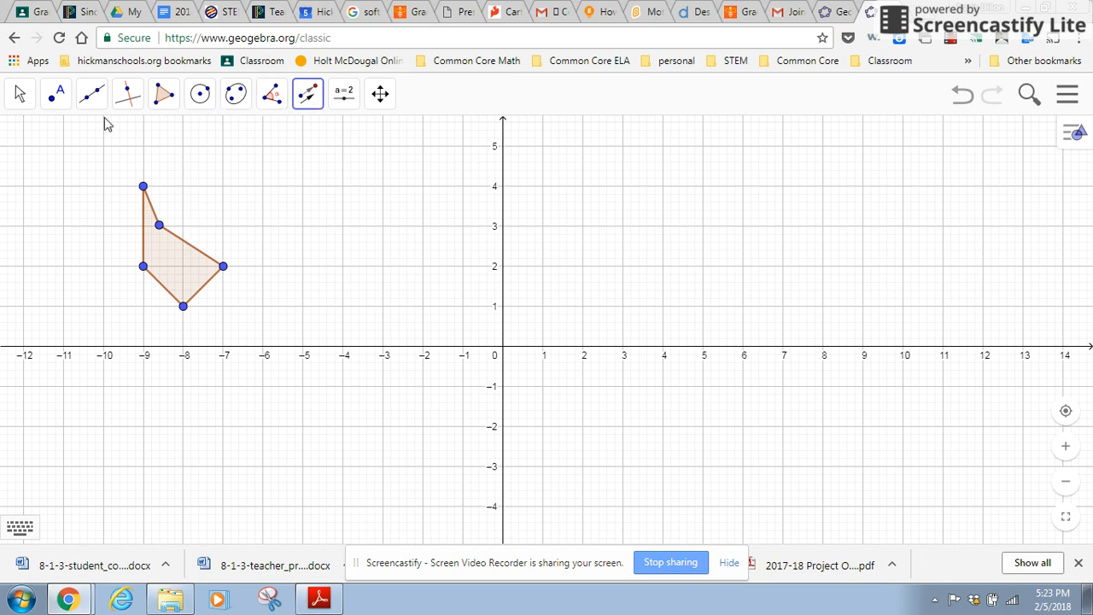
left_click(92, 94)
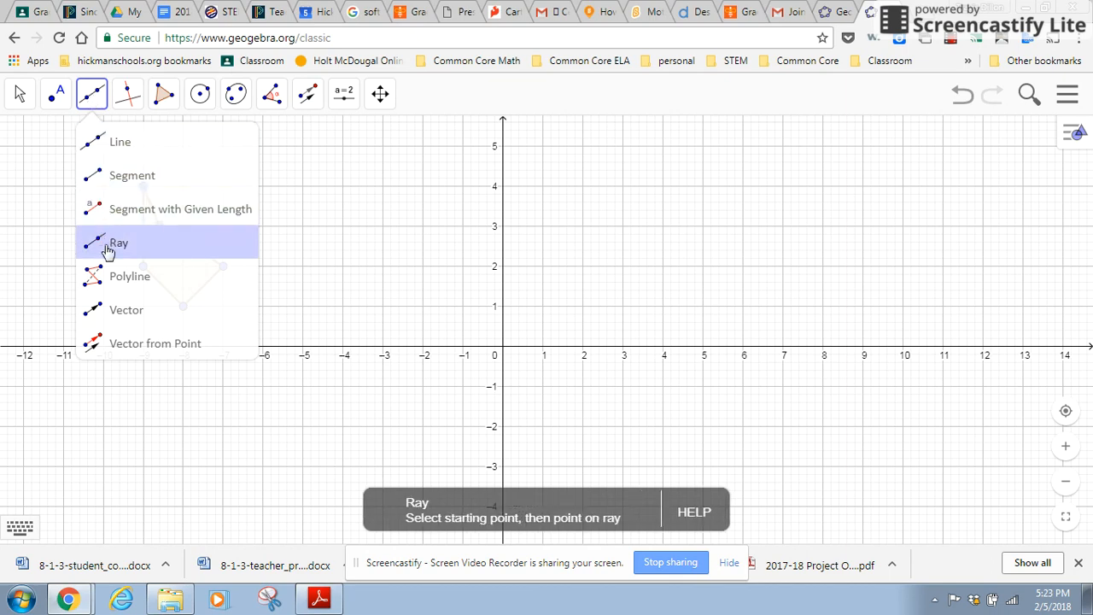
left_click(126, 310)
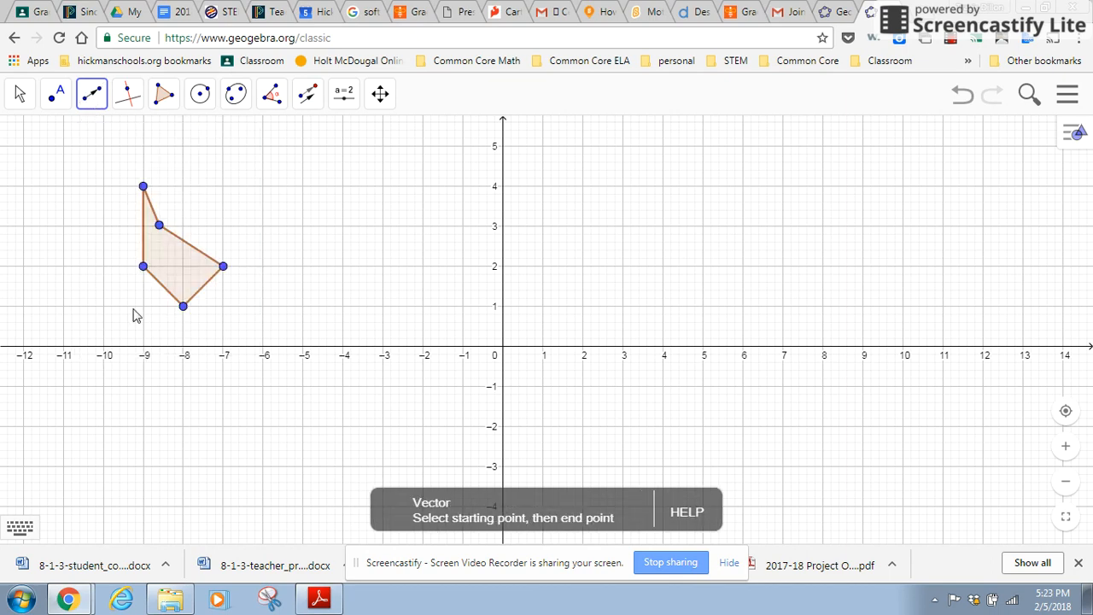
mouse_move(335, 228)
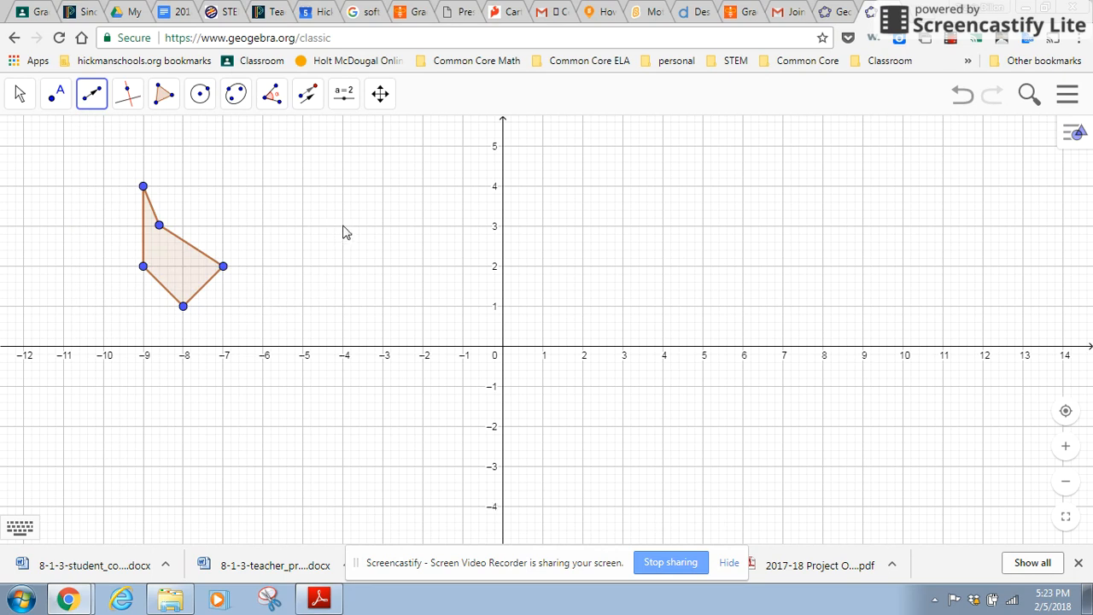
left_click_drag(342, 226, 408, 164)
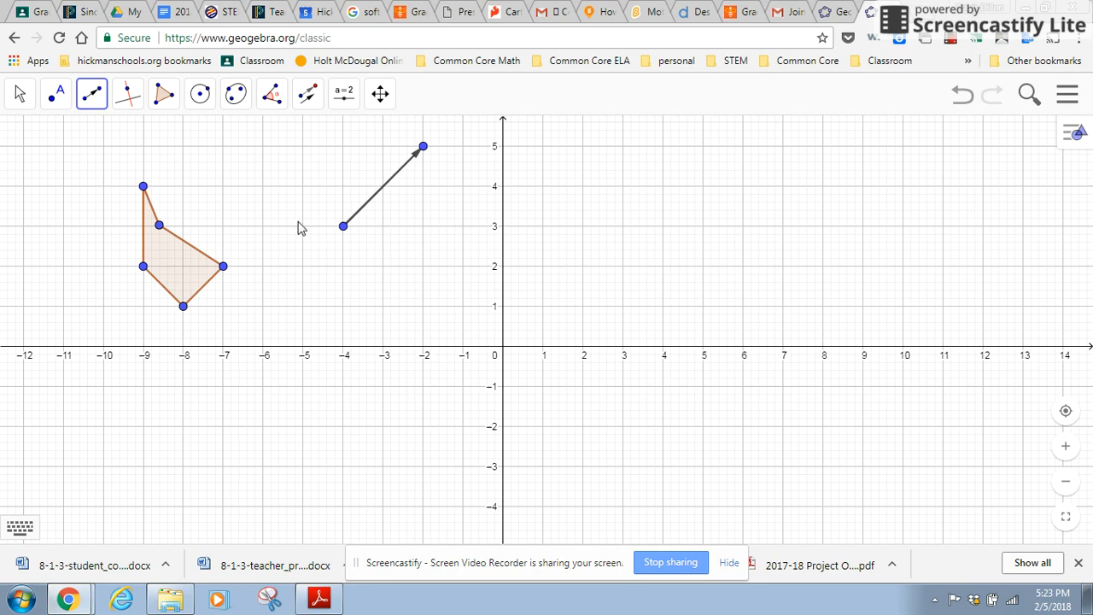
mouse_move(306, 103)
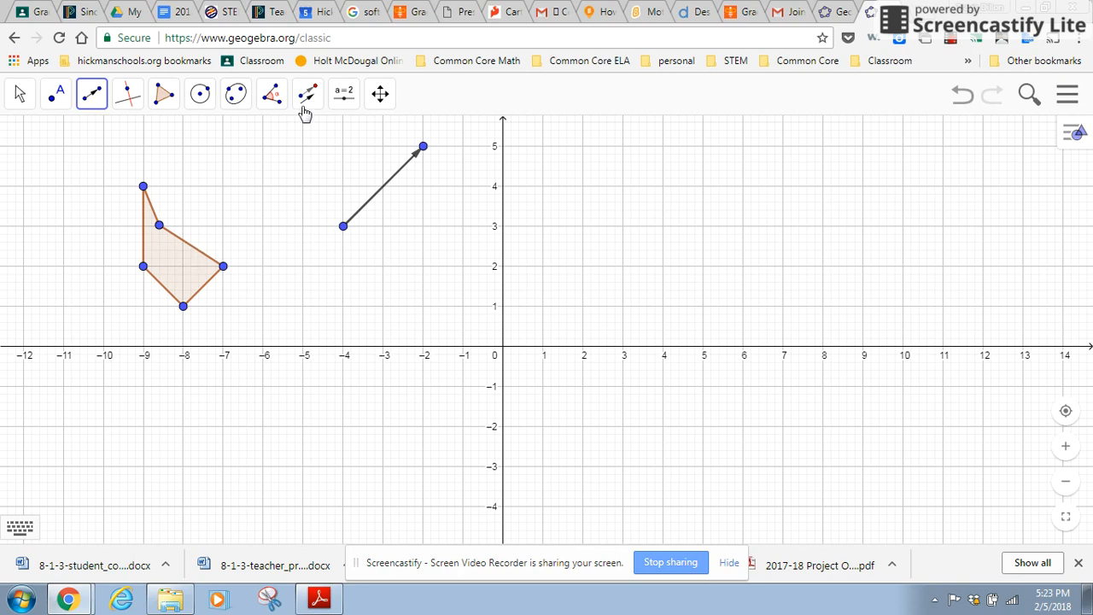
left_click(306, 94)
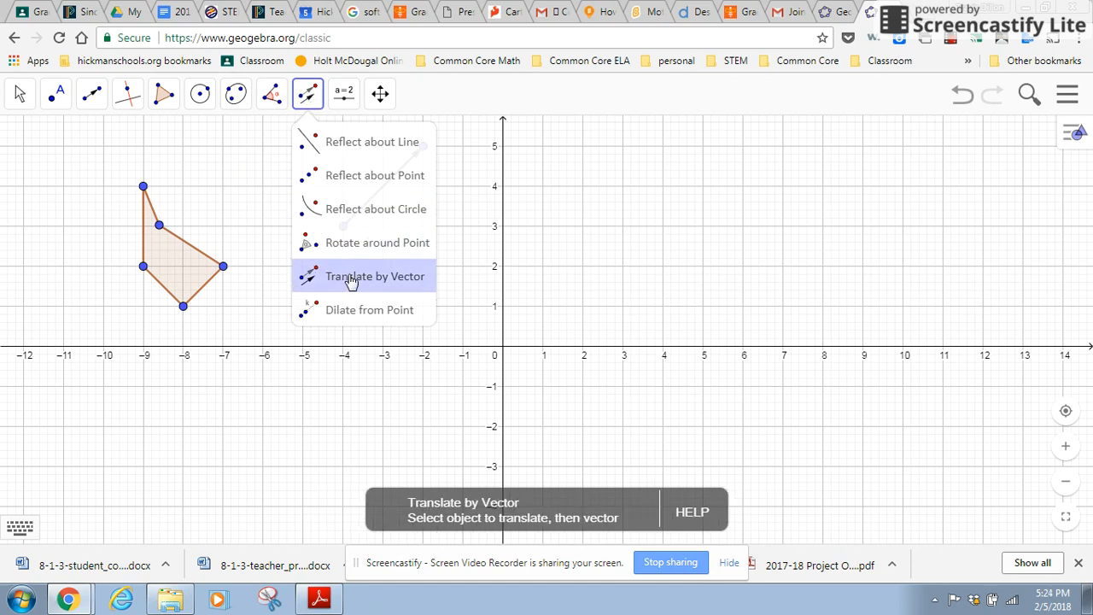
left_click(374, 275)
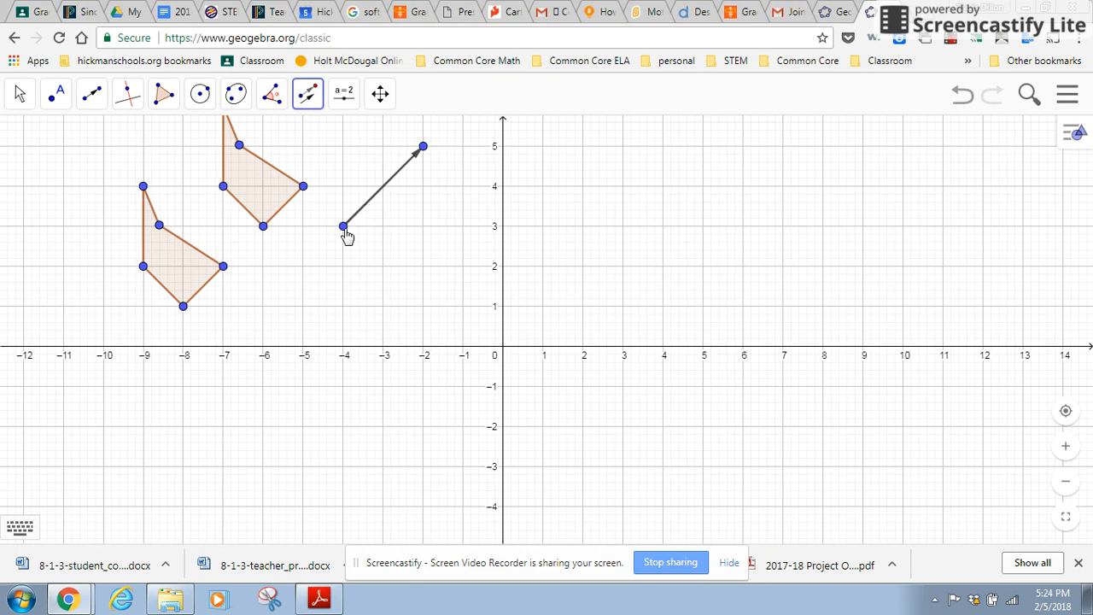
mouse_move(382, 234)
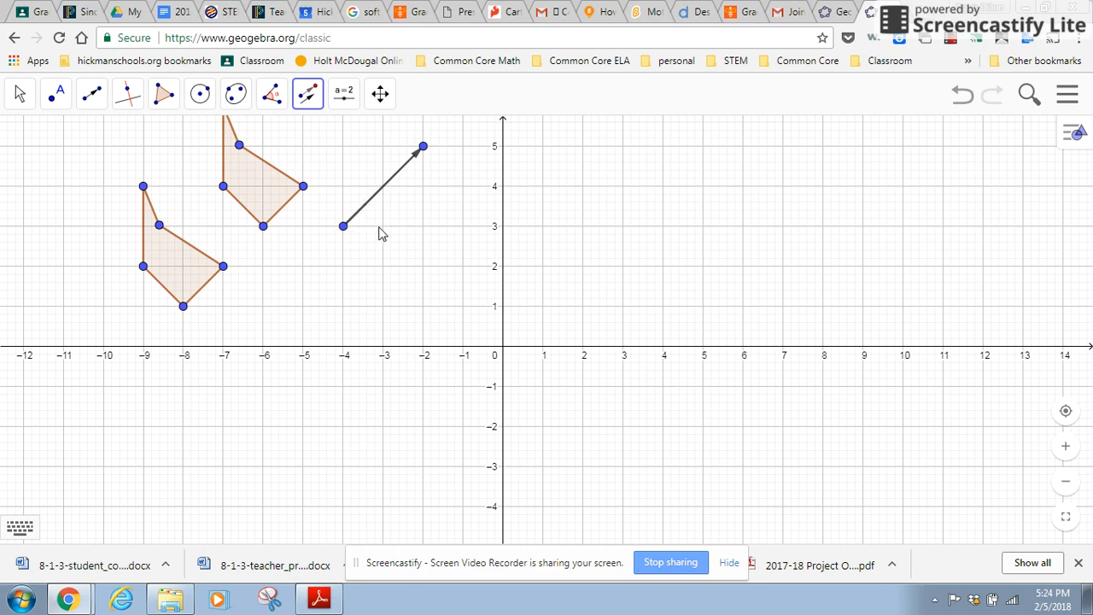
mouse_move(427, 232)
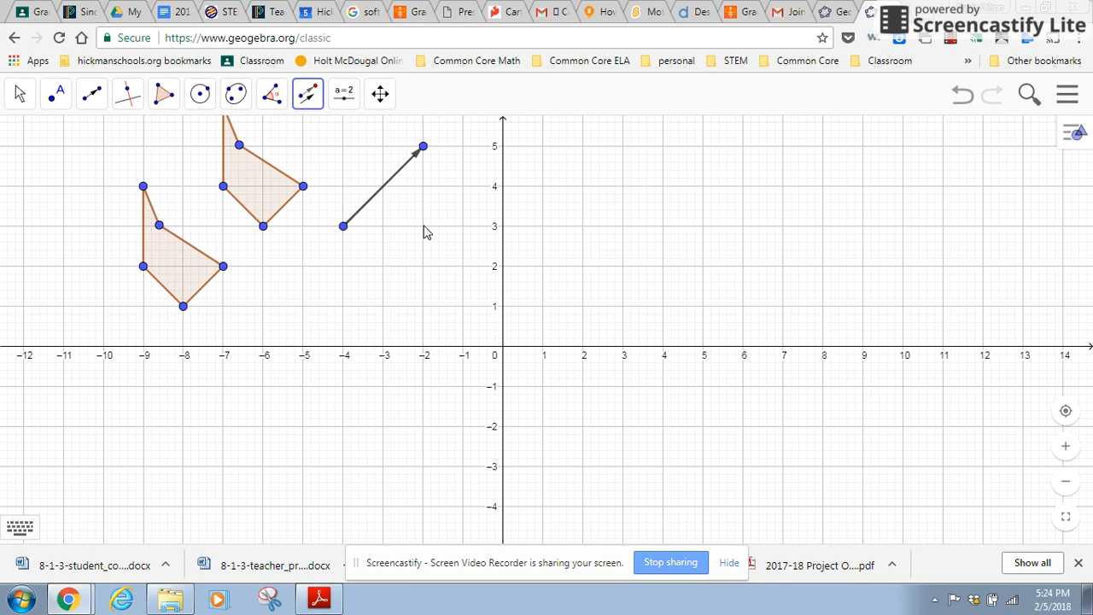
mouse_move(318, 236)
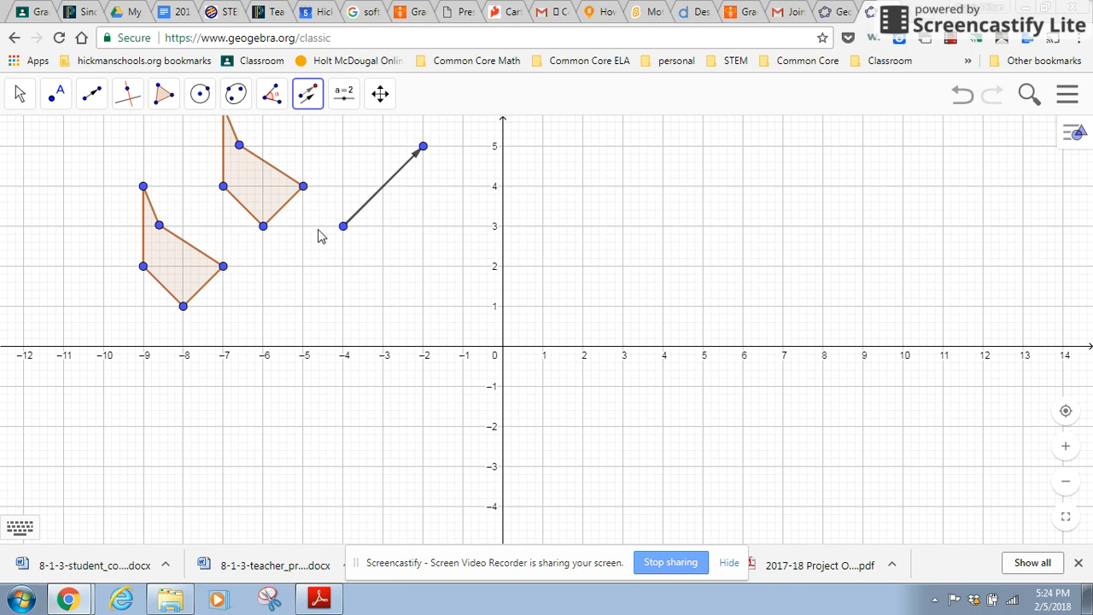
mouse_move(425, 195)
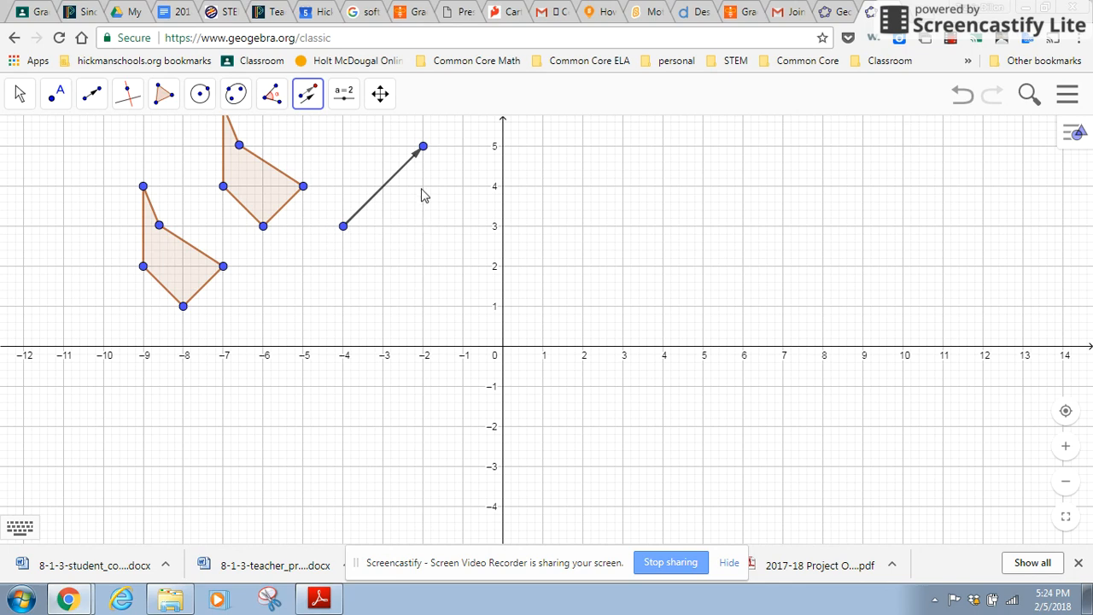
mouse_move(316, 248)
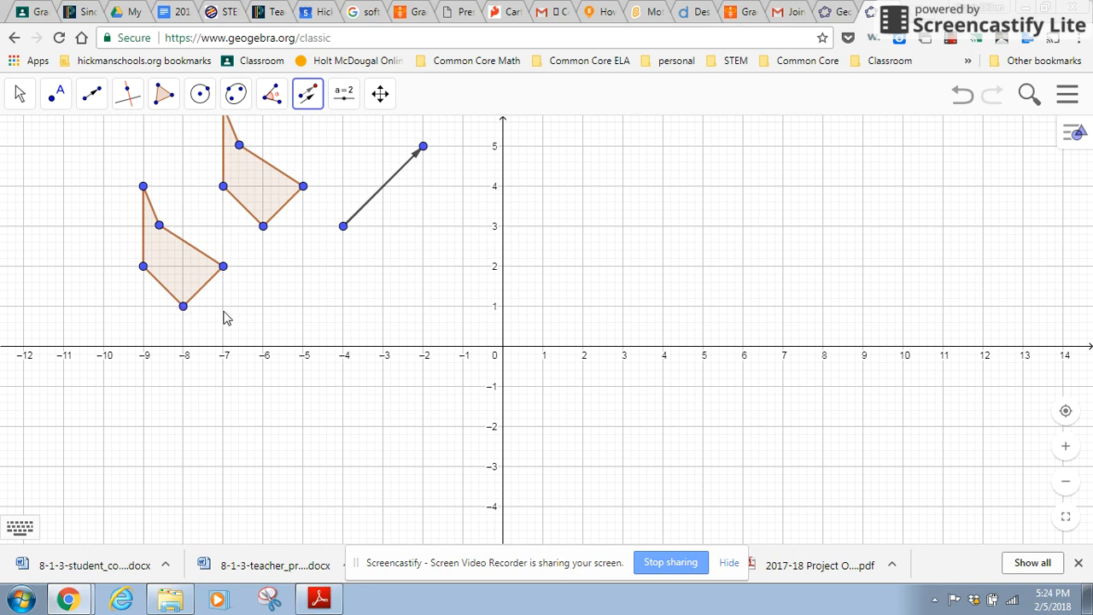
mouse_move(237, 291)
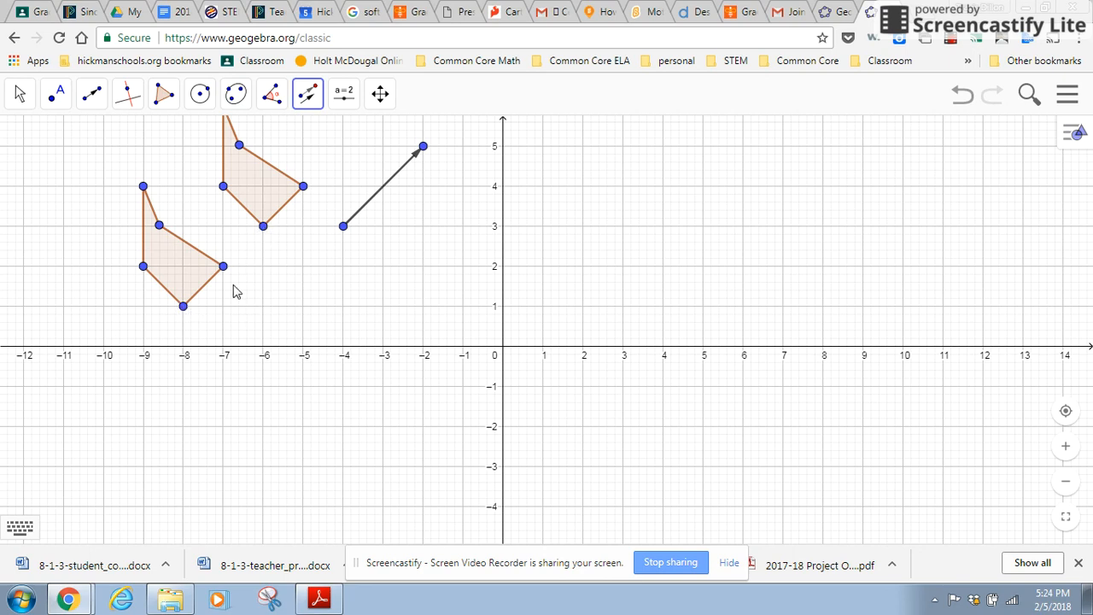
mouse_move(267, 278)
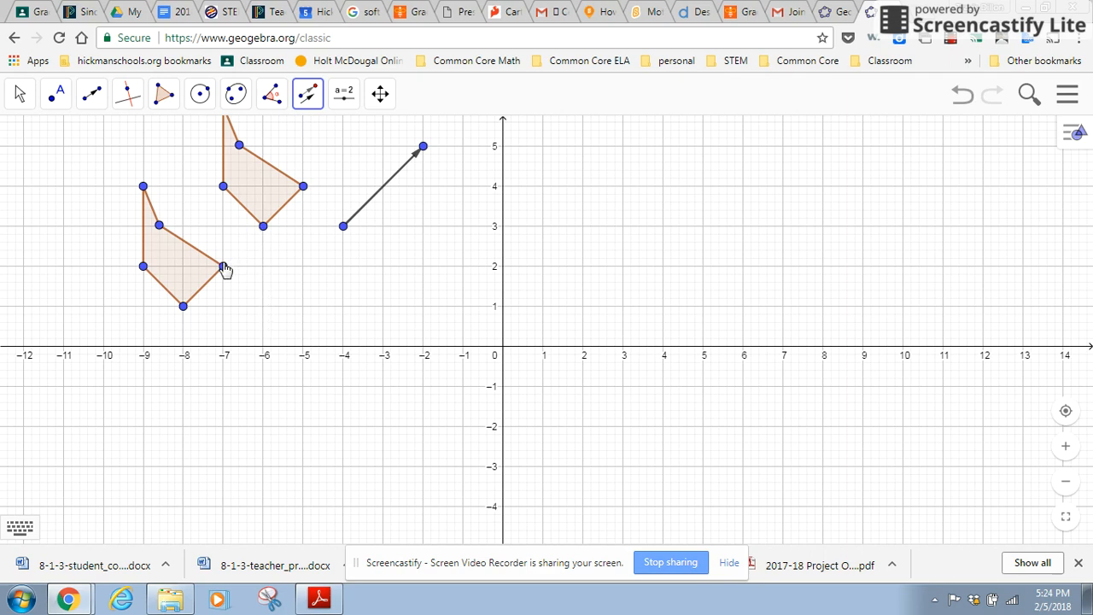
mouse_move(299, 190)
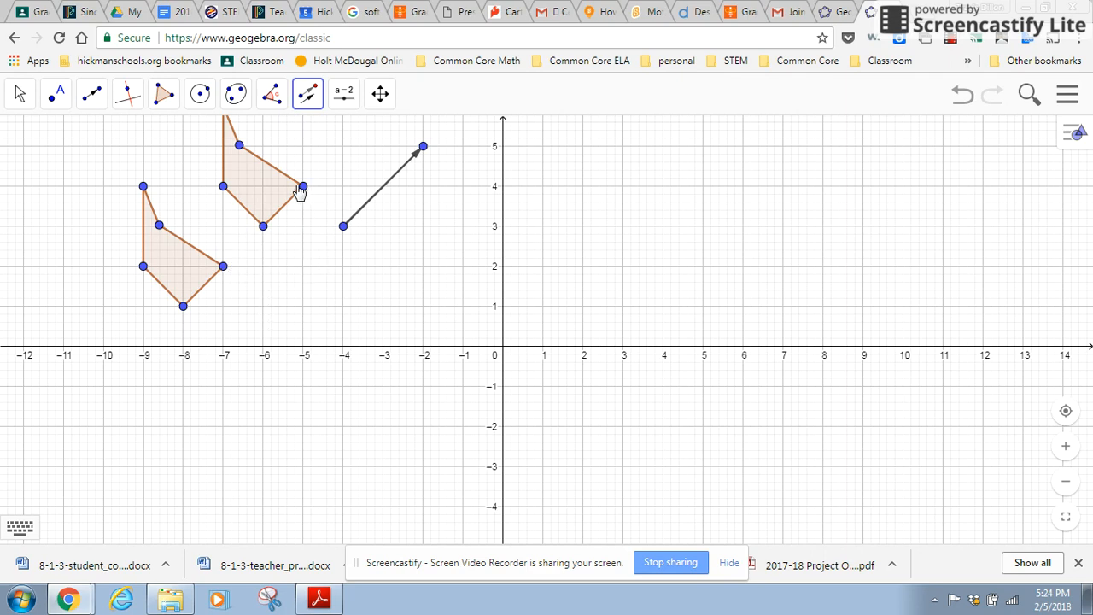
mouse_move(229, 198)
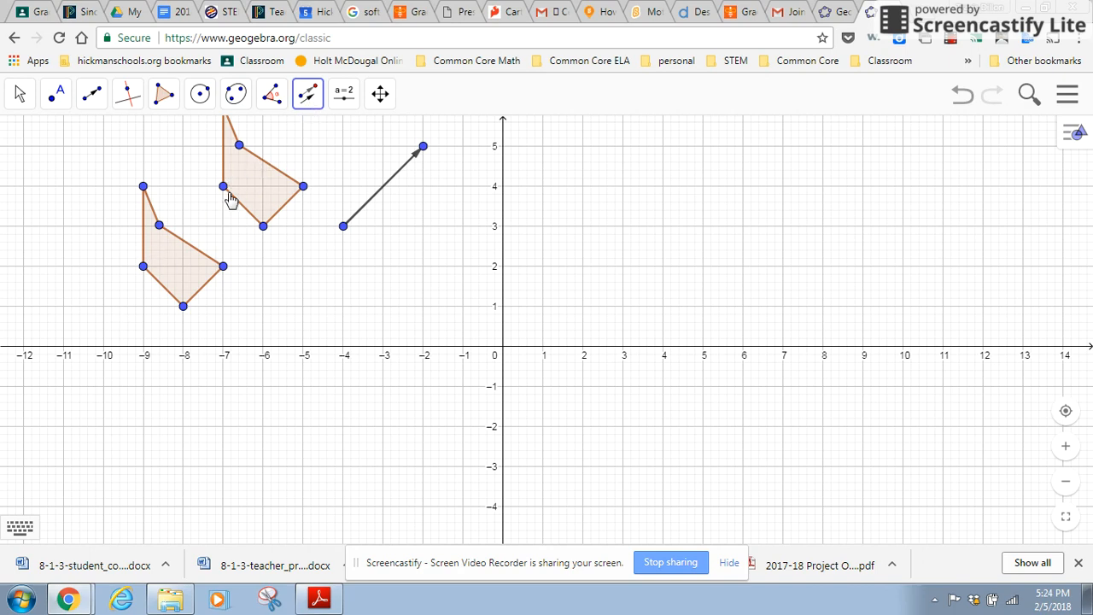
mouse_move(162, 258)
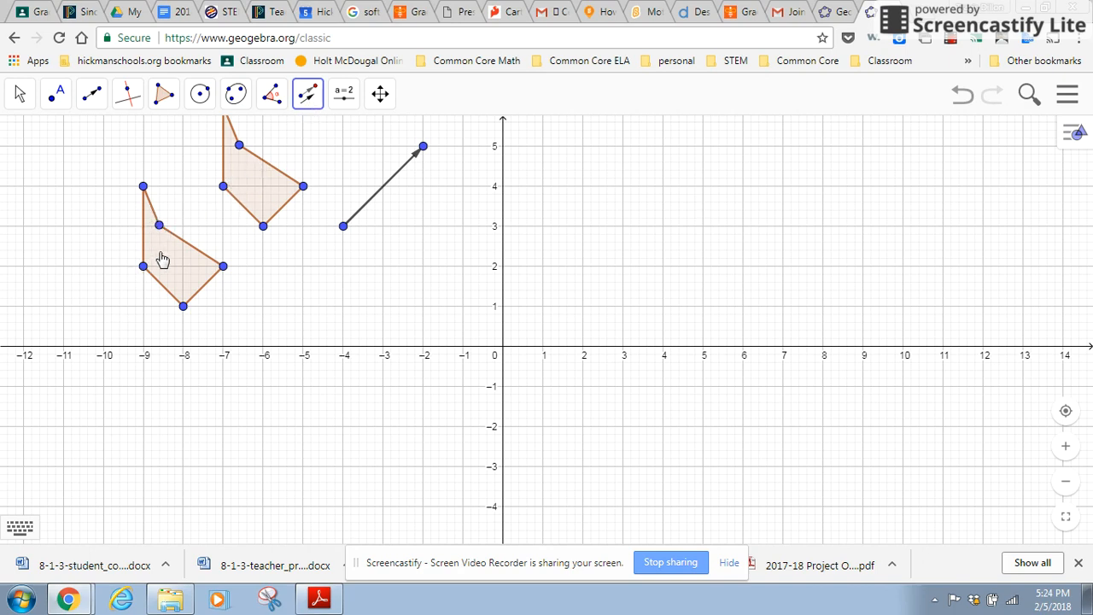
mouse_move(188, 250)
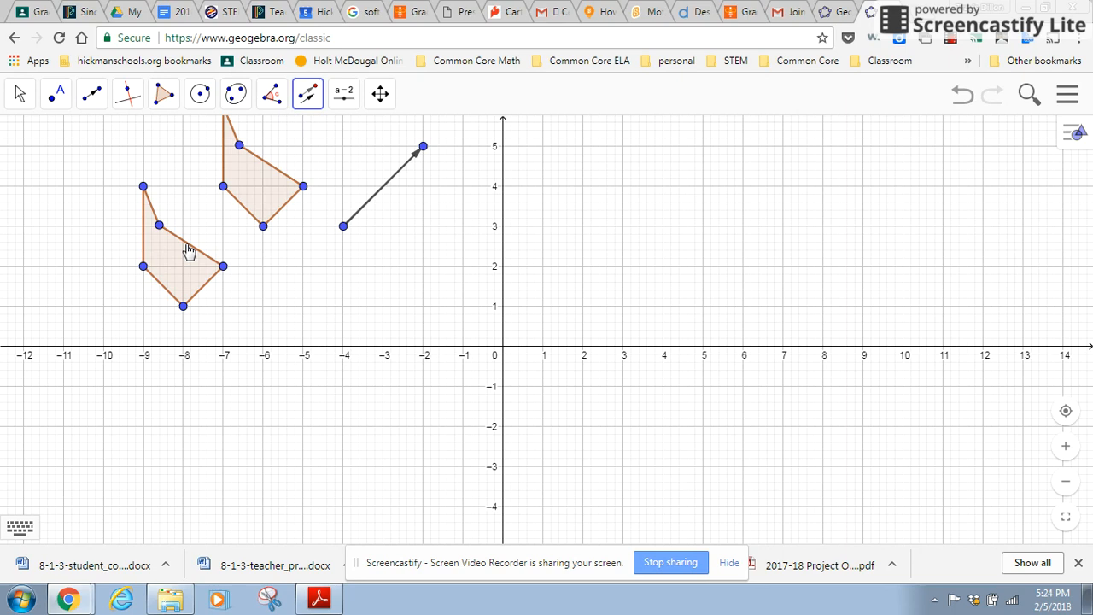
mouse_move(182, 247)
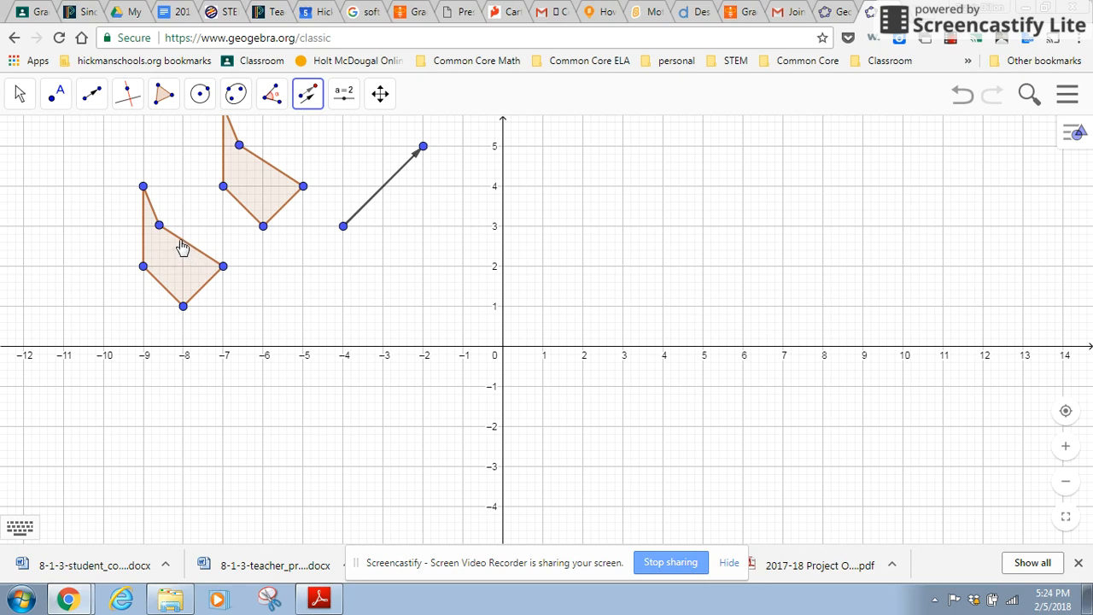
mouse_move(264, 182)
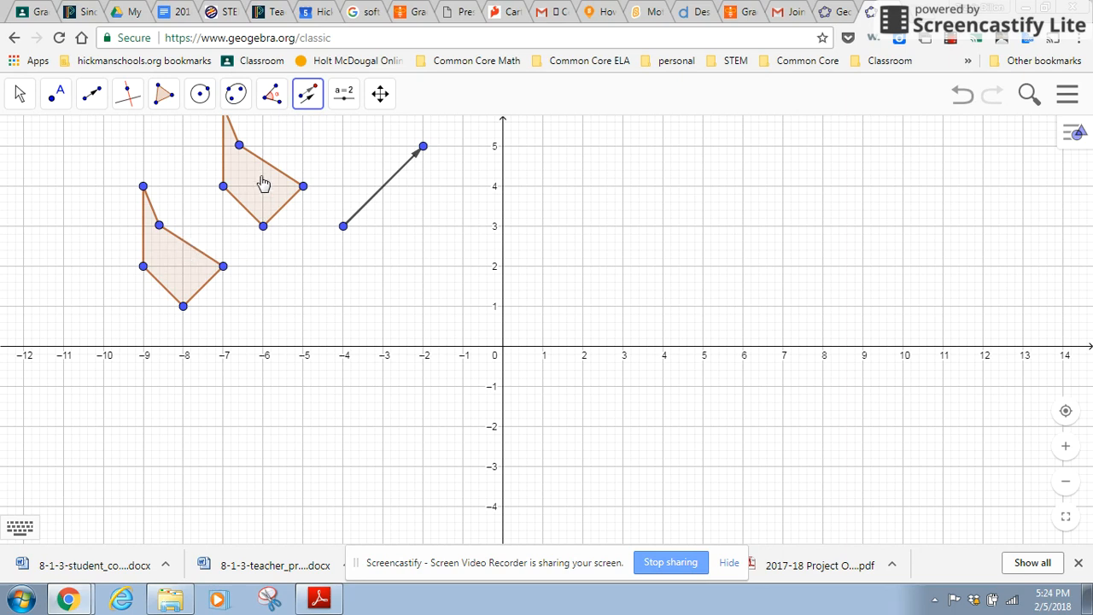
mouse_move(268, 166)
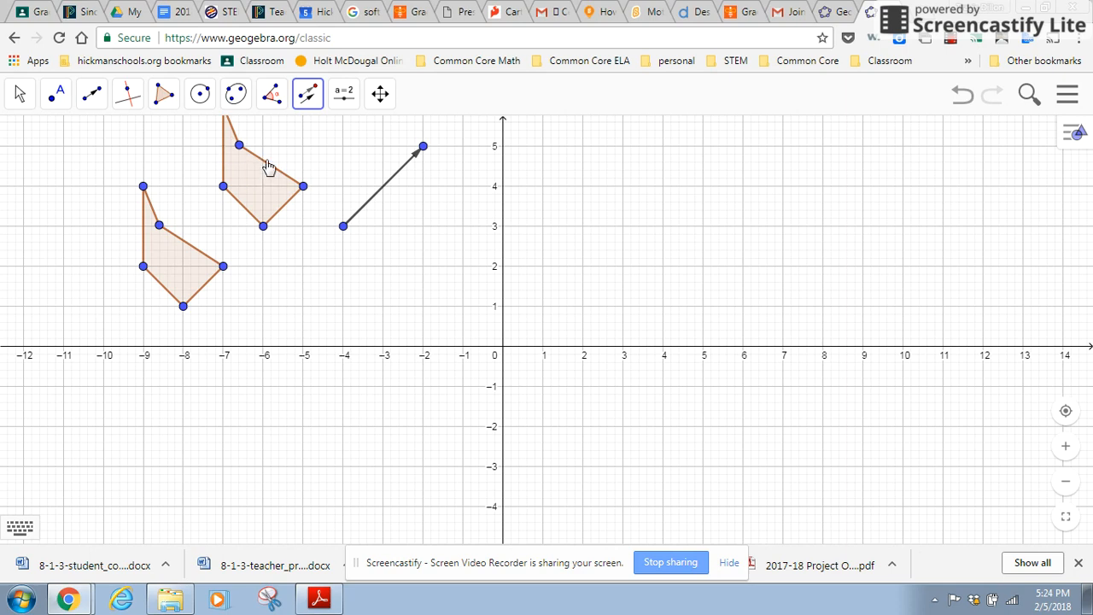
mouse_move(294, 198)
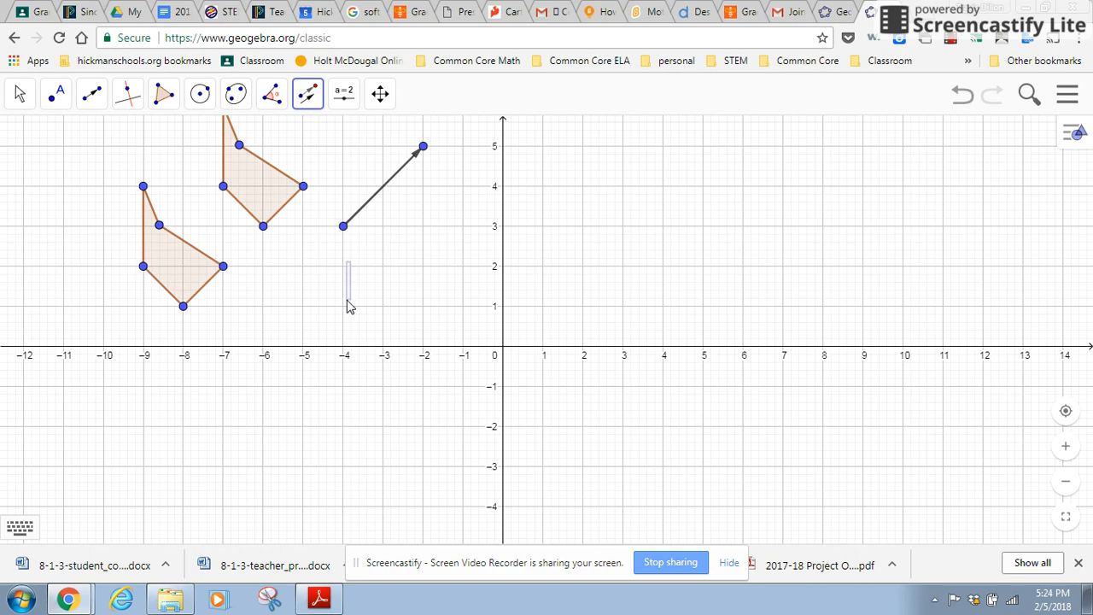
left_click(963, 94)
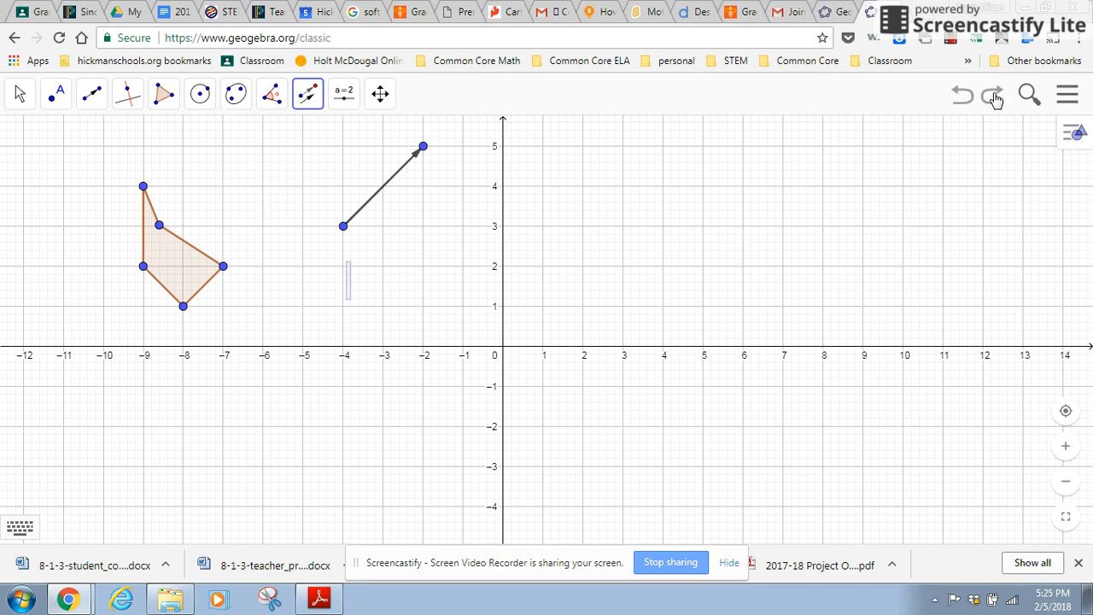
left_click(992, 94)
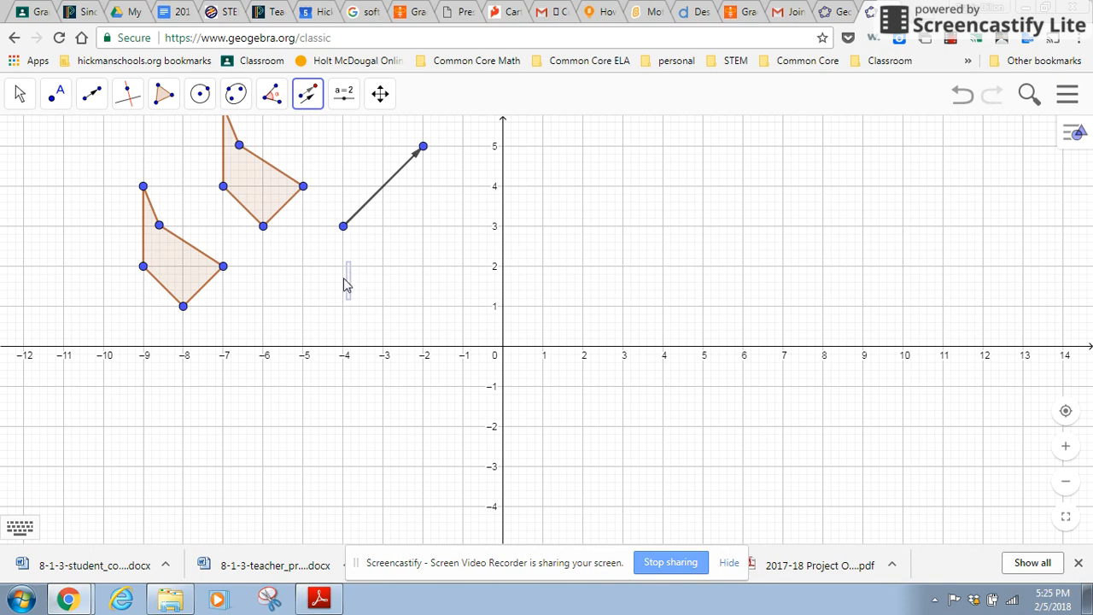
left_click(344, 279)
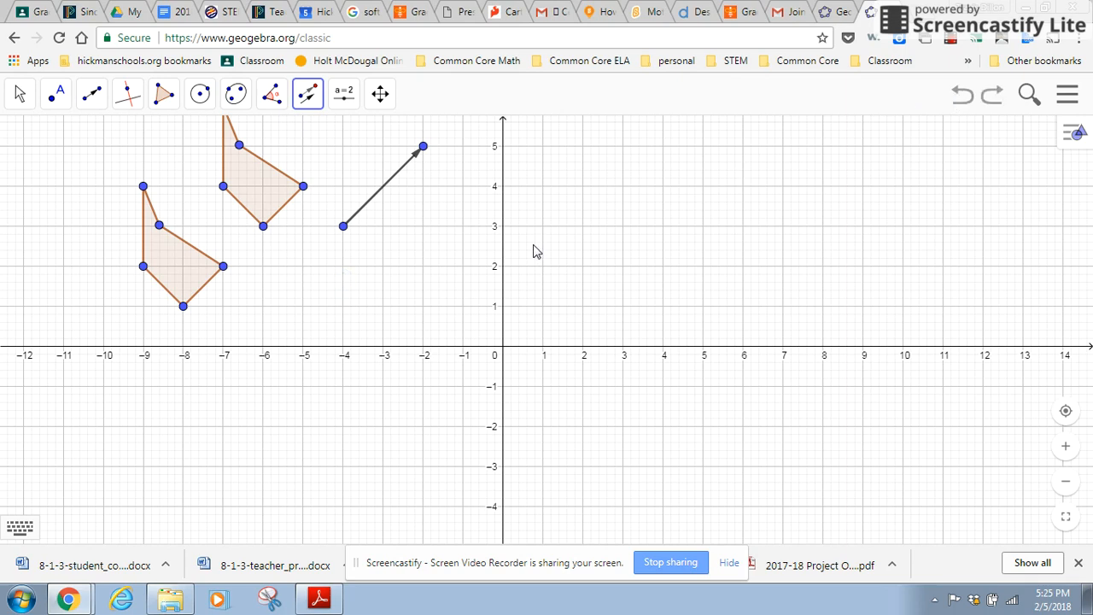
- Switch to the Move tool to bring the translated pentagon's top vertex (-7, 6) into view
left_click(18, 94)
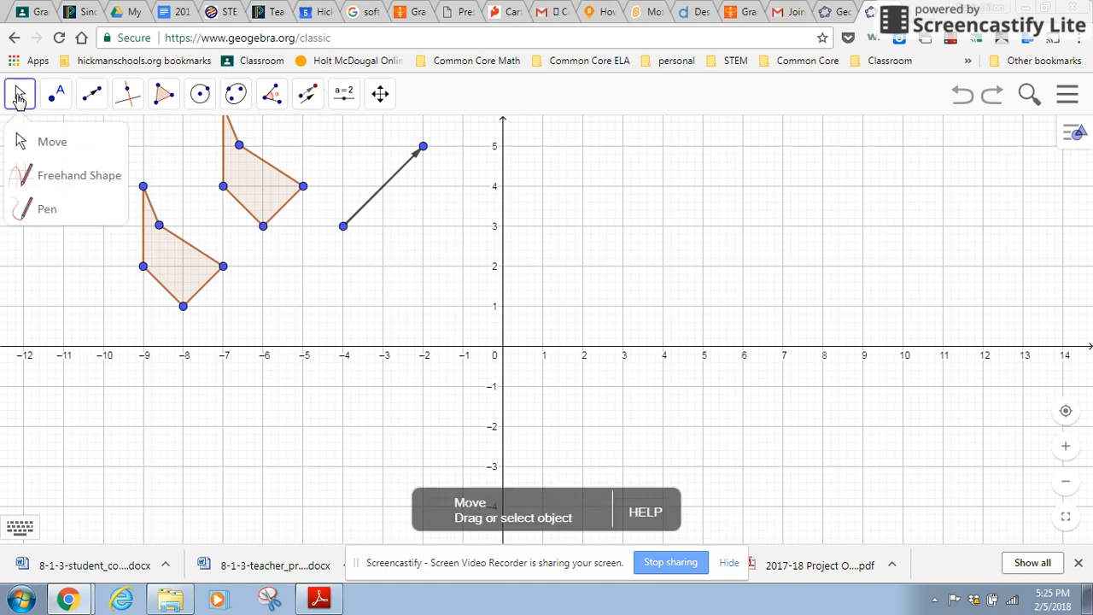
left_click(56, 94)
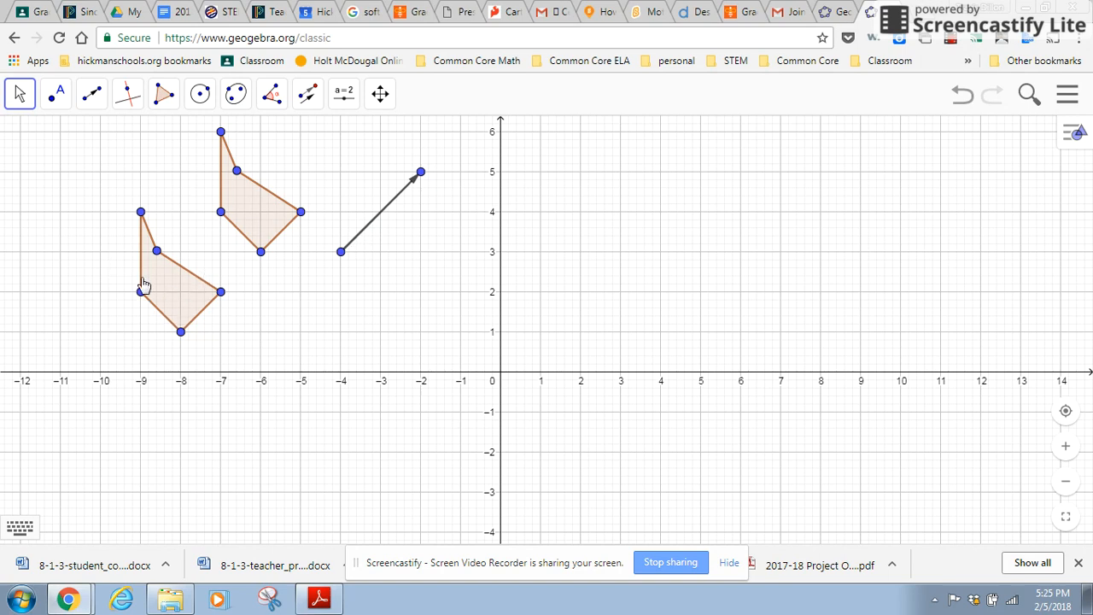
mouse_move(220, 188)
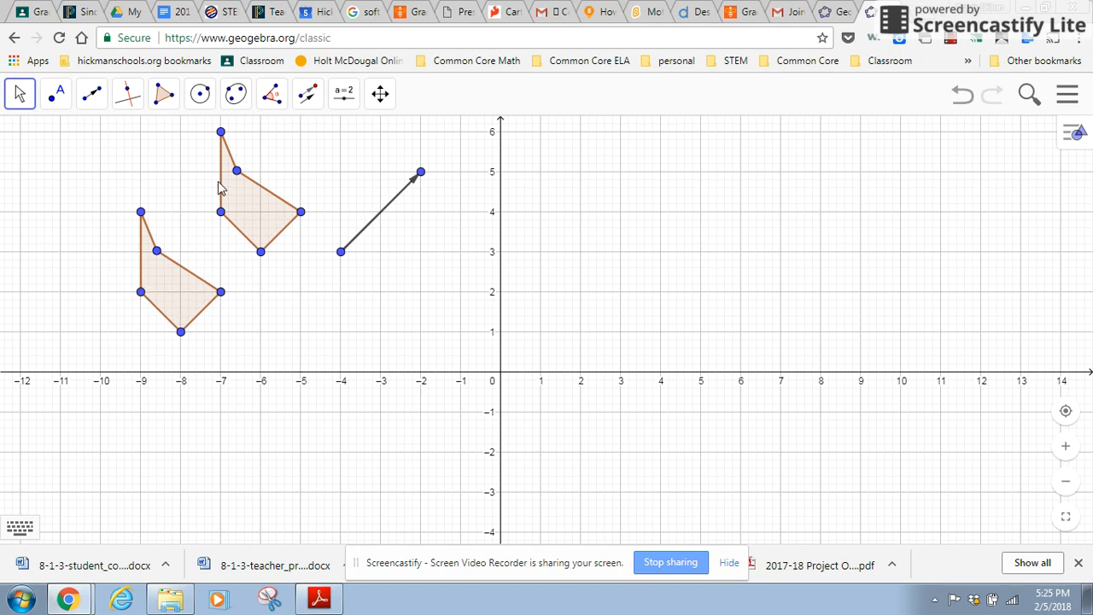
left_click(308, 94)
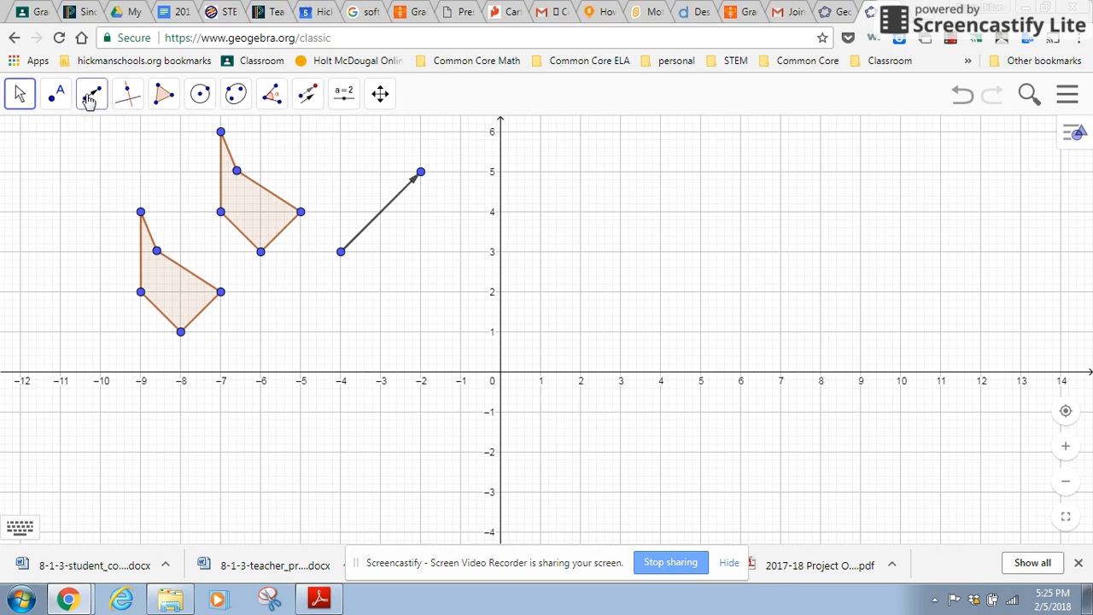
- Draw a line through (-5, -1) and move its upper point to (-4, 6)
left_click(91, 94)
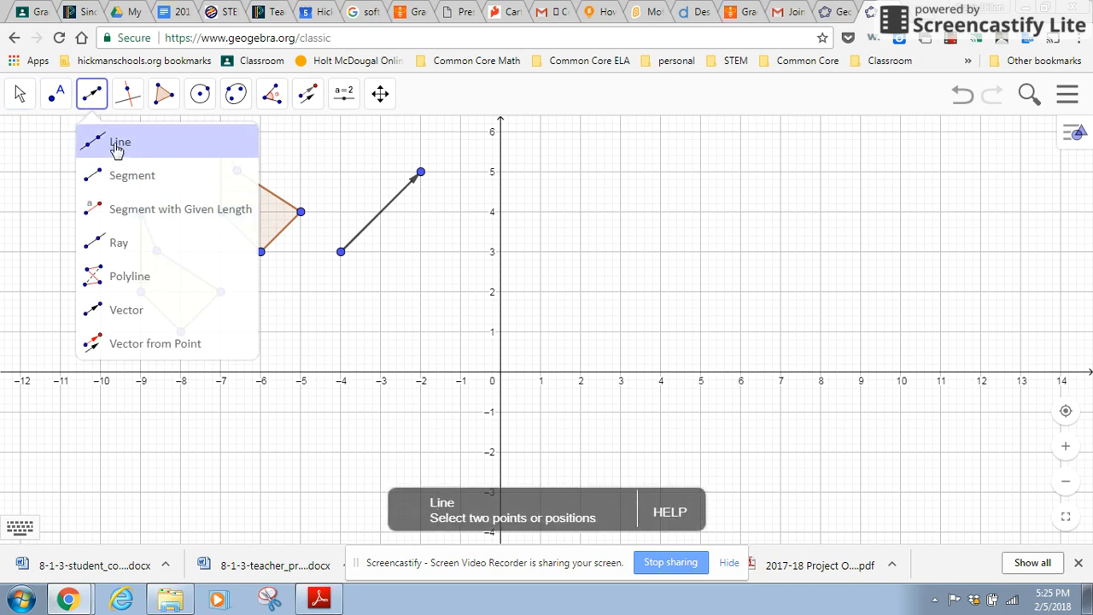
left_click(119, 142)
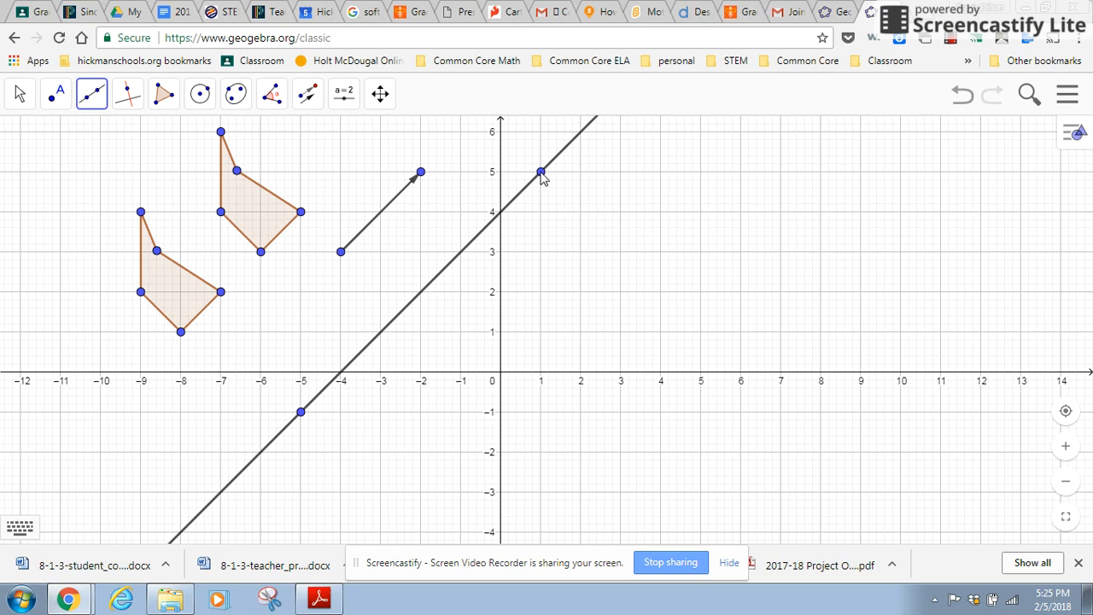
left_click(19, 93)
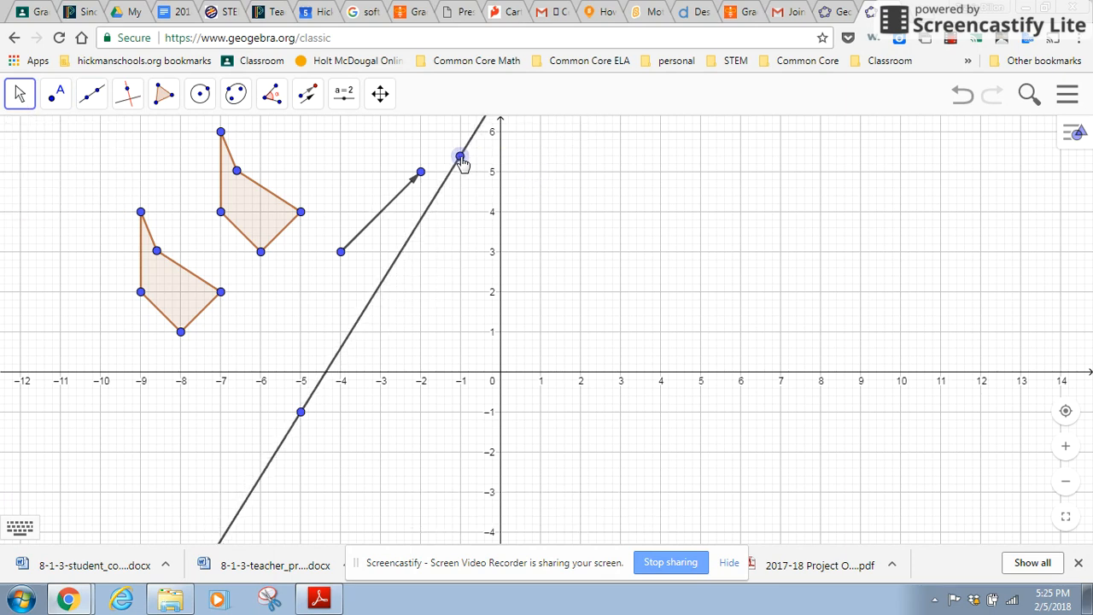
left_click_drag(461, 158, 340, 158)
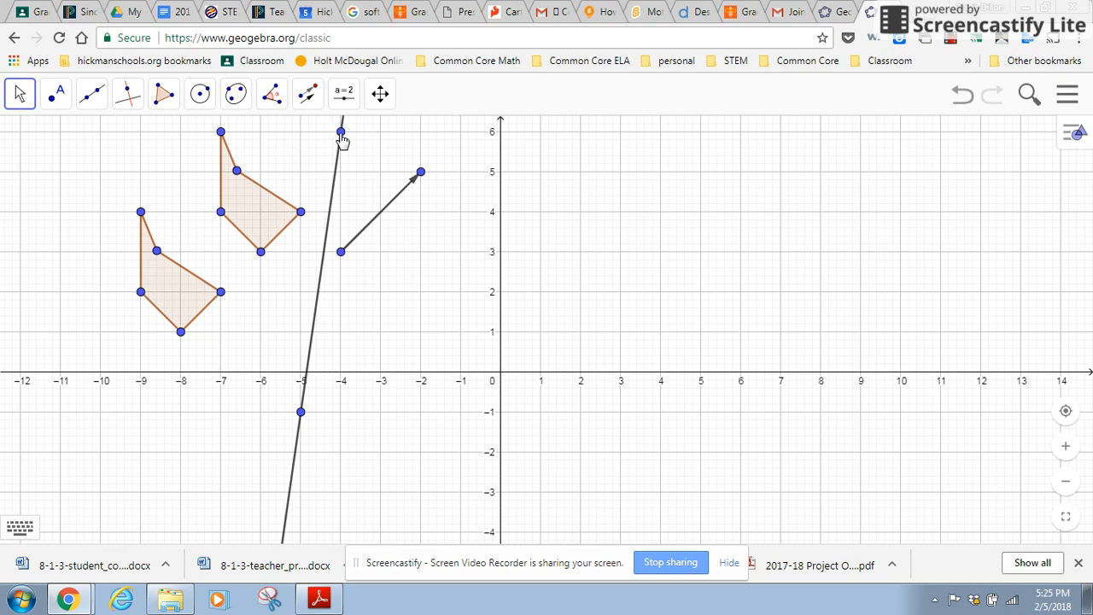
mouse_move(127, 343)
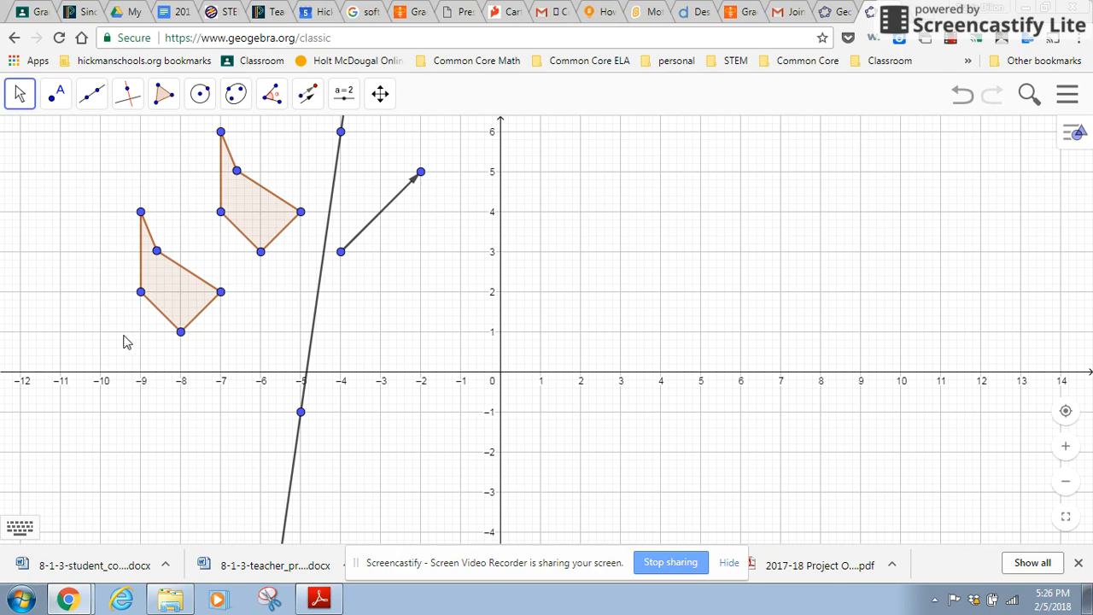
mouse_move(318, 309)
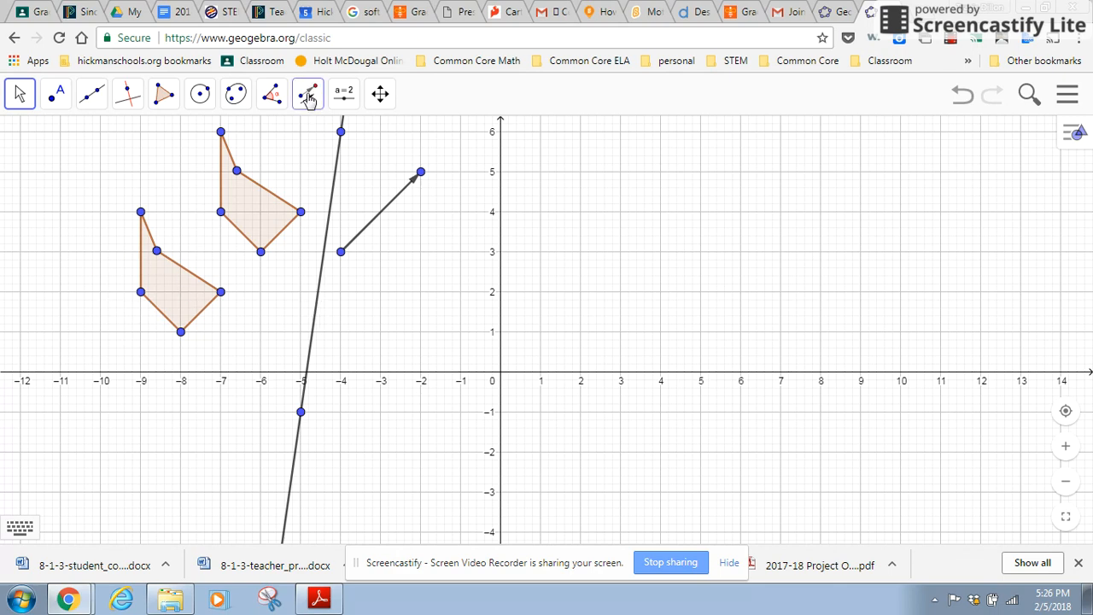
- Mirror the original pentagon across the steep line with Reflect about Line
left_click(307, 94)
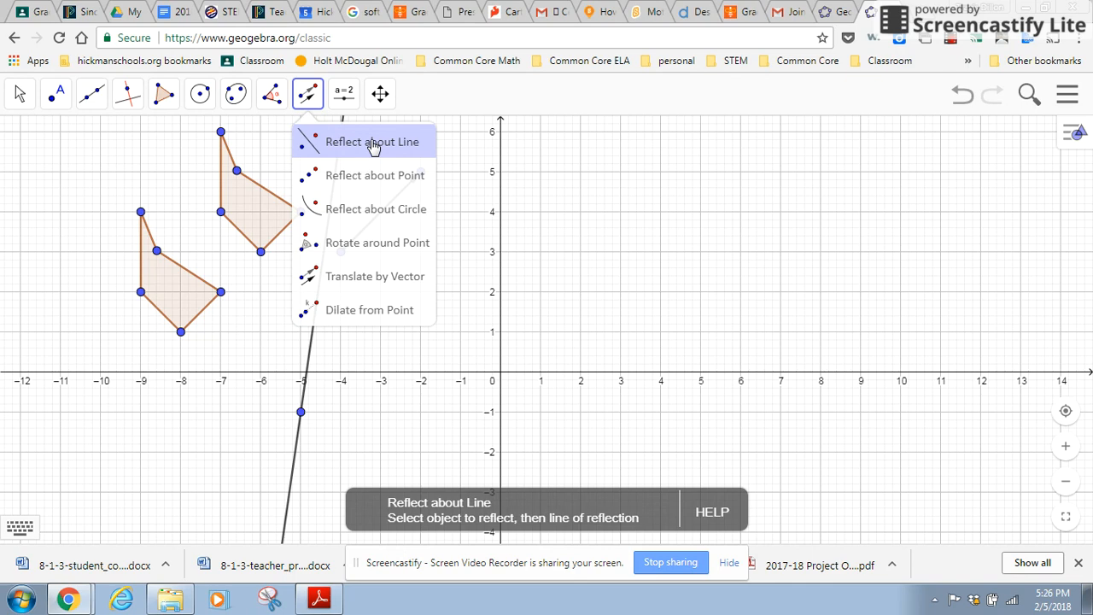
left_click(371, 142)
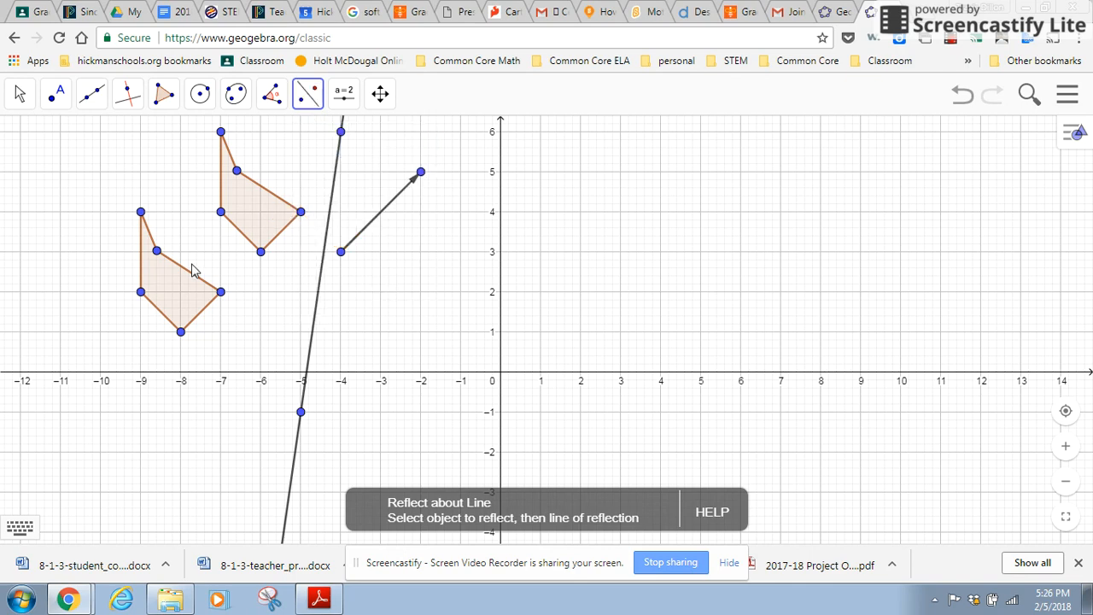
left_click(175, 292)
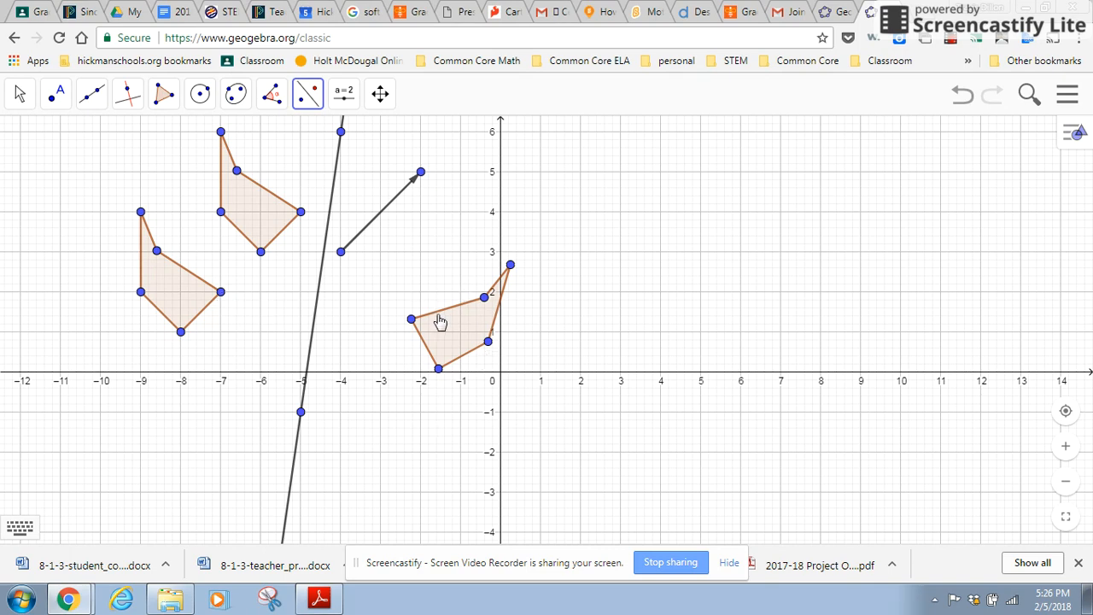
mouse_move(180, 289)
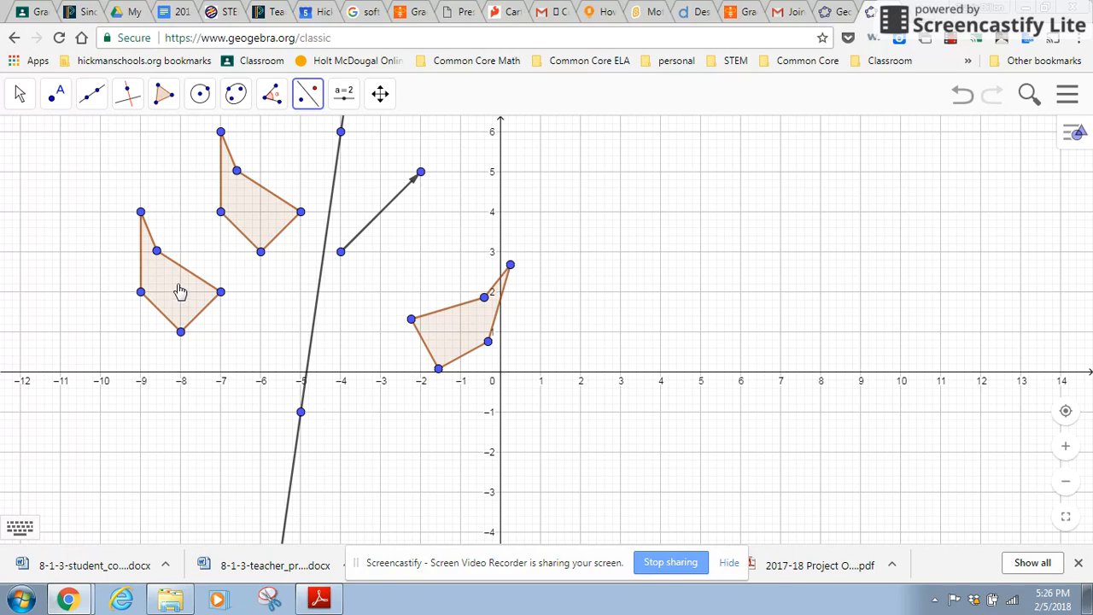
mouse_move(218, 297)
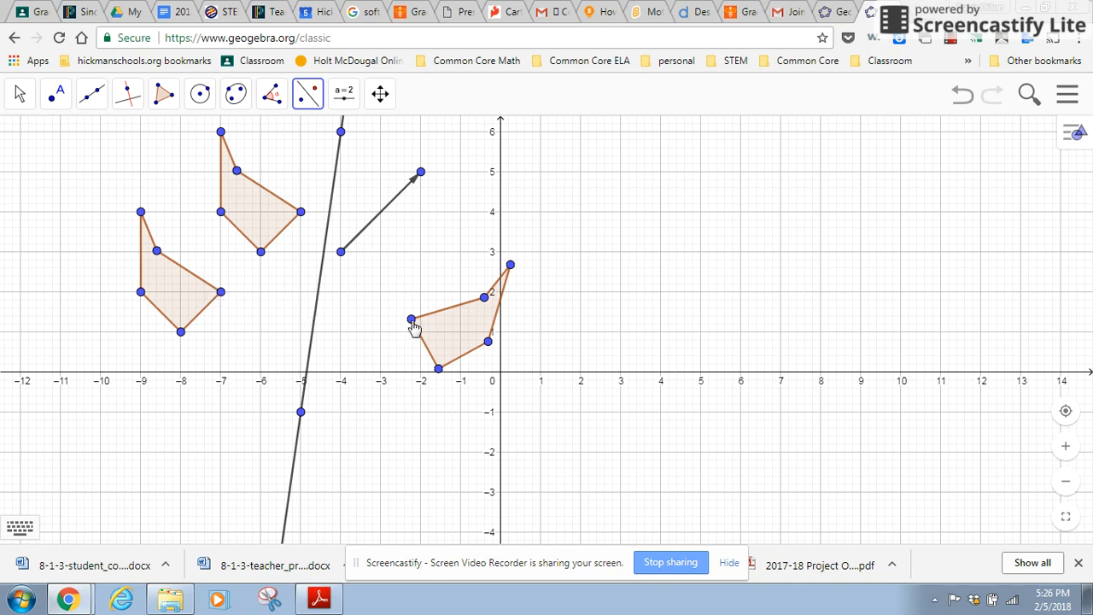
mouse_move(178, 341)
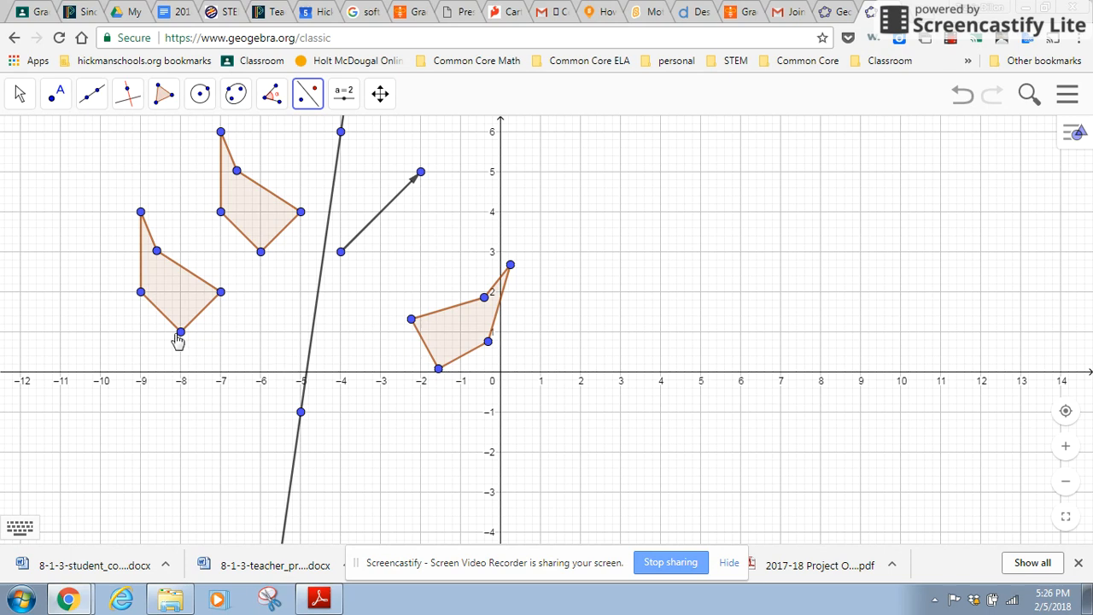
mouse_move(299, 419)
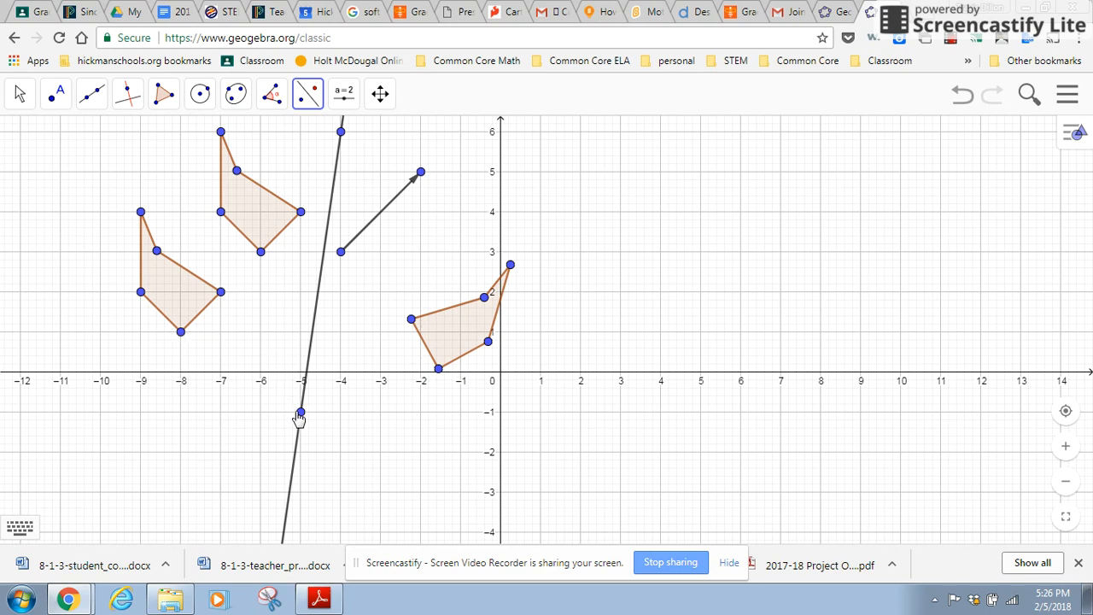
- Drag the line's lower point to (-4, -1), making the reflection line vertical
left_click(19, 93)
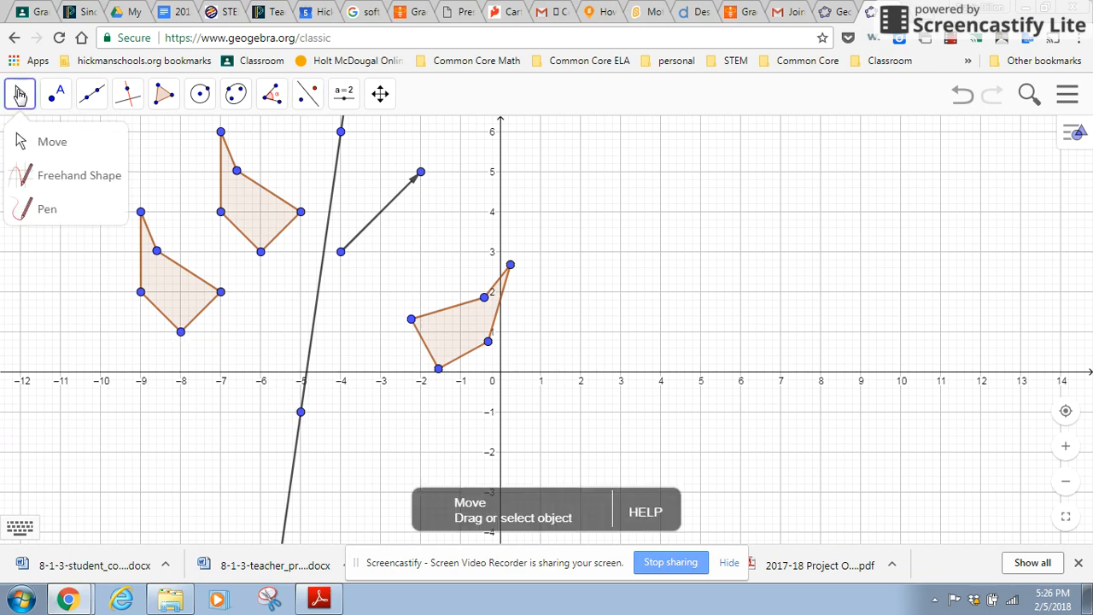
mouse_move(300, 417)
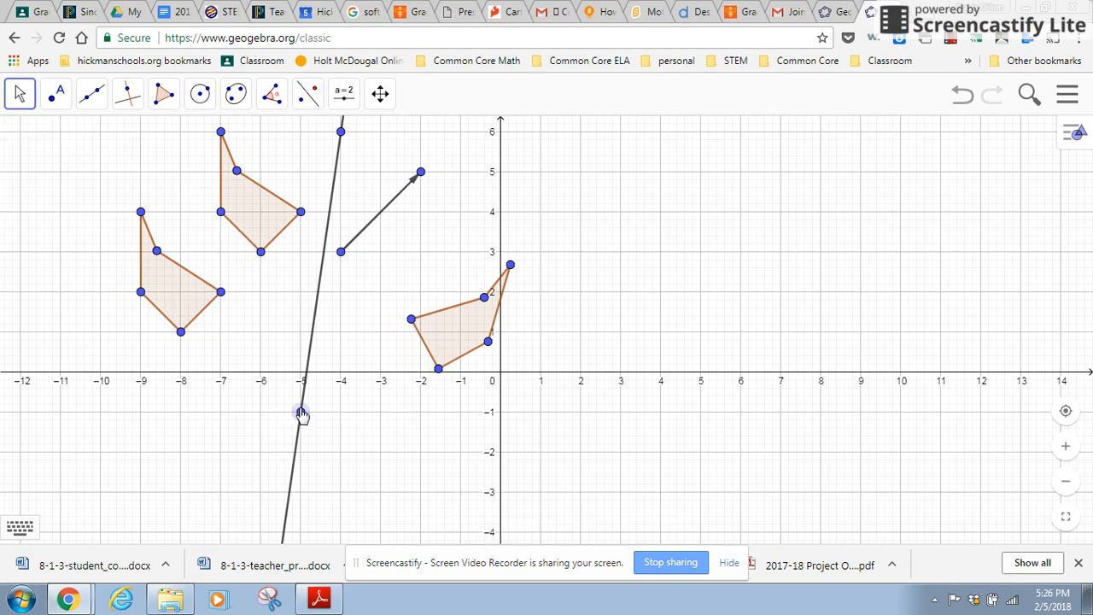
left_click_drag(301, 412, 340, 413)
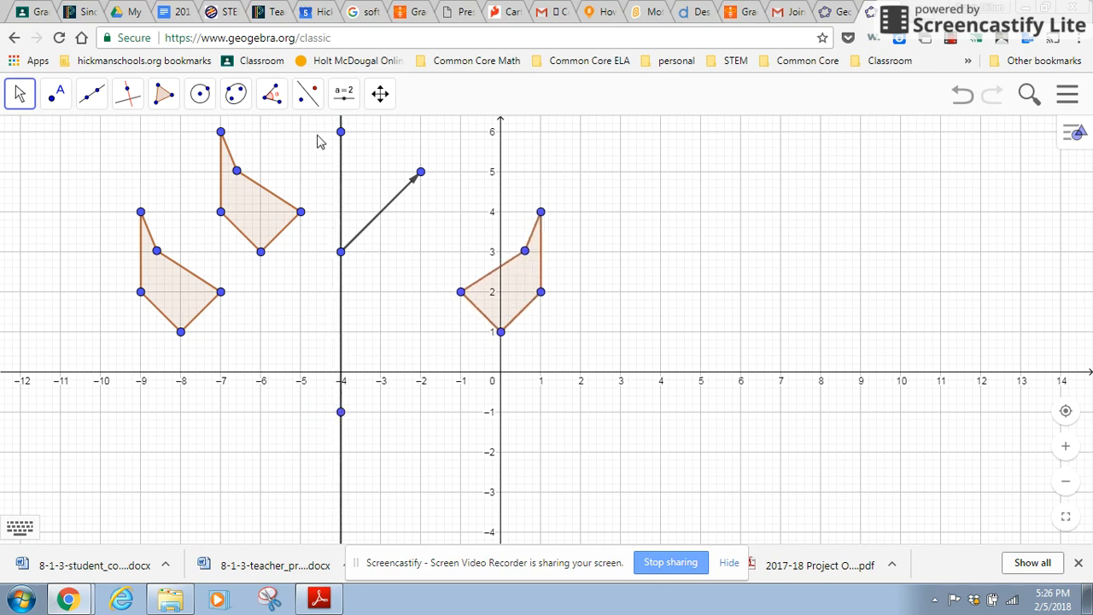
mouse_move(204, 321)
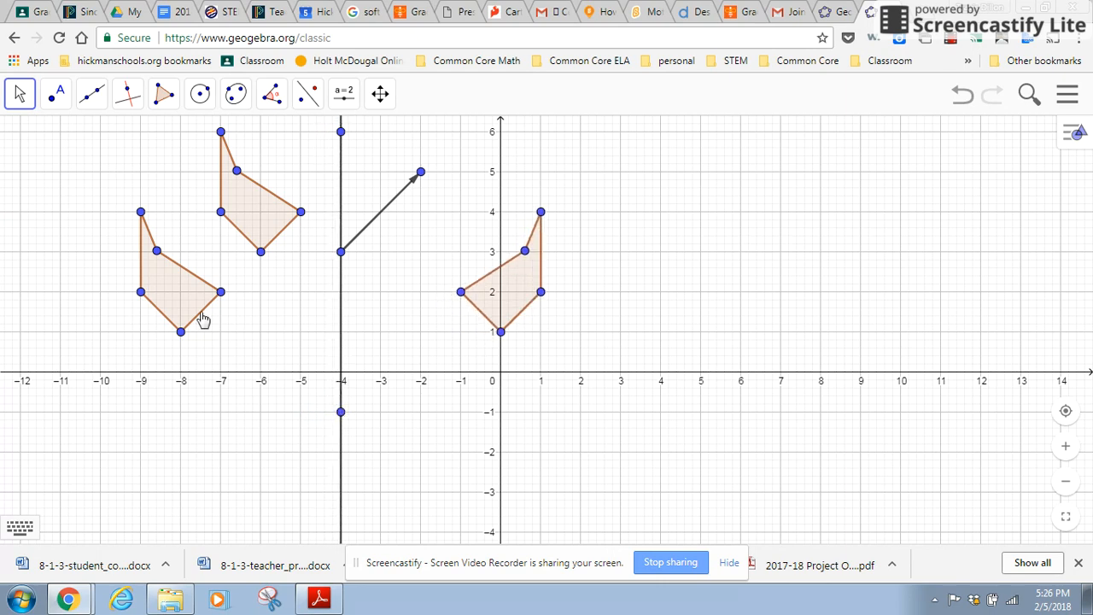
mouse_move(344, 299)
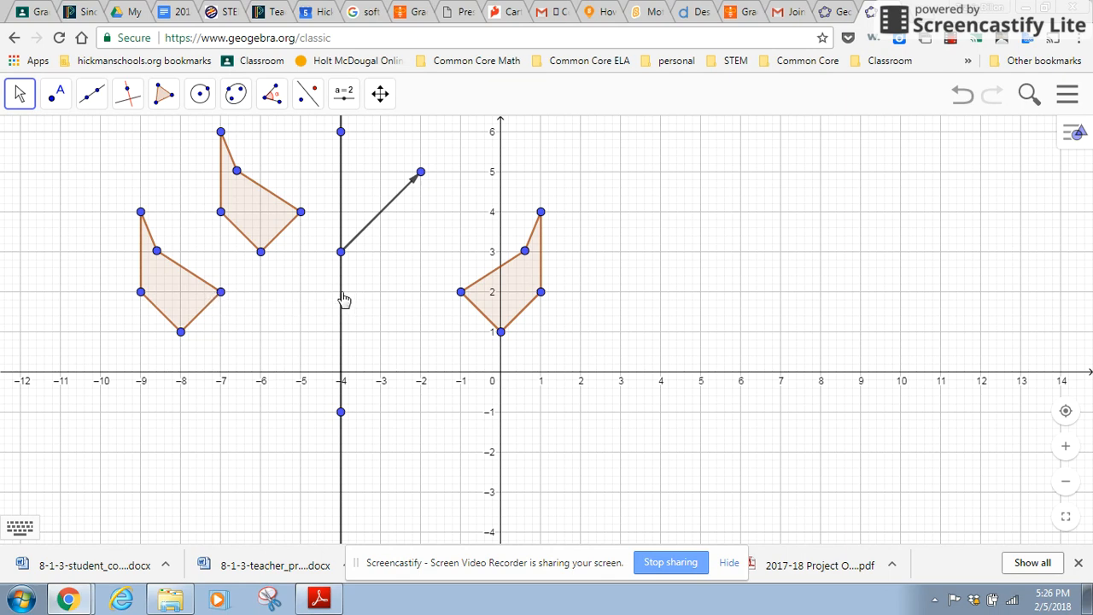
mouse_move(242, 337)
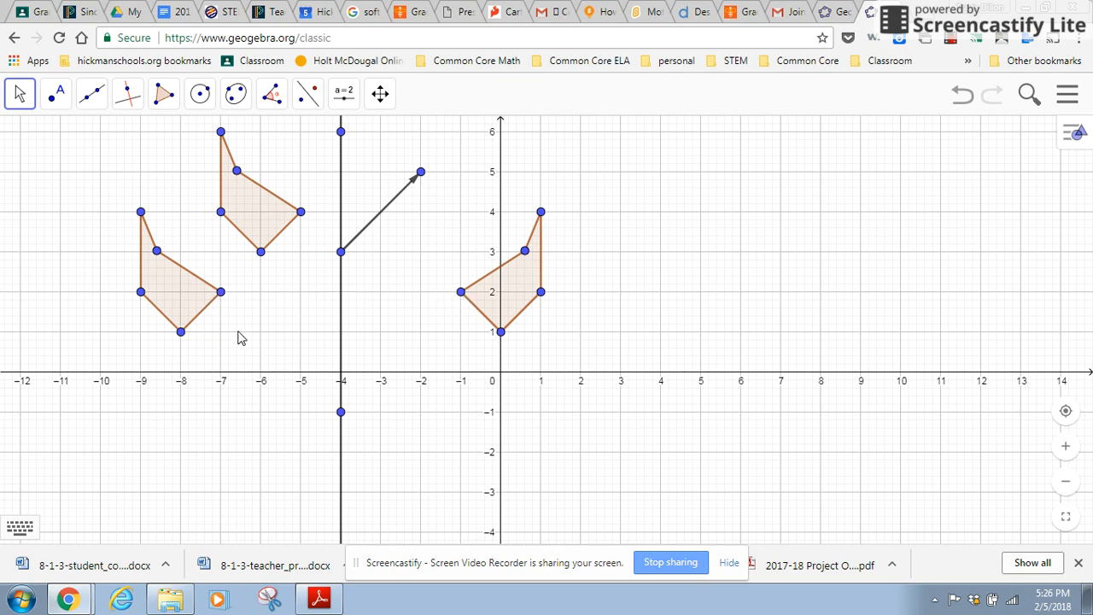
mouse_move(345, 341)
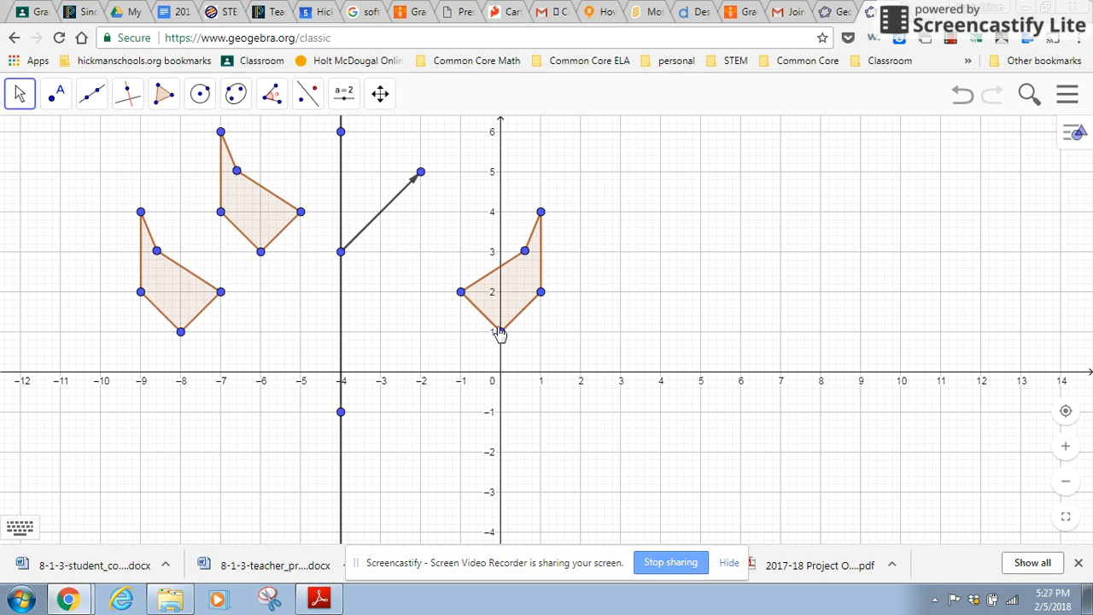
mouse_move(332, 337)
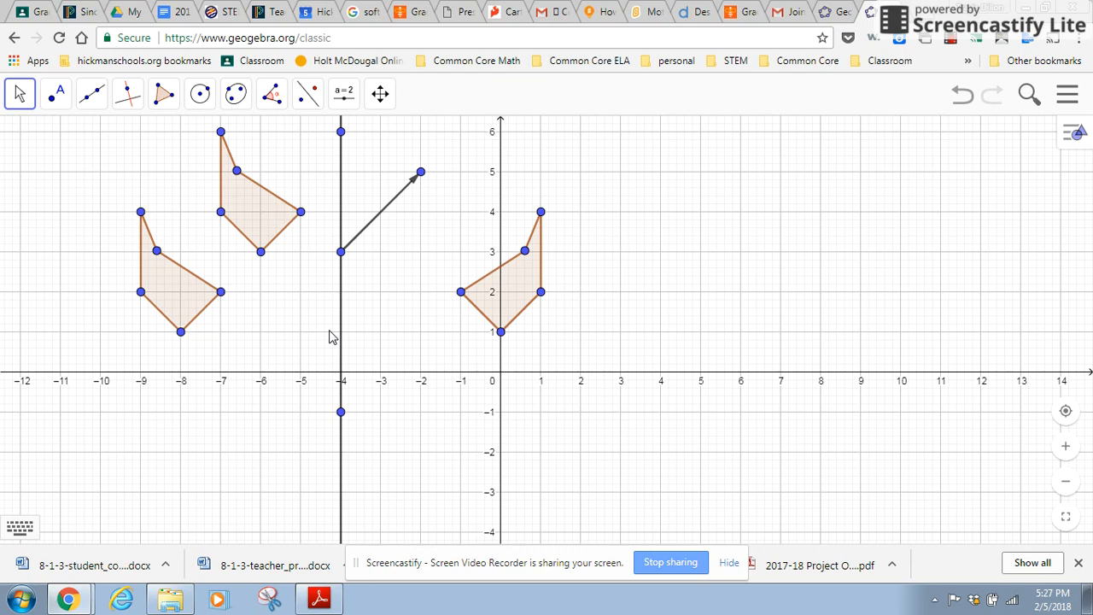
mouse_move(632, 167)
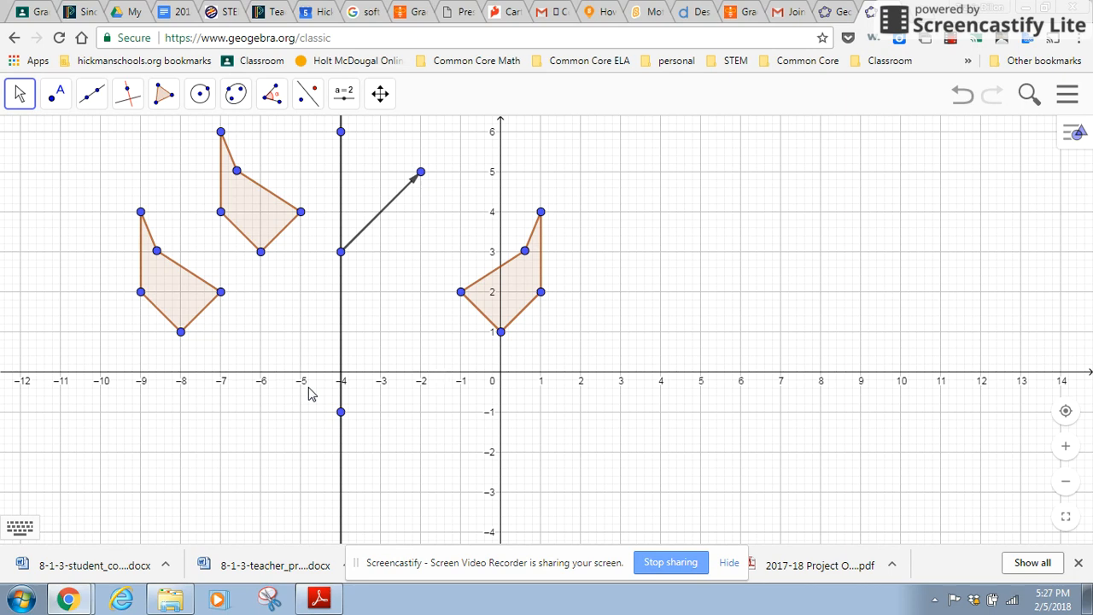
mouse_move(344, 339)
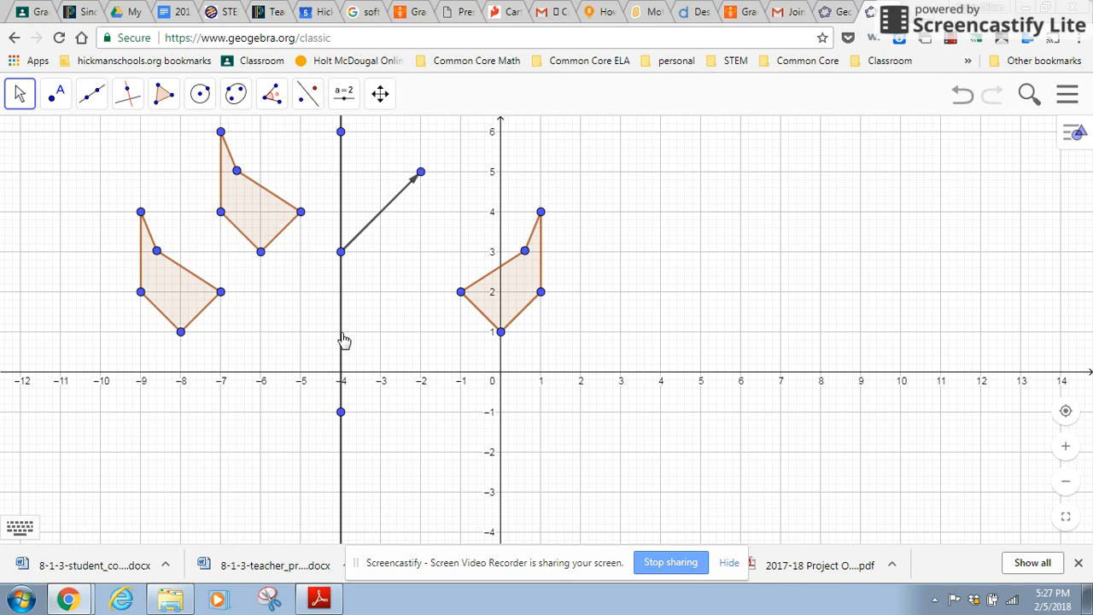
mouse_move(341, 328)
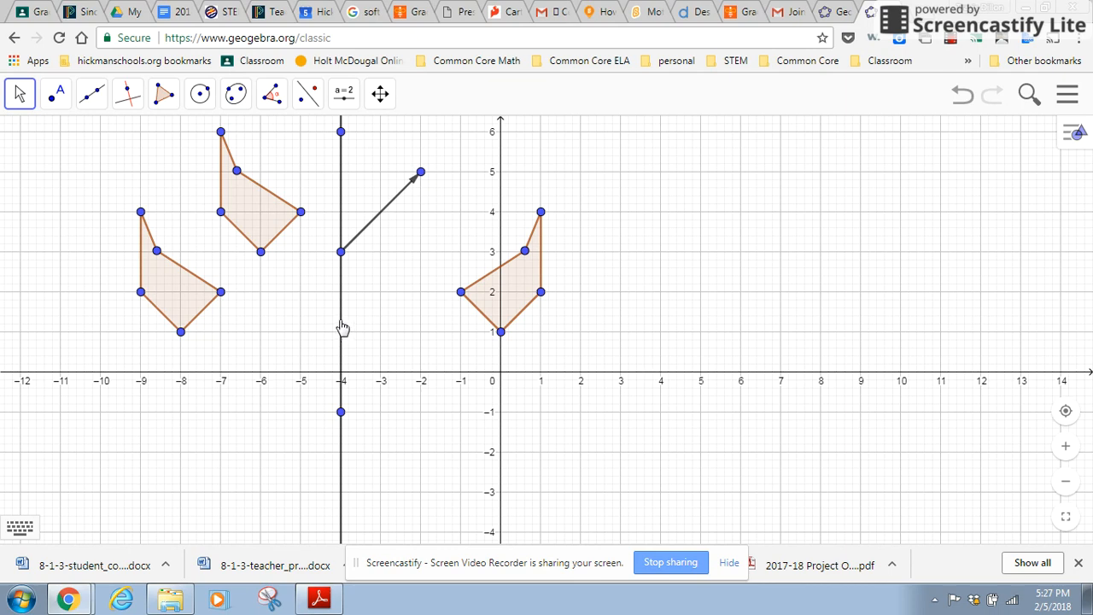
mouse_move(341, 328)
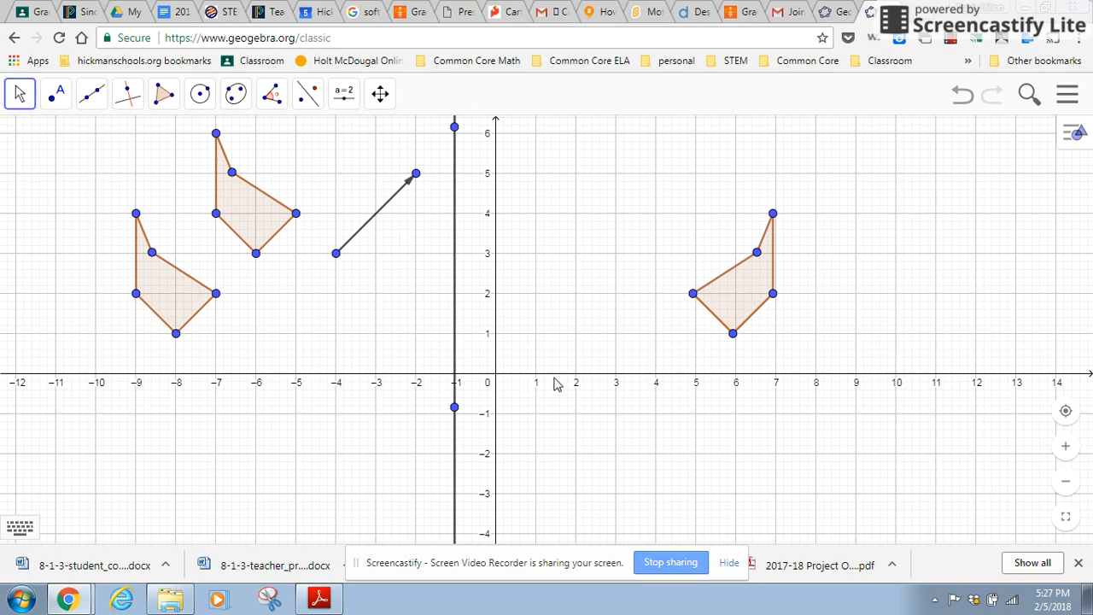
mouse_move(450, 293)
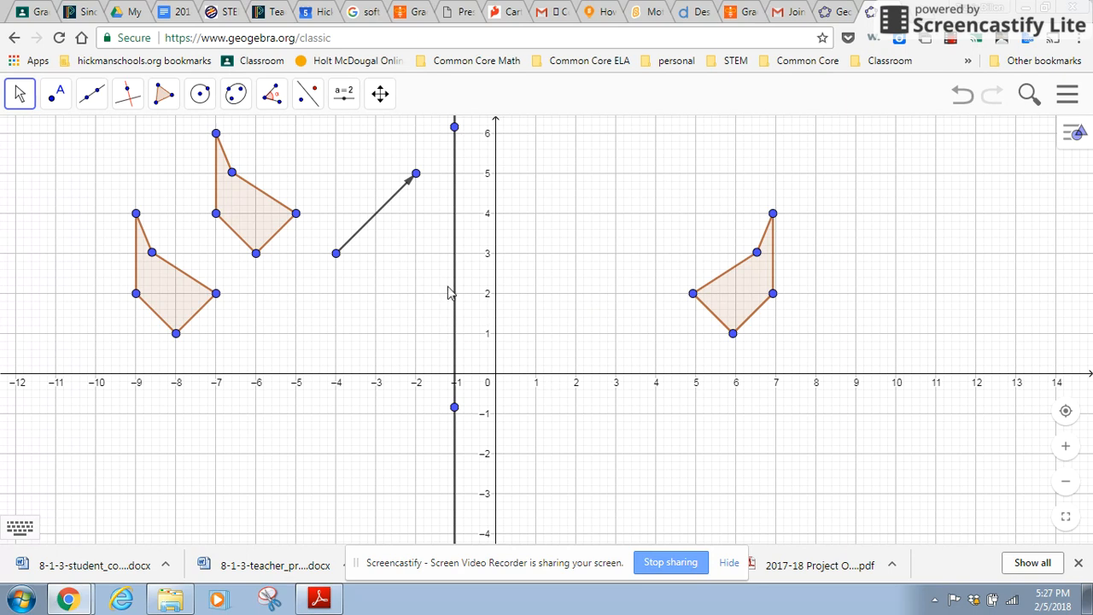
mouse_move(354, 165)
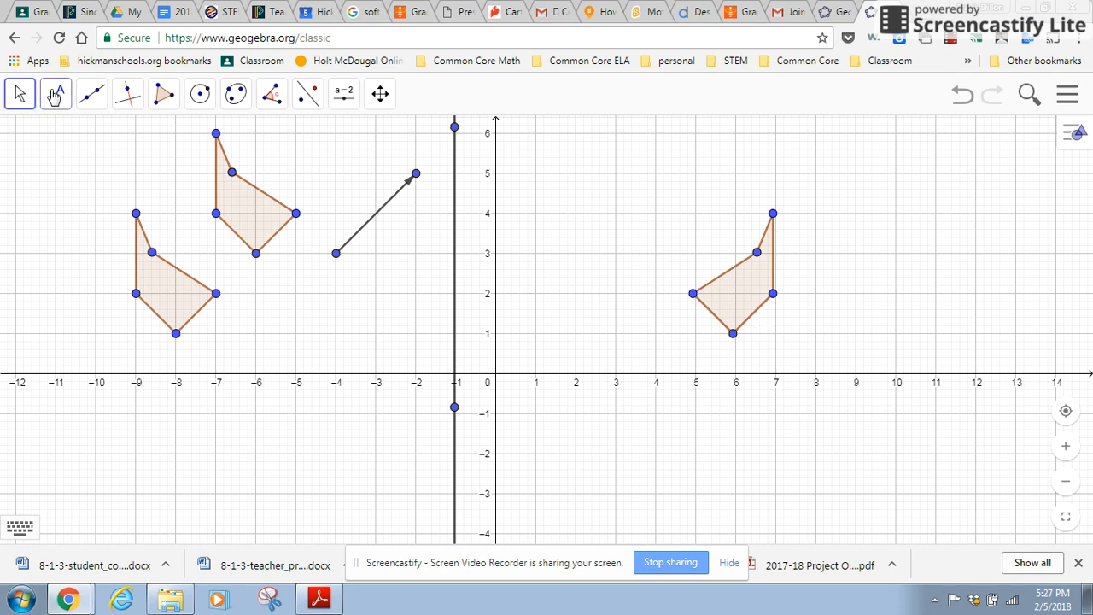
- Open the Point tools group
left_click(55, 94)
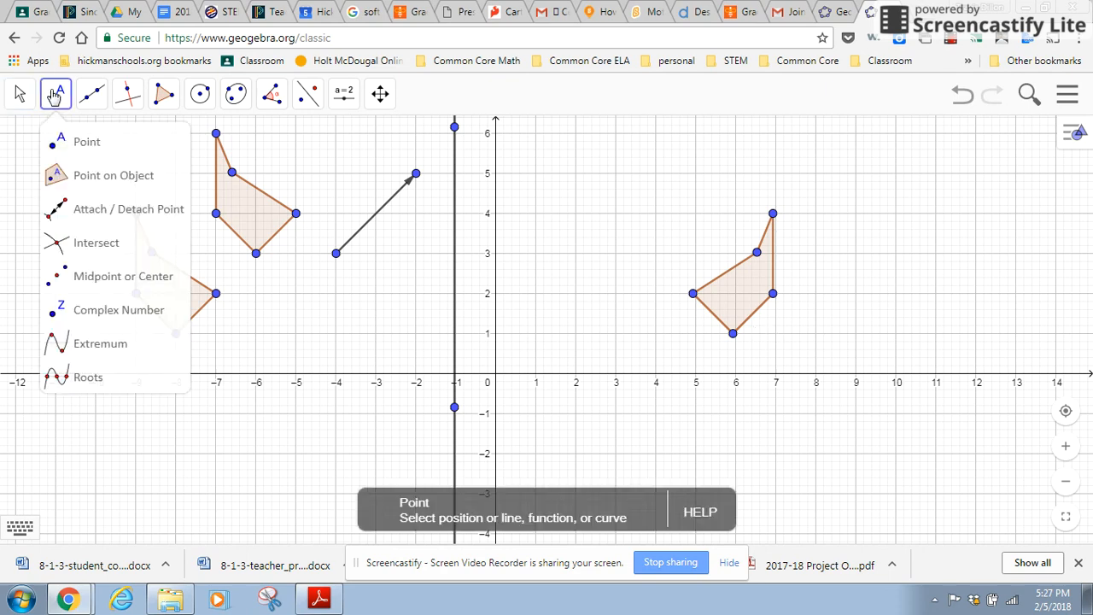
- Choose the Point tool, then open the conic-drawing tools list
left_click(91, 94)
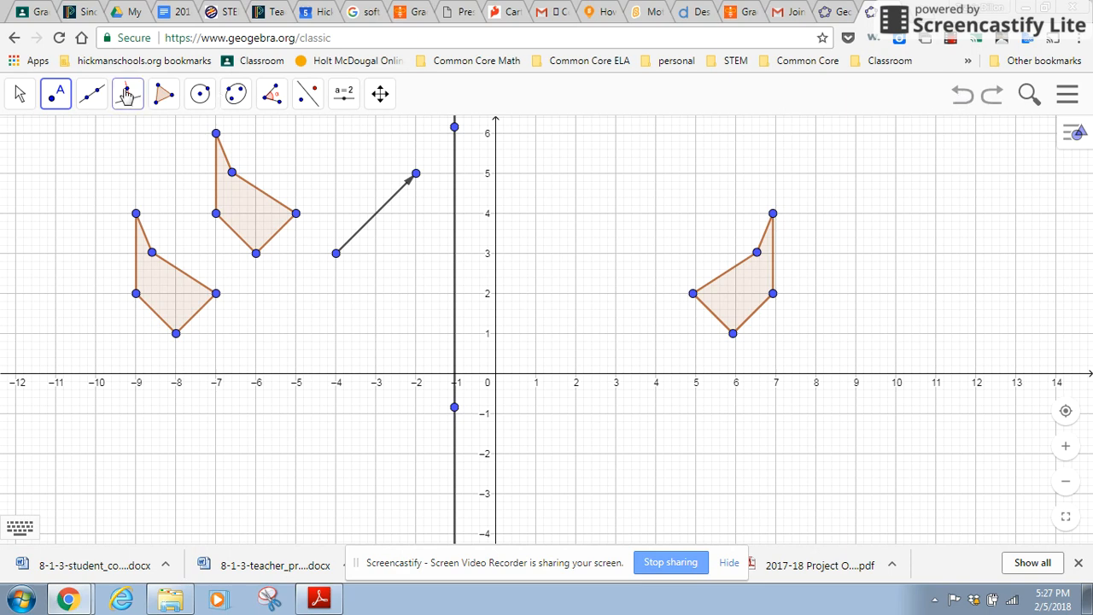
left_click(236, 94)
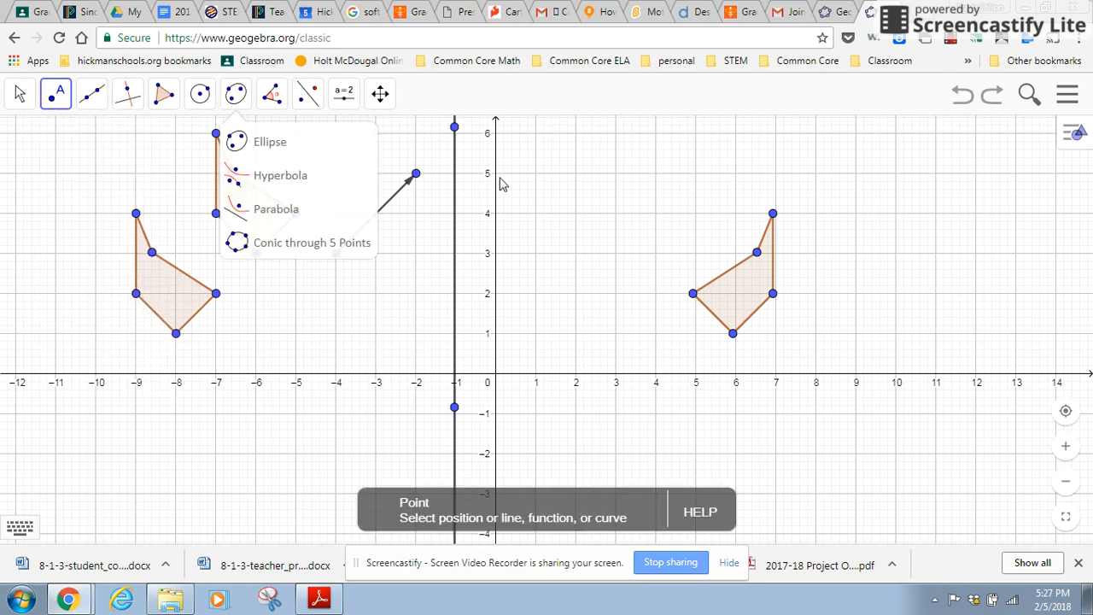
mouse_move(657, 219)
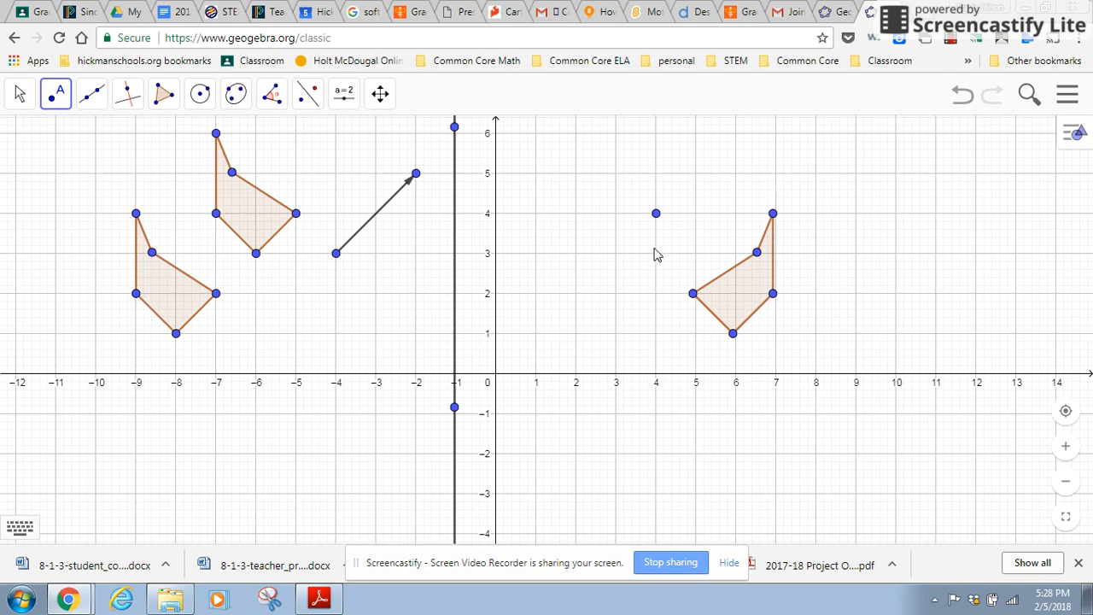
mouse_move(657, 215)
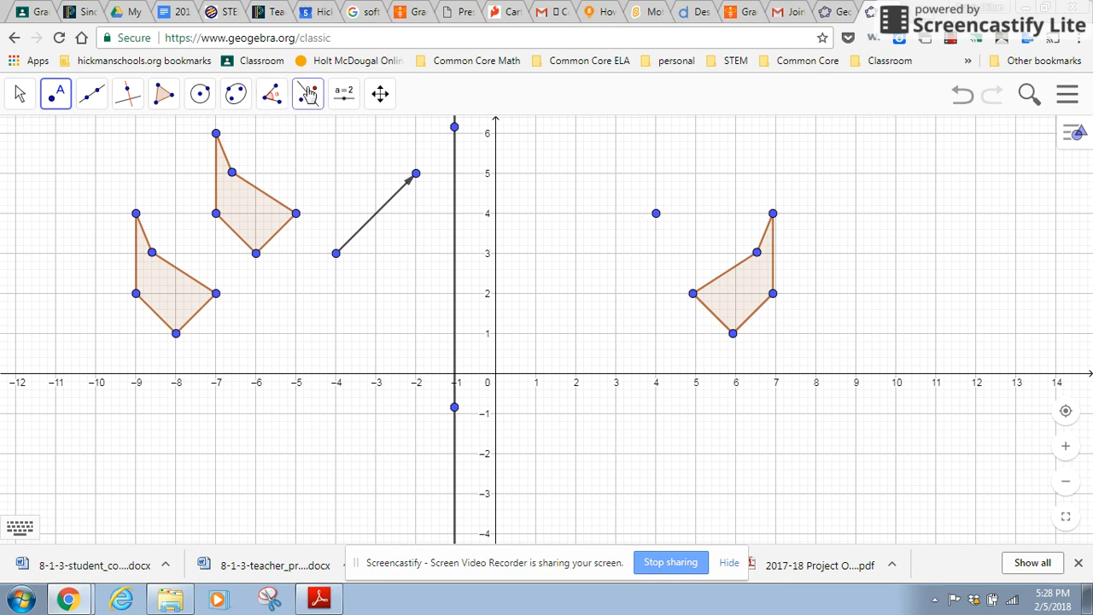
- Rotate the mirrored pentagon 90° counterclockwise about the point (4, 4)
left_click(307, 93)
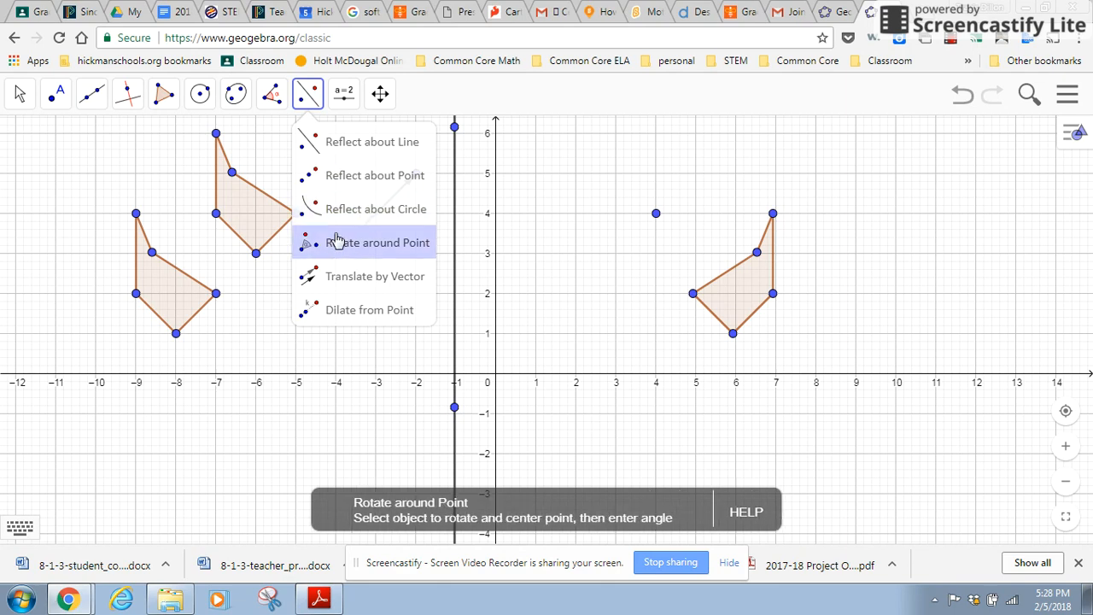
mouse_move(359, 247)
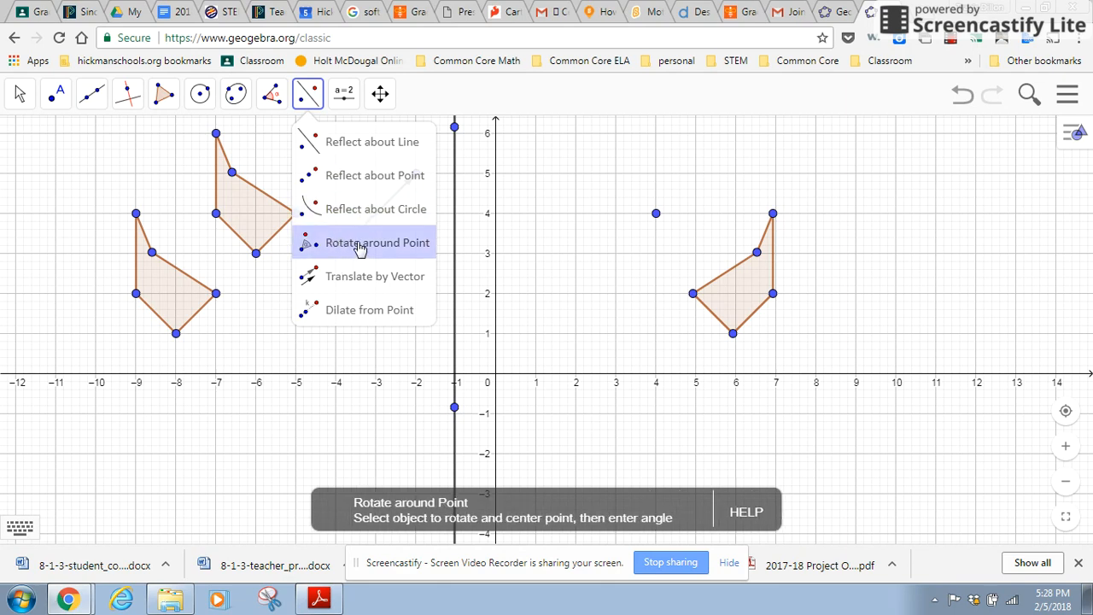
left_click(376, 241)
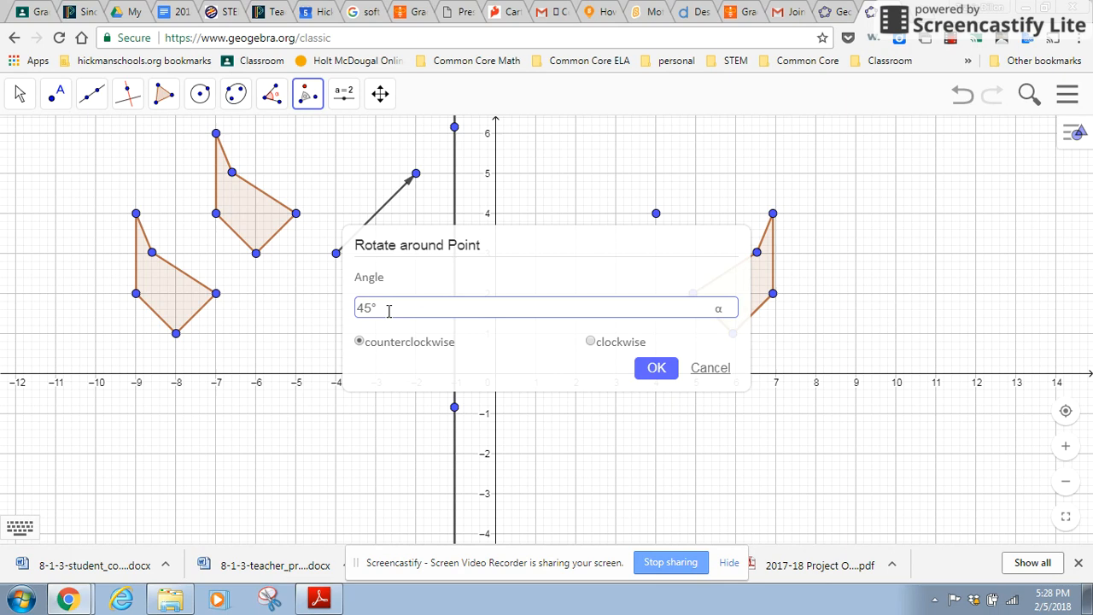
double_click(367, 308)
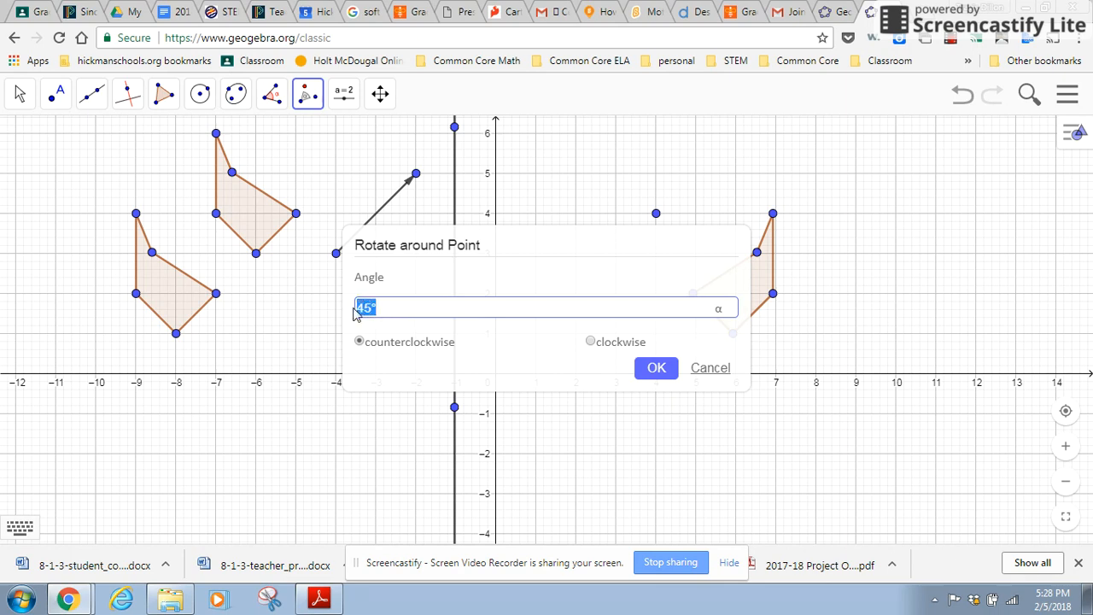
type("90°")
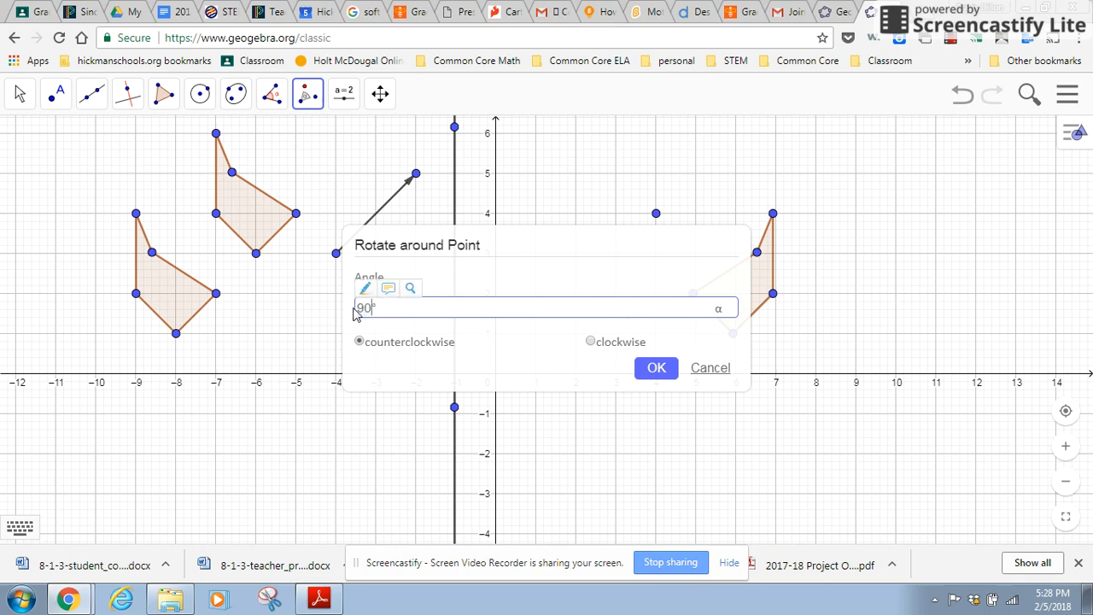
mouse_move(451, 356)
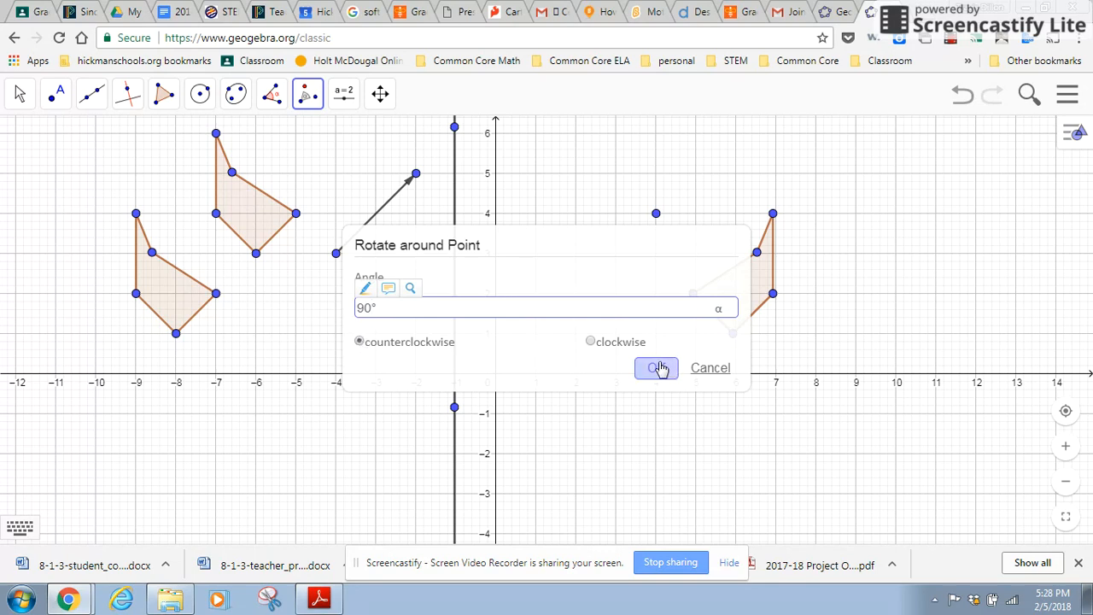
left_click(656, 367)
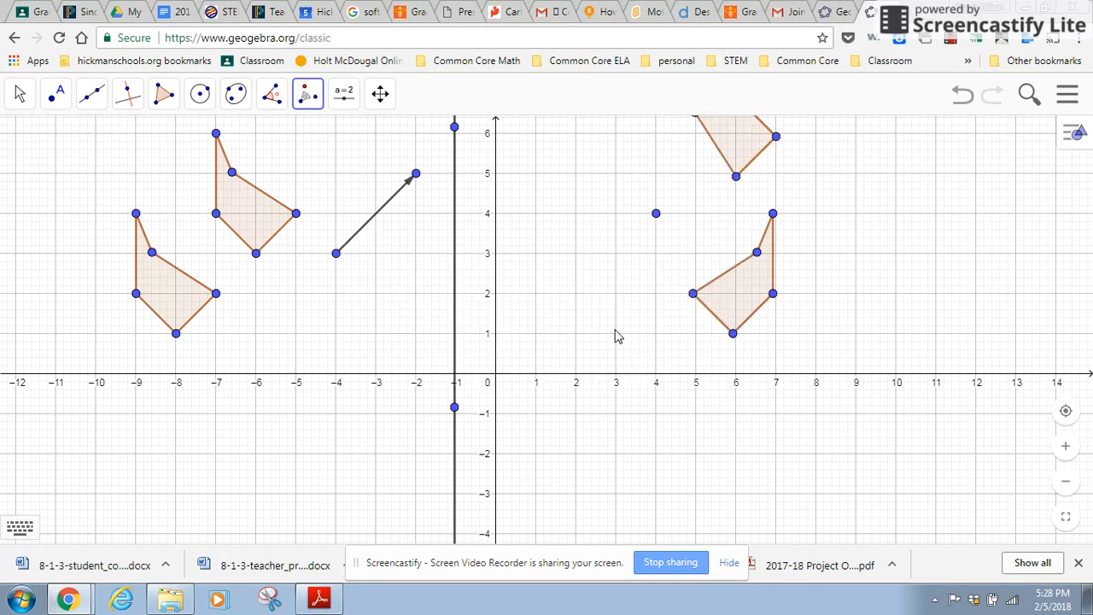
left_click(20, 94)
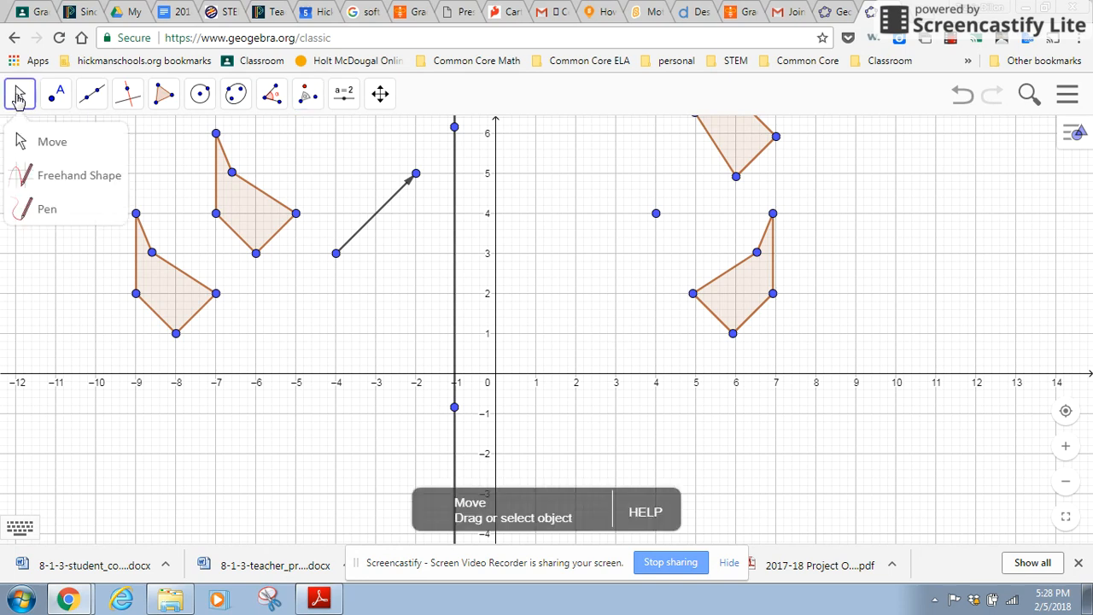
- Pan the Graphics view so the 90° rotated pentagon, topped at y = 7, is fully visible
left_click(55, 94)
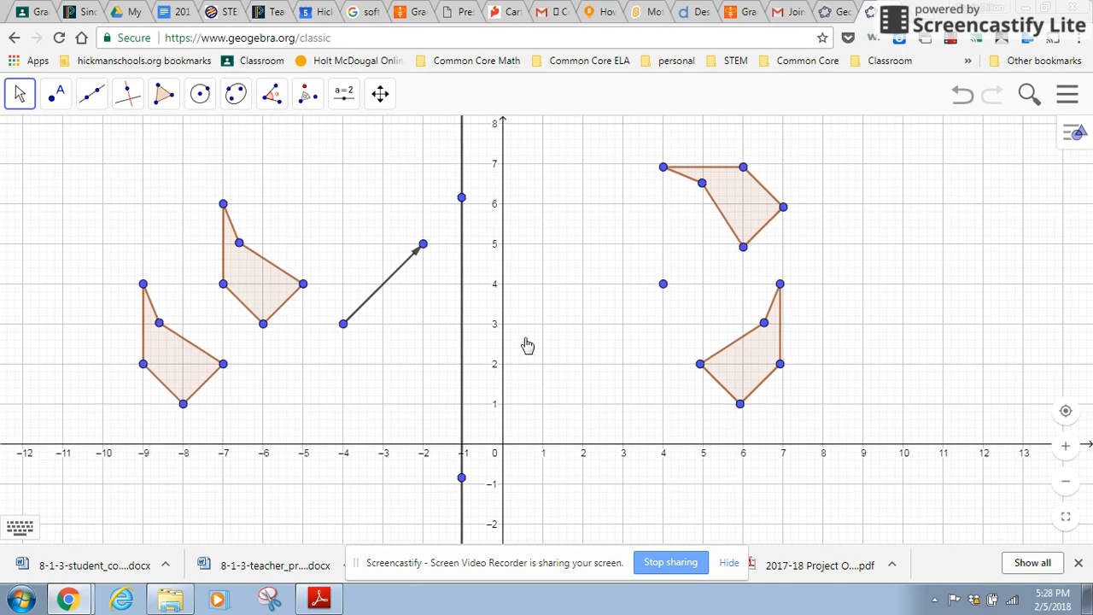
mouse_move(764, 256)
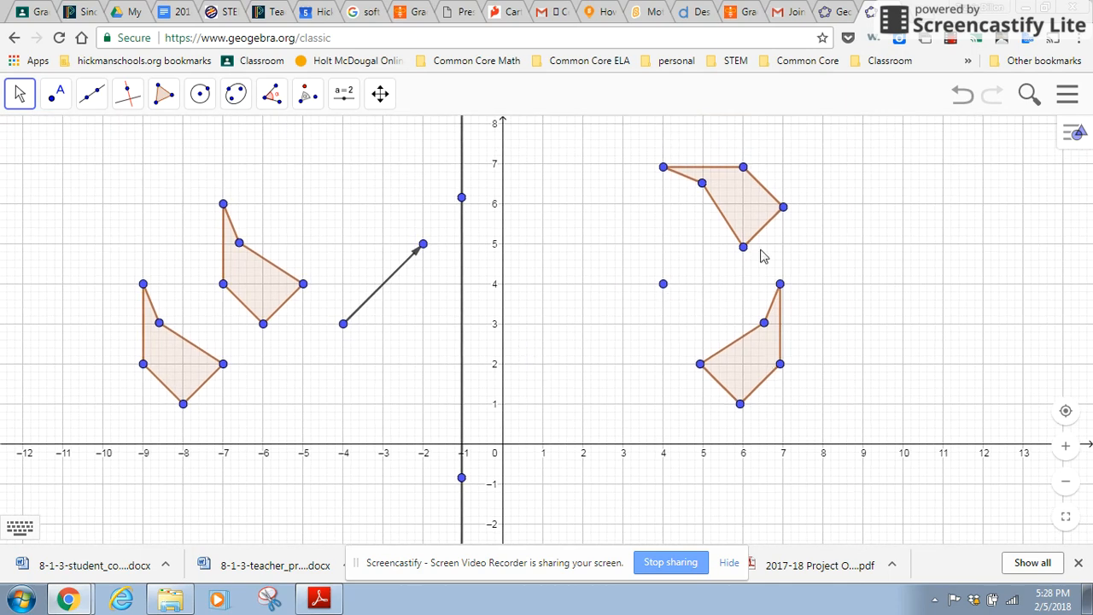
mouse_move(745, 212)
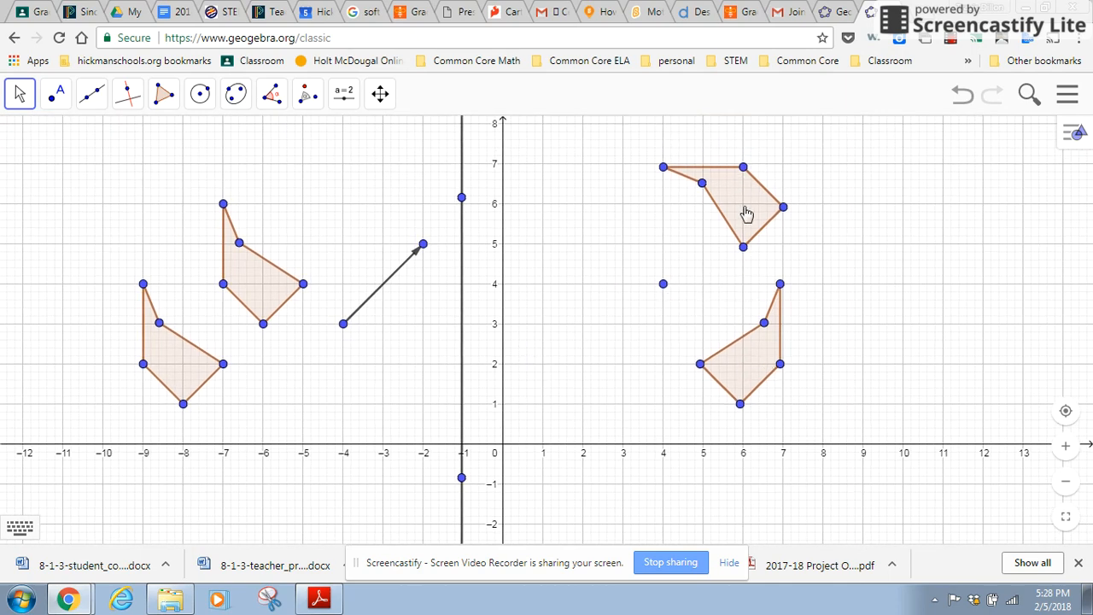
mouse_move(751, 361)
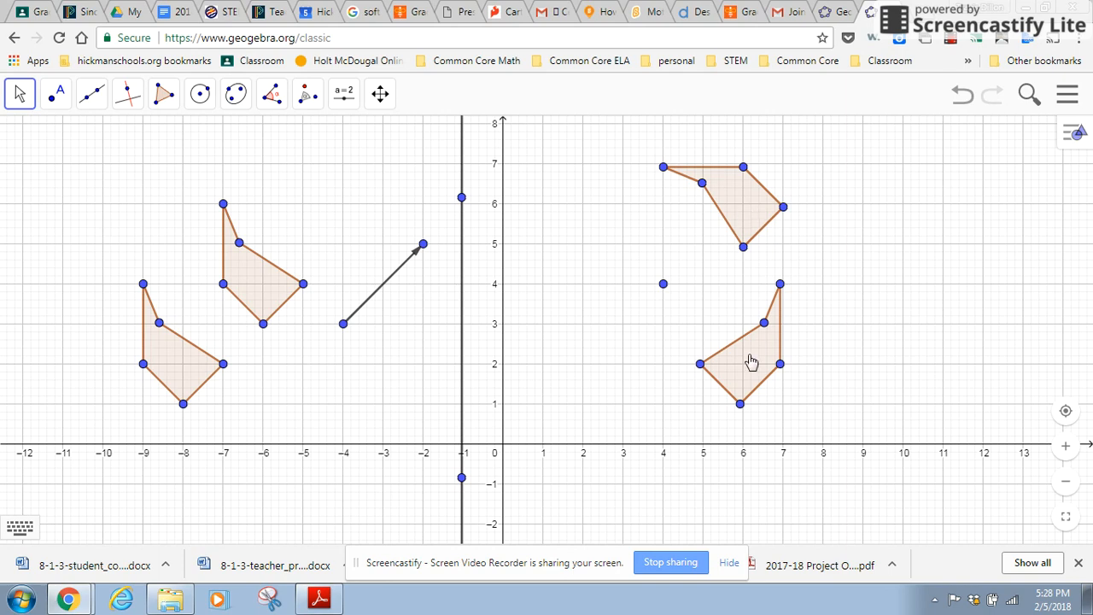
left_click(271, 94)
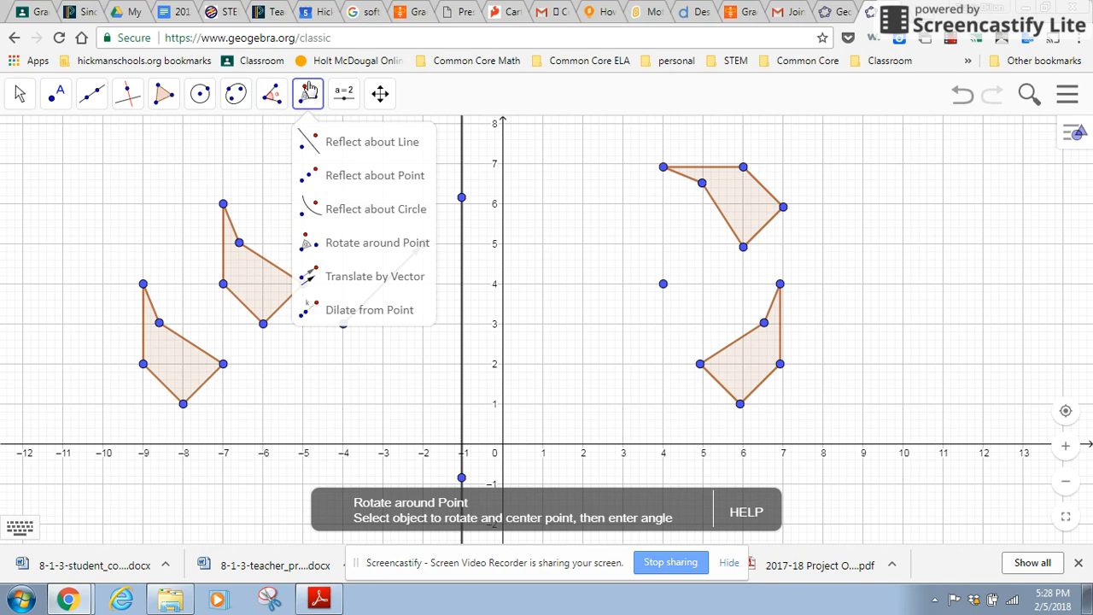
mouse_move(309, 96)
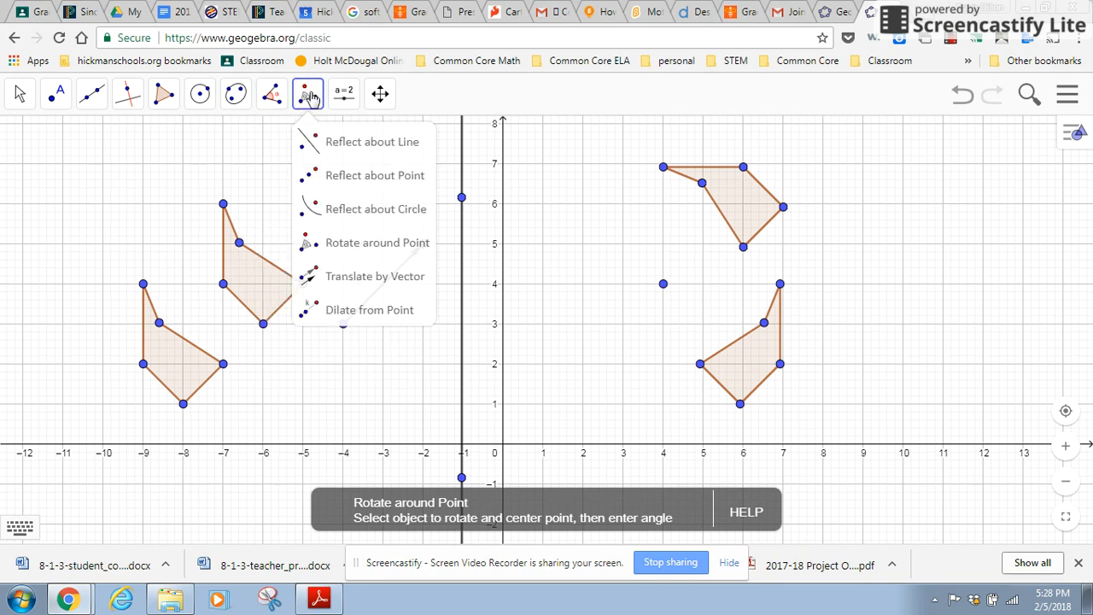
mouse_move(364, 243)
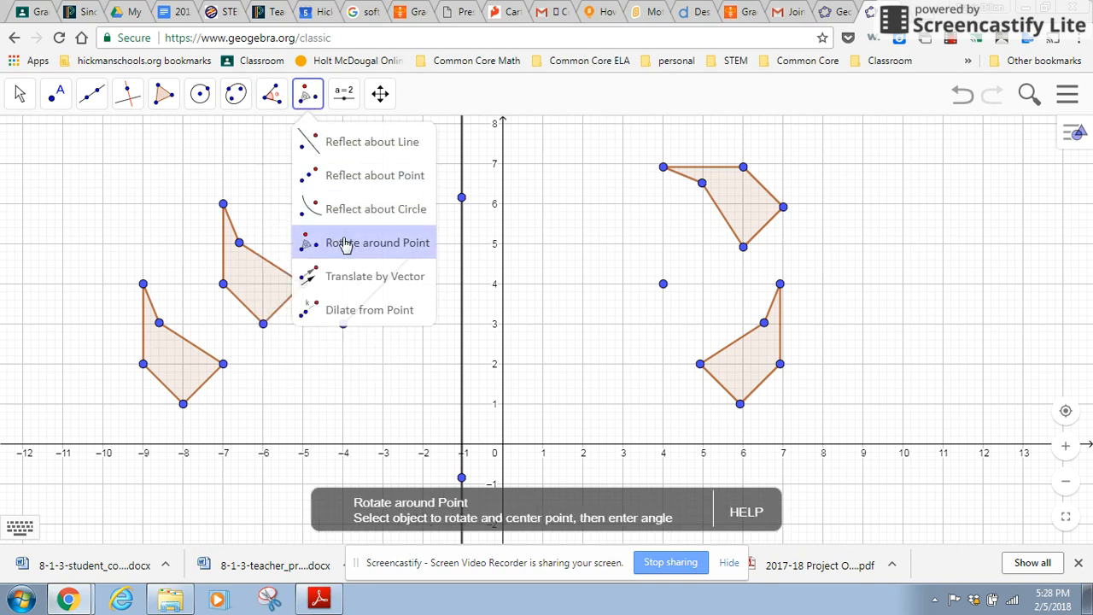
- Rotate the mirrored pentagon 180° counterclockwise about (4, 4), placing the copy between x = 1 and 3
left_click(375, 243)
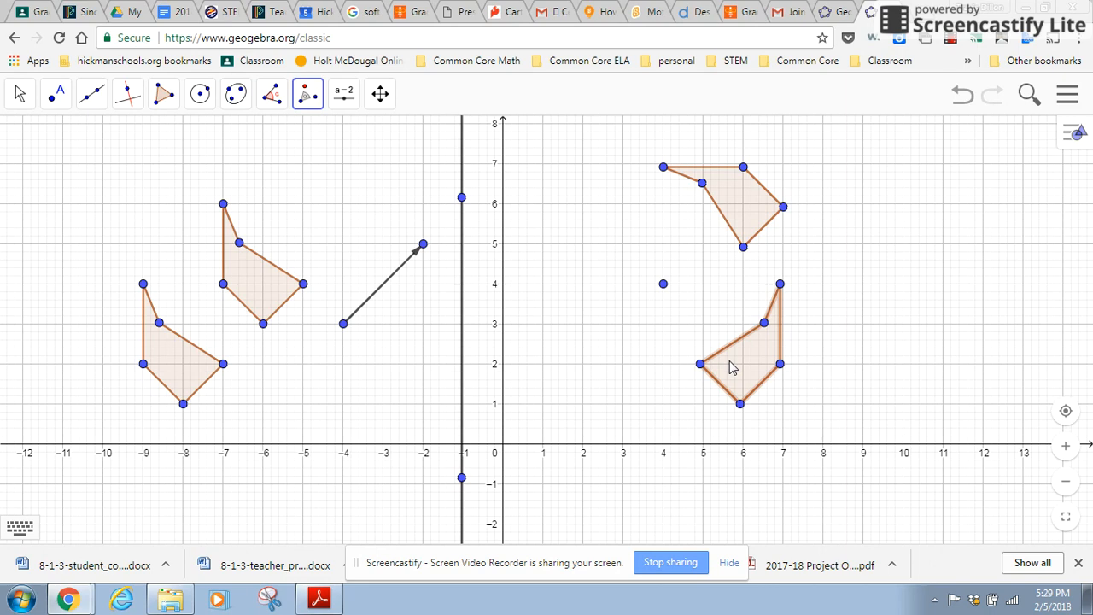
mouse_move(664, 288)
type("1")
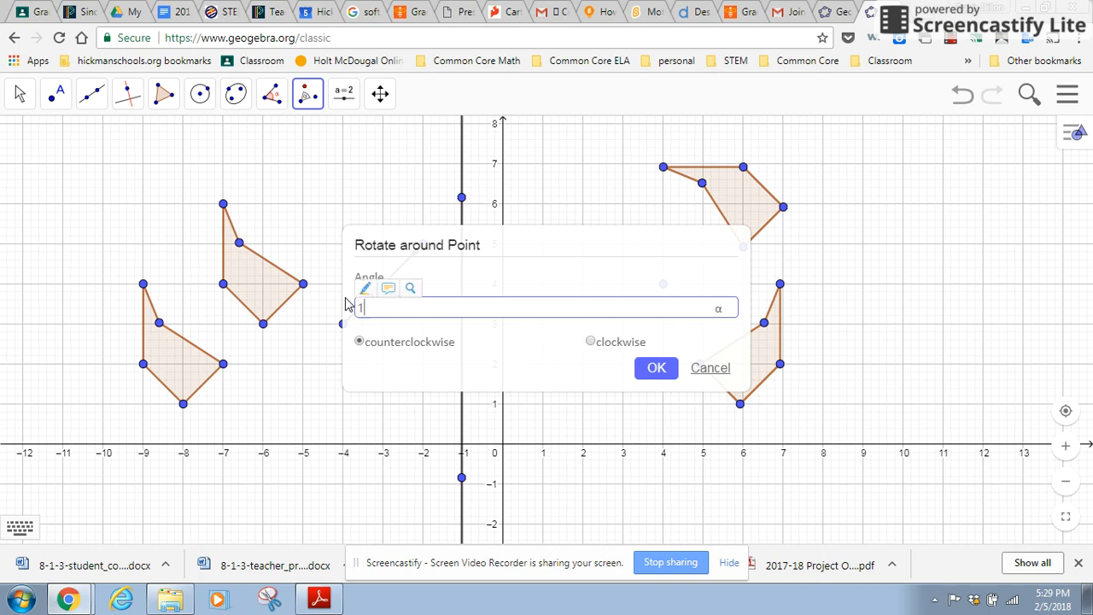
type("80°")
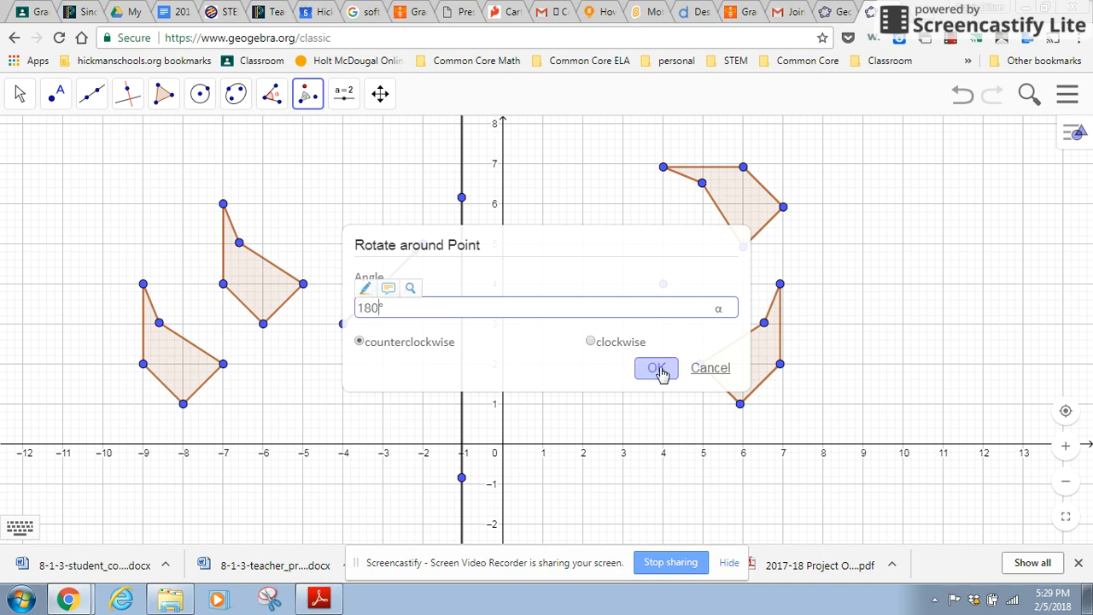
left_click(656, 367)
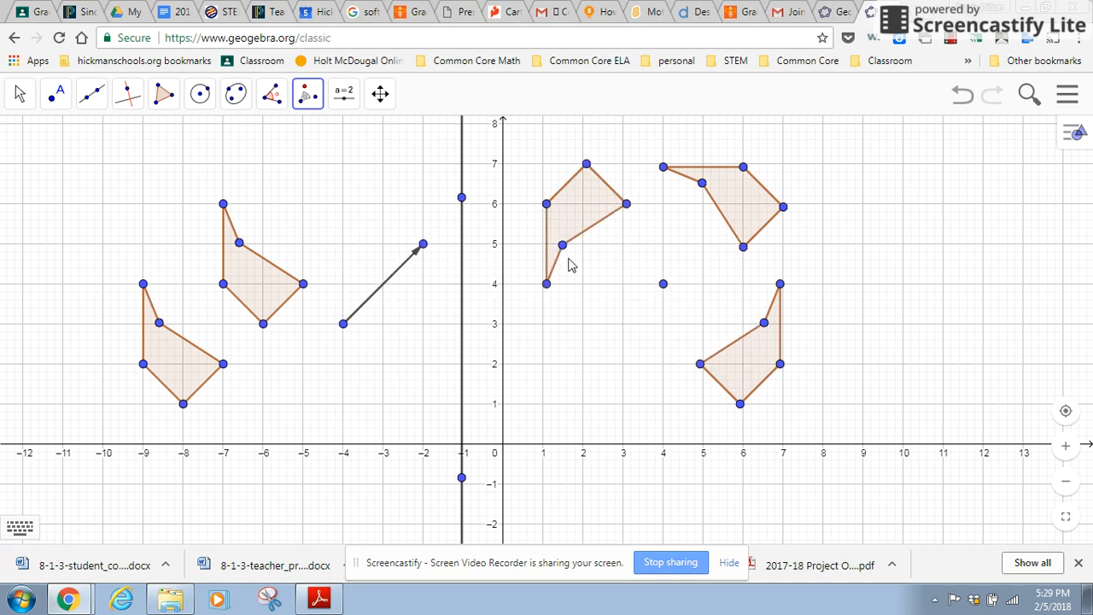
mouse_move(759, 326)
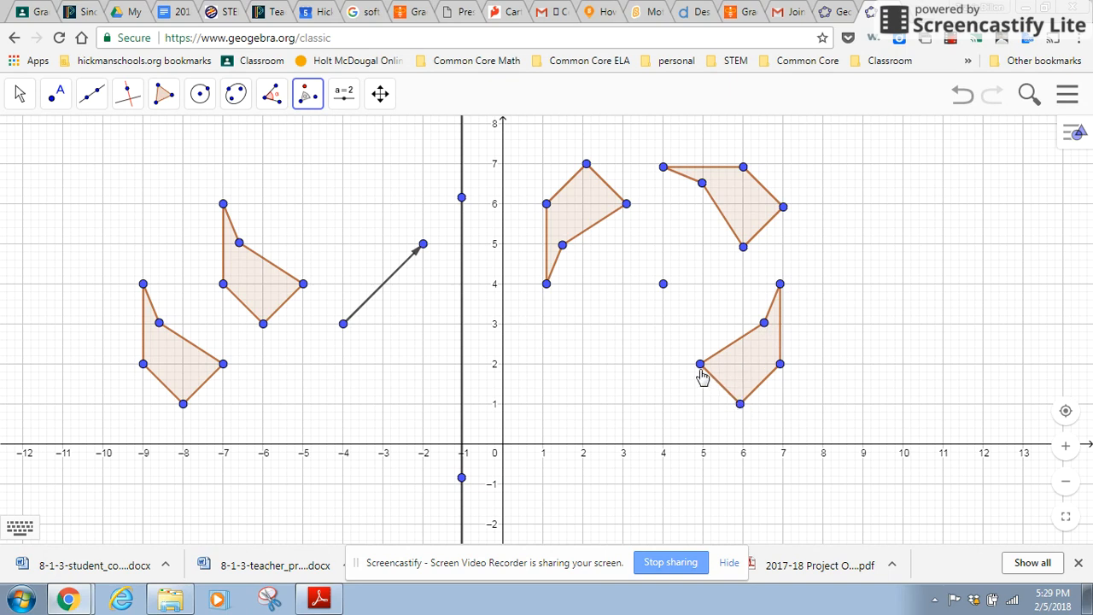
mouse_move(641, 195)
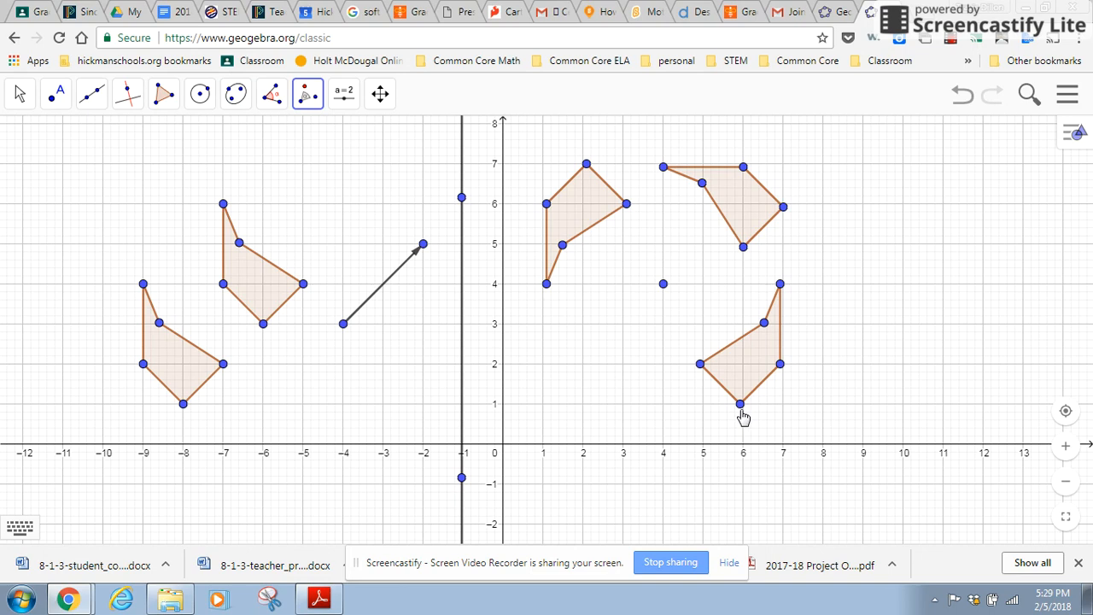
mouse_move(759, 244)
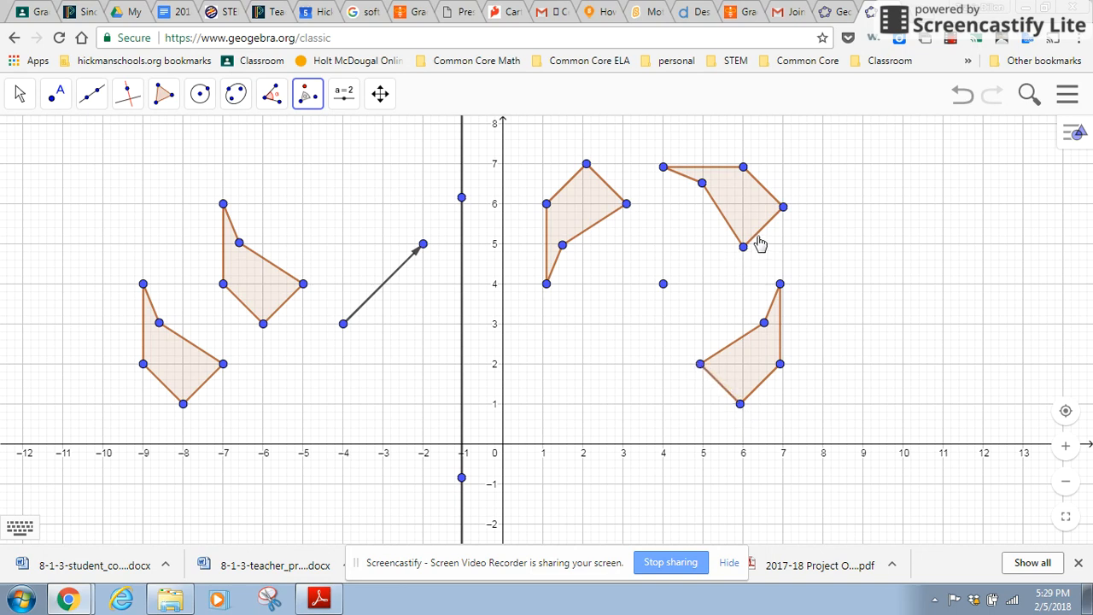
mouse_move(683, 331)
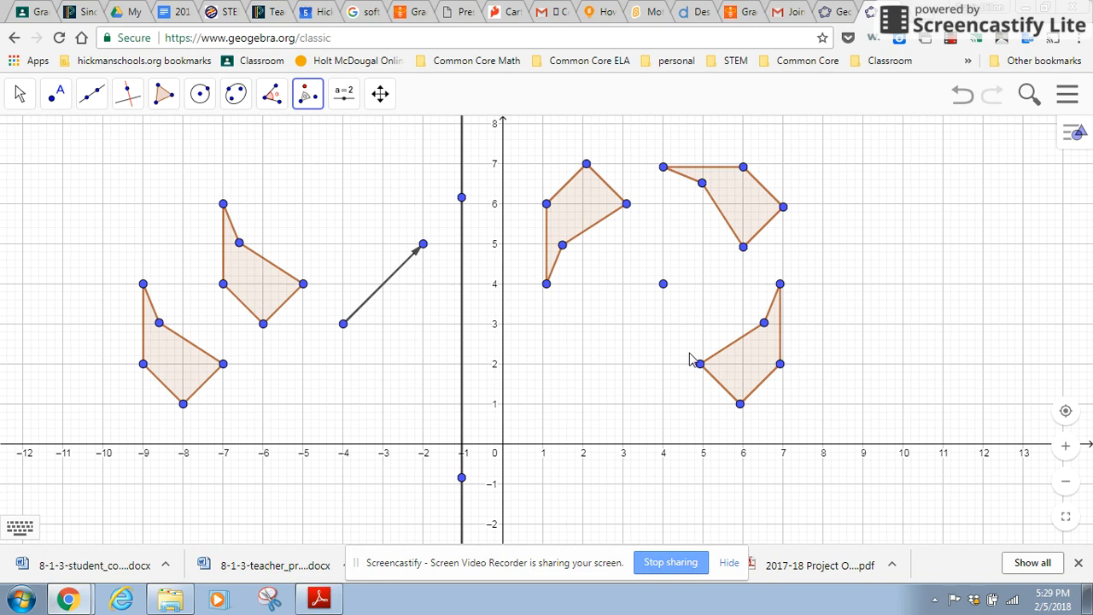
mouse_move(668, 348)
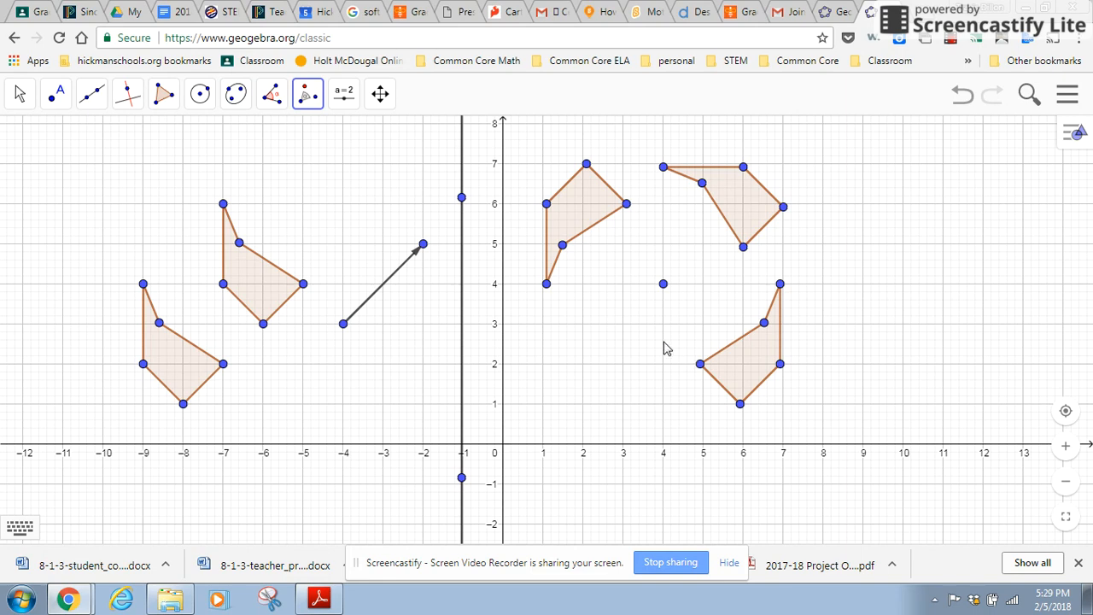
- Browse the Point, Line, Circle and Transformation tool menus, settling on Translate by Vector
left_click(55, 93)
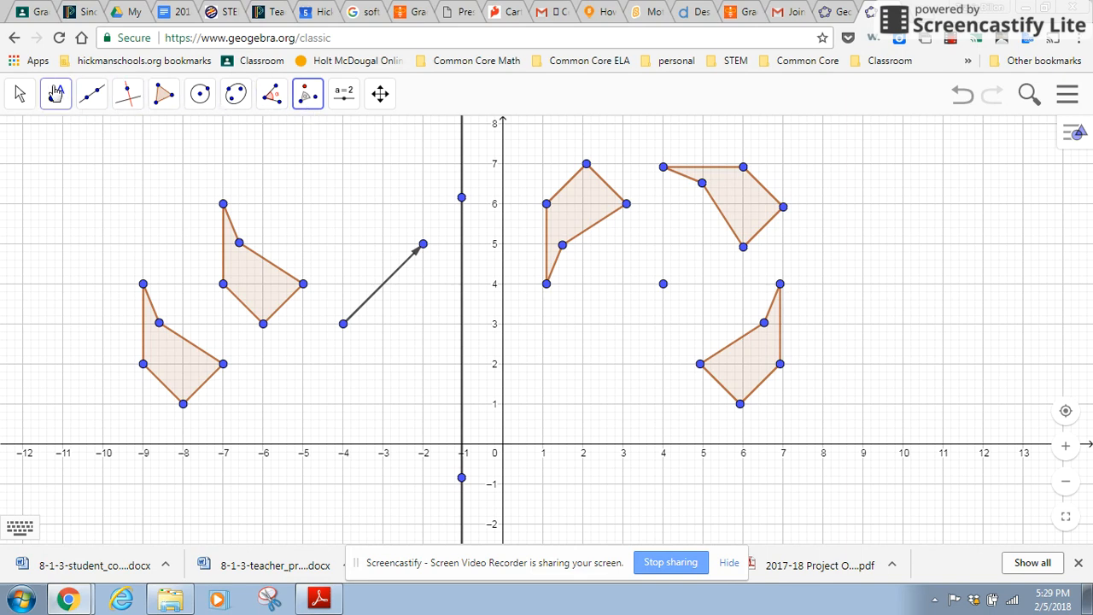
left_click(127, 94)
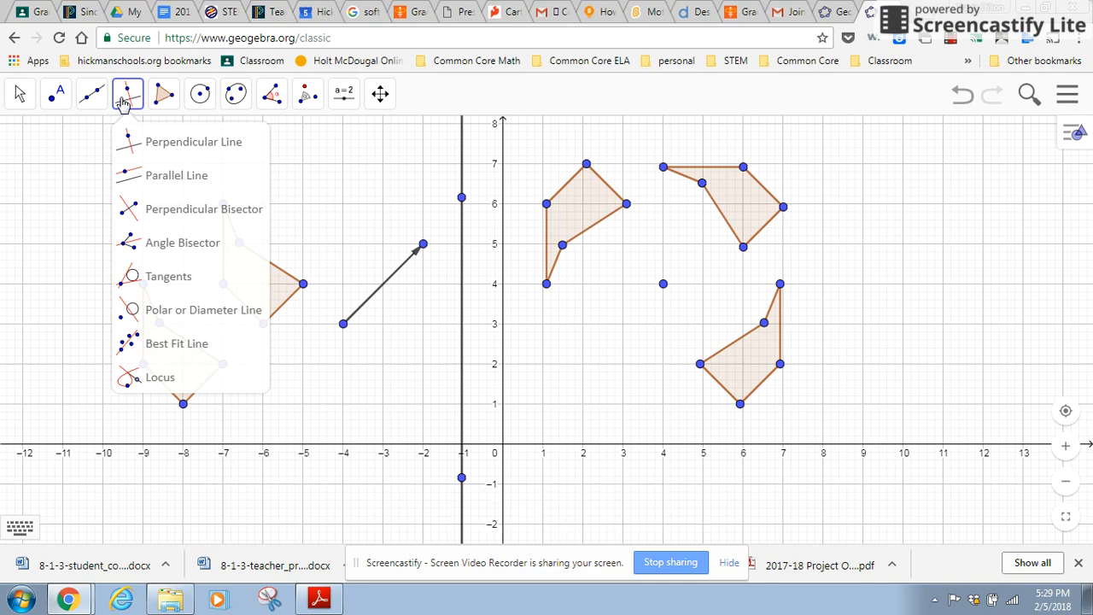
mouse_move(117, 103)
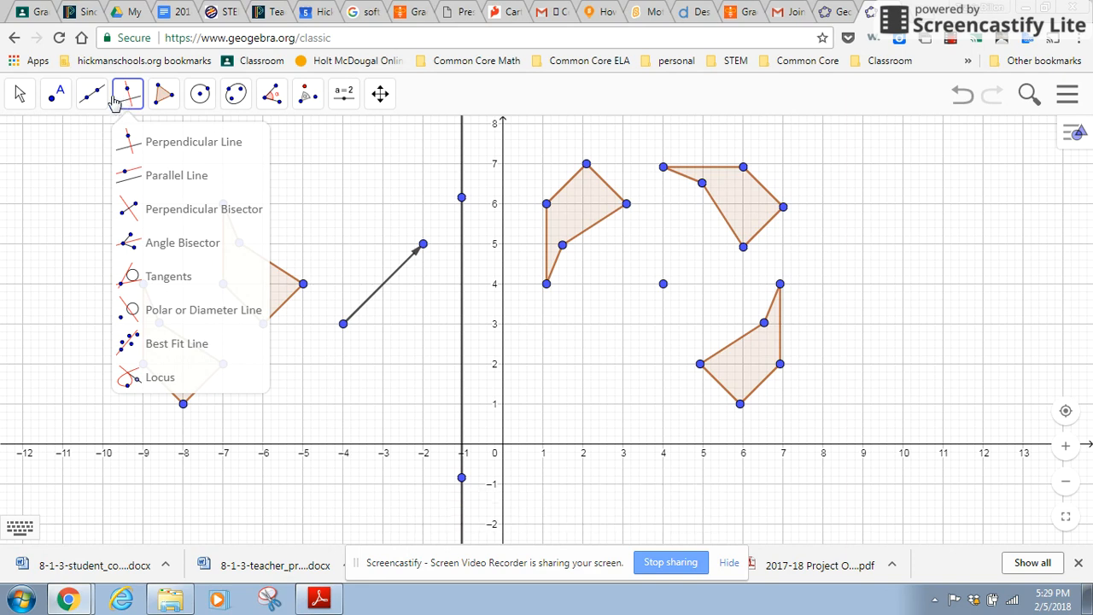
left_click(199, 94)
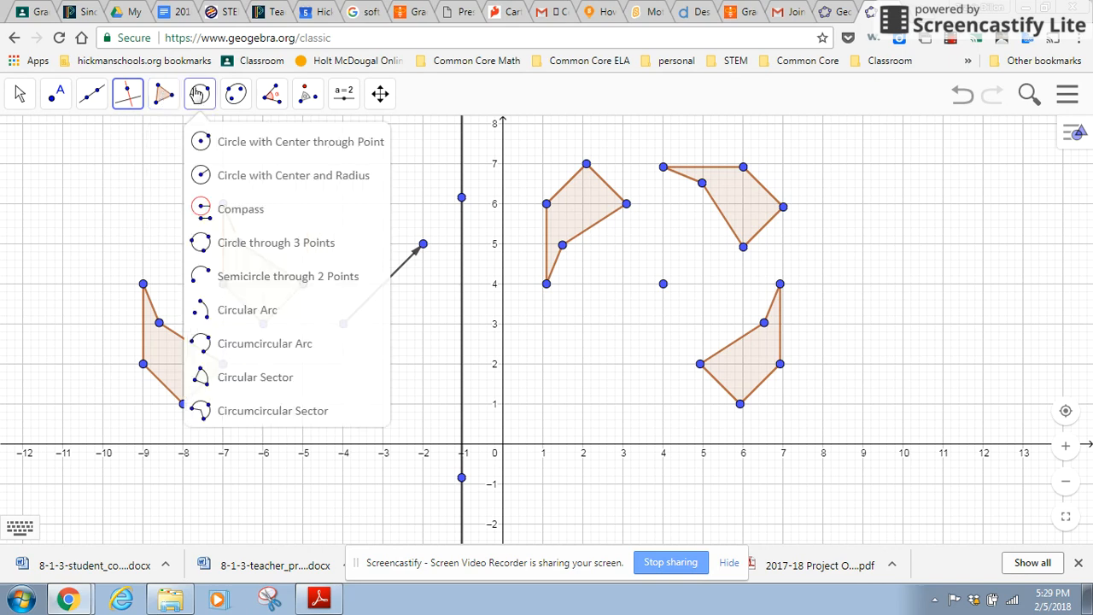
left_click(56, 94)
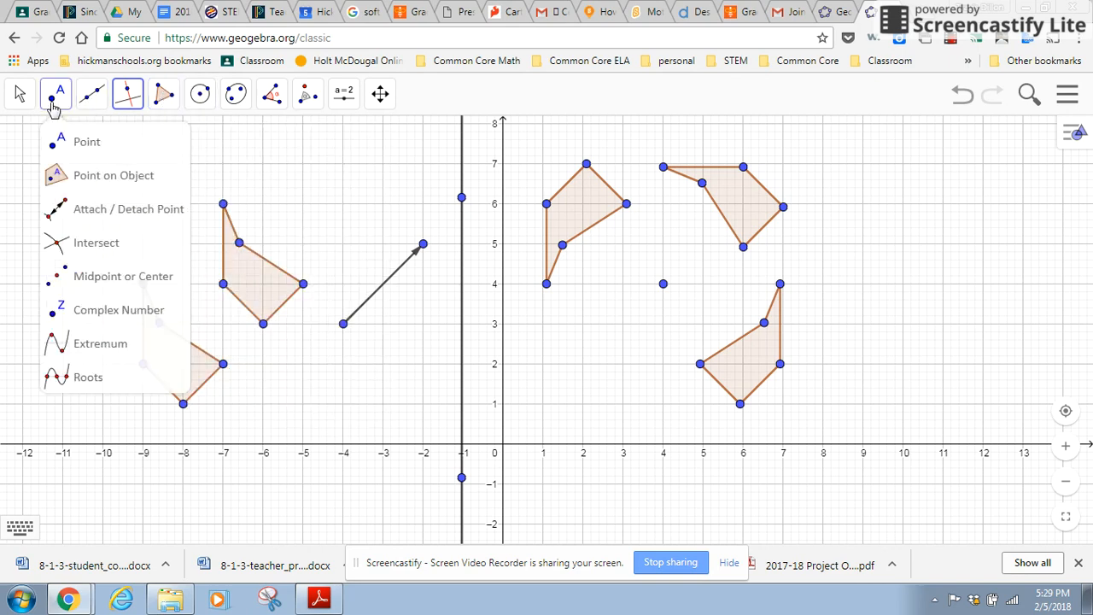
left_click(306, 94)
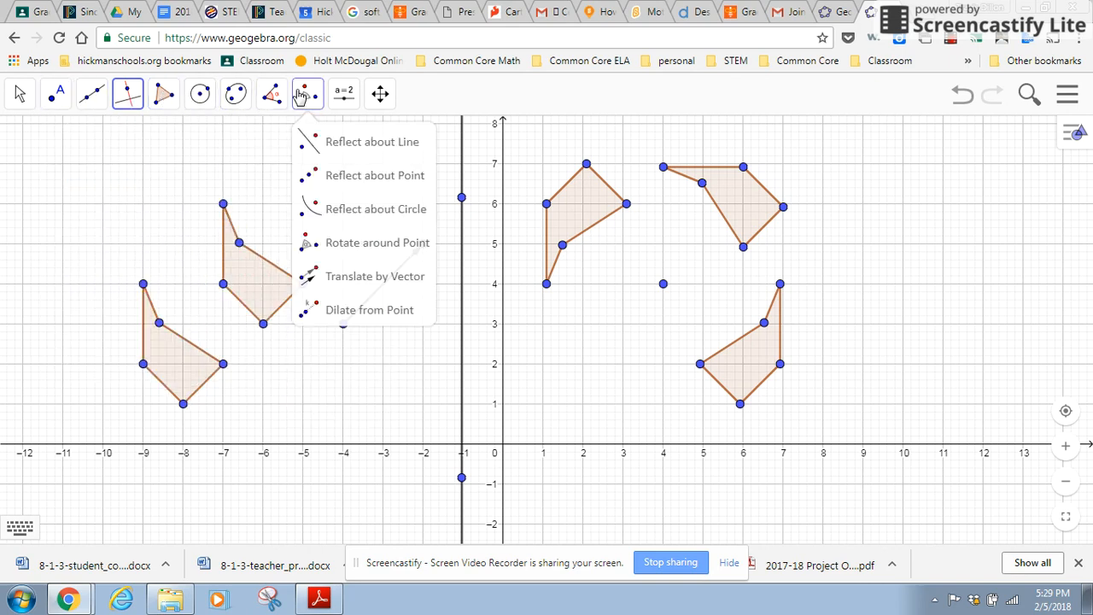
left_click(374, 276)
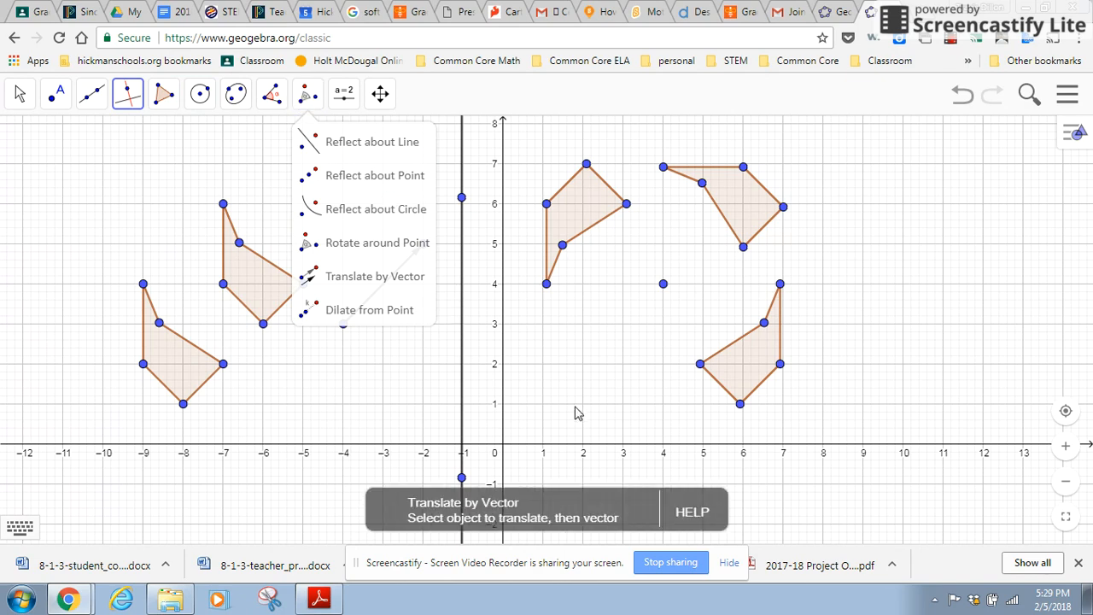